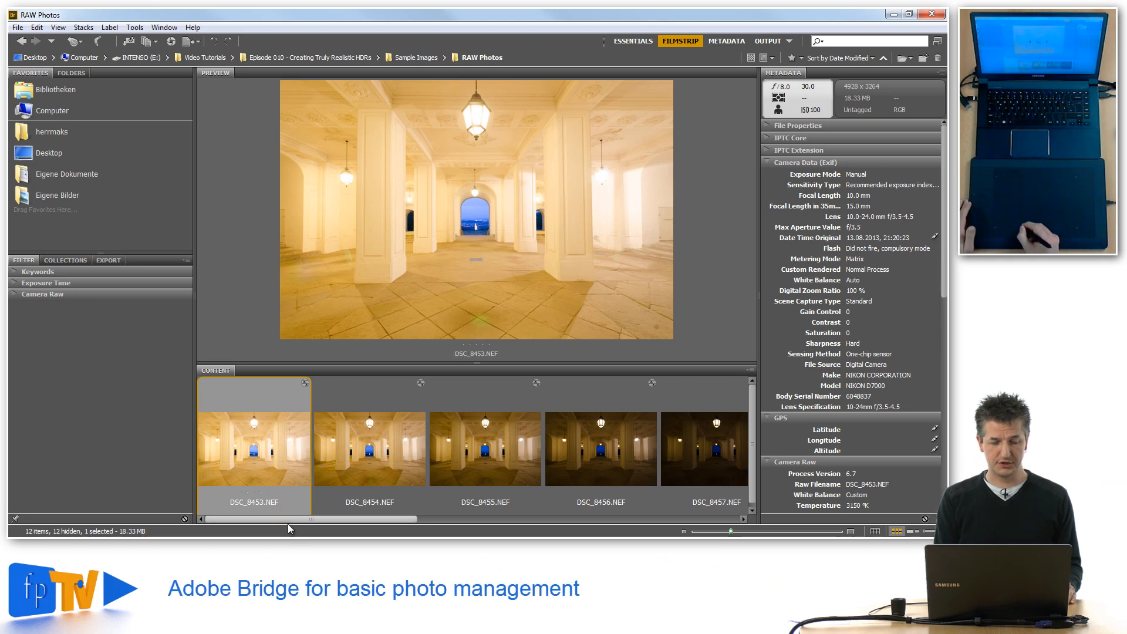
Select all twelve bracketed NEF exposures in the RAW Photos filmstrip.
scroll(right, 3)
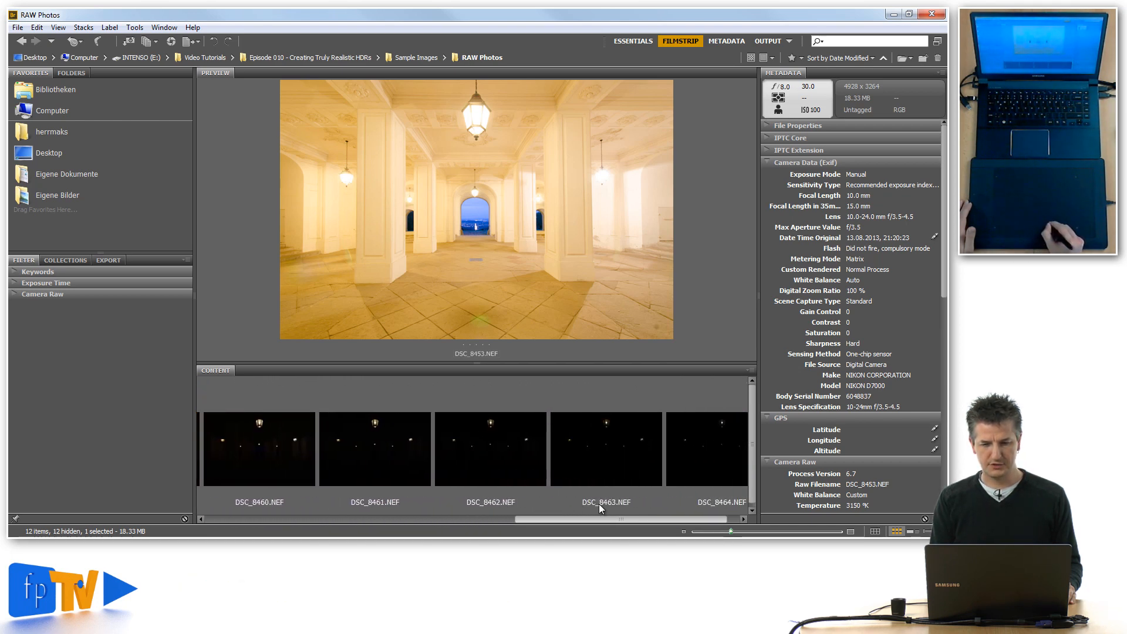
click(689, 448)
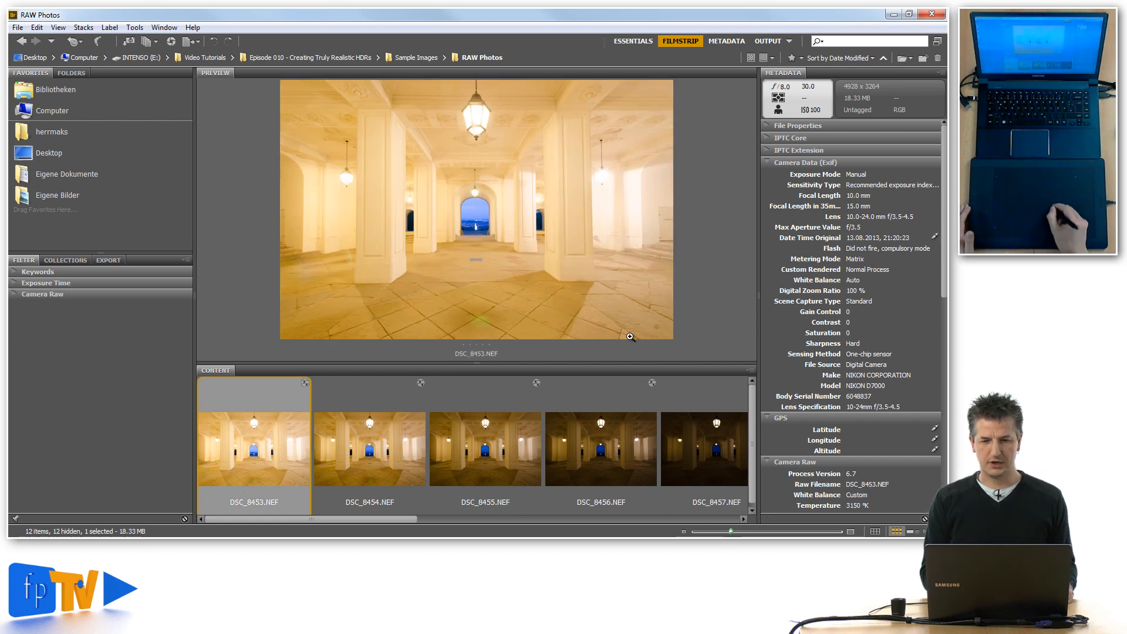
mouse_move(480, 136)
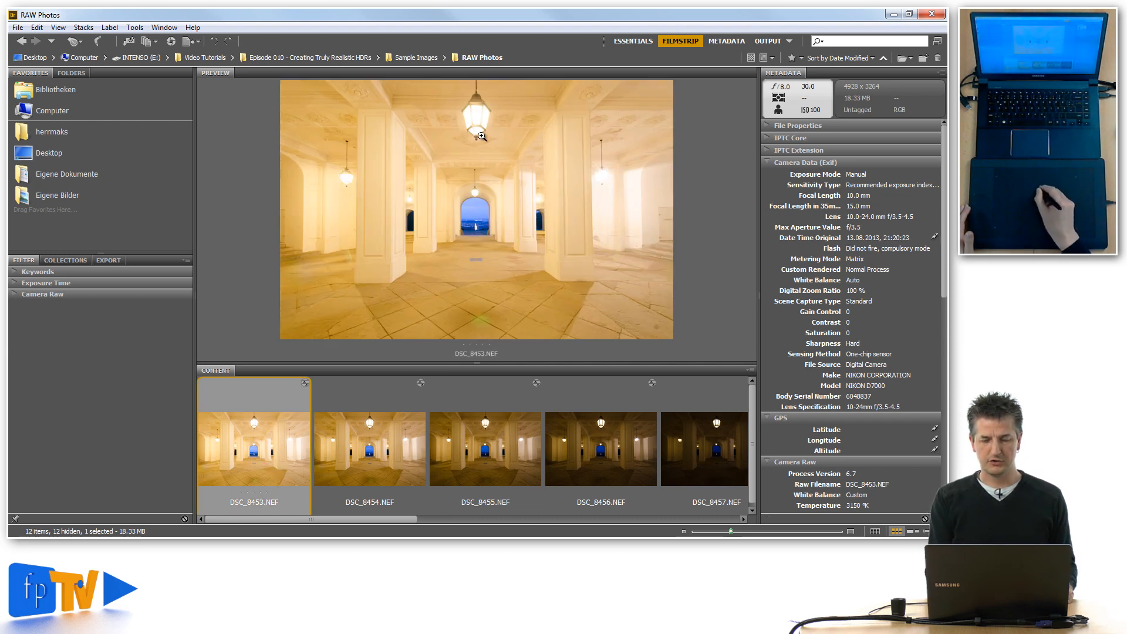
mouse_move(574, 312)
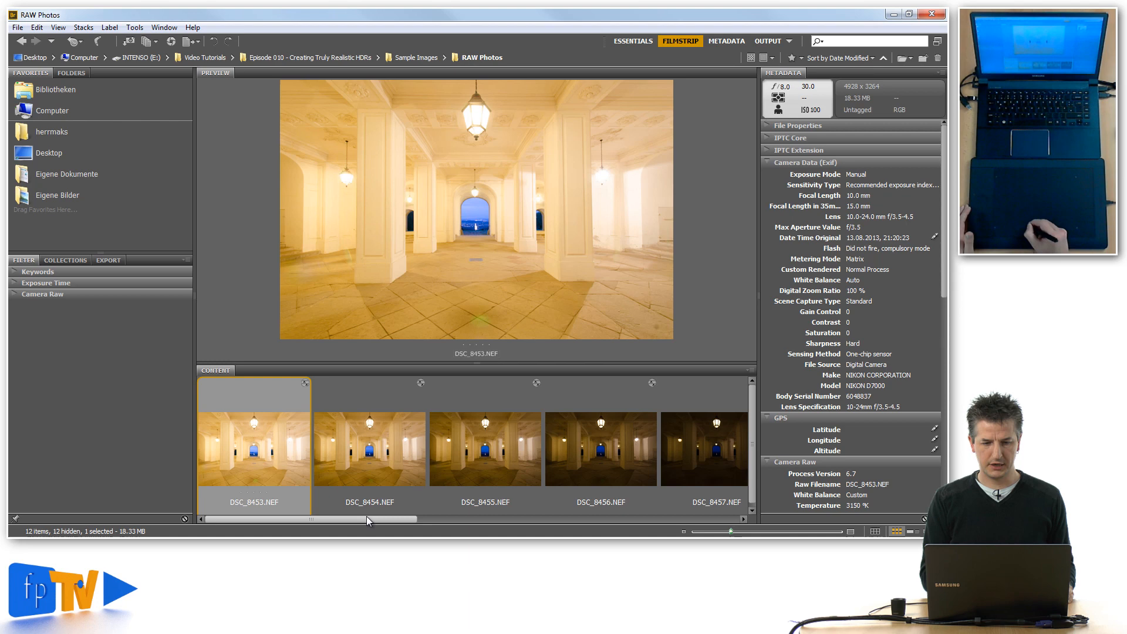
scroll(right, 3)
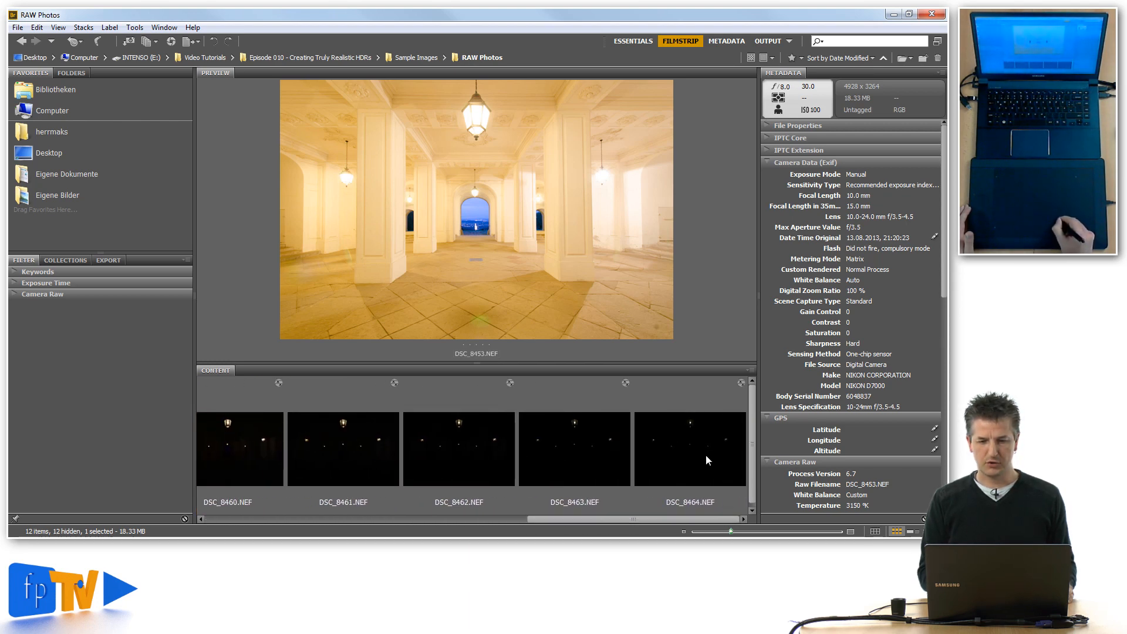
click(689, 447)
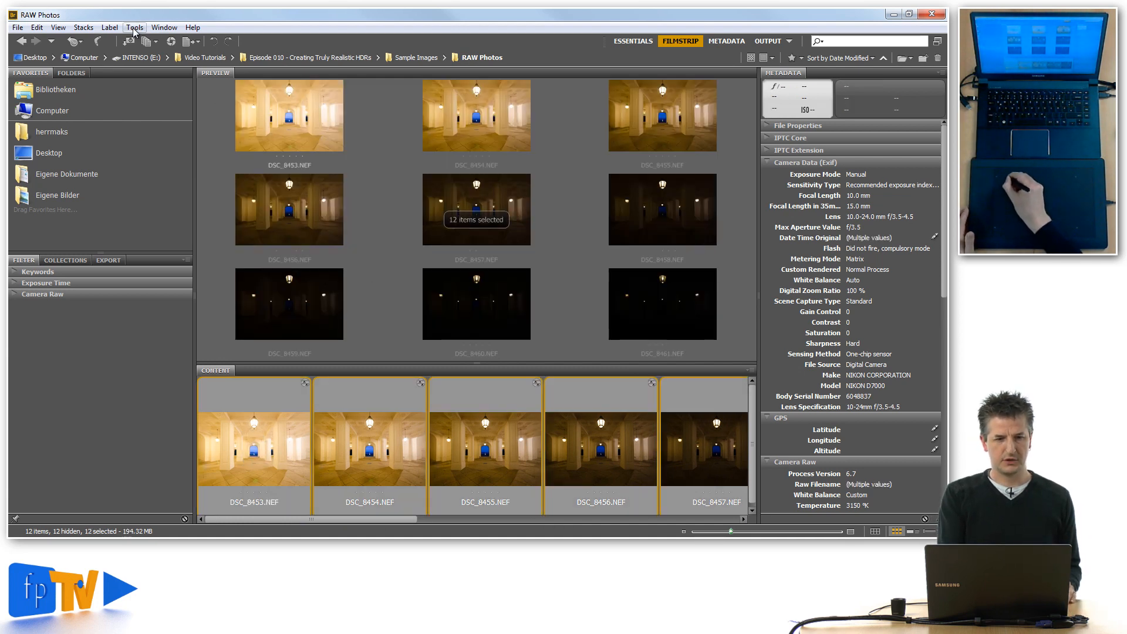
Send the selected exposures to Merge to HDR Pro via Tools > Photoshop.
click(134, 27)
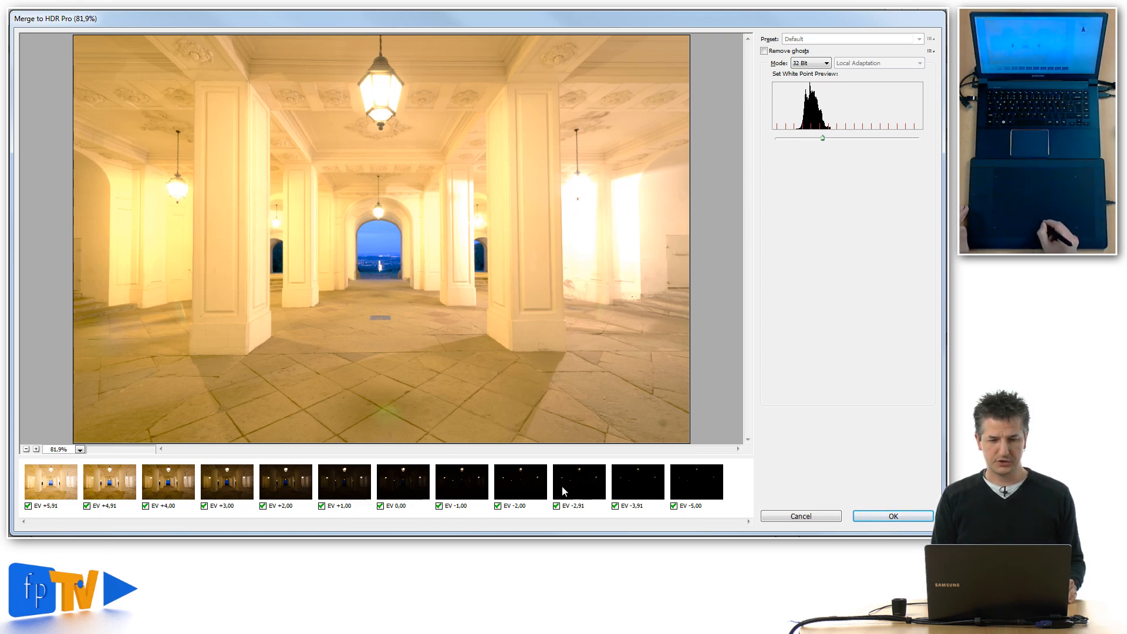
mouse_move(287, 508)
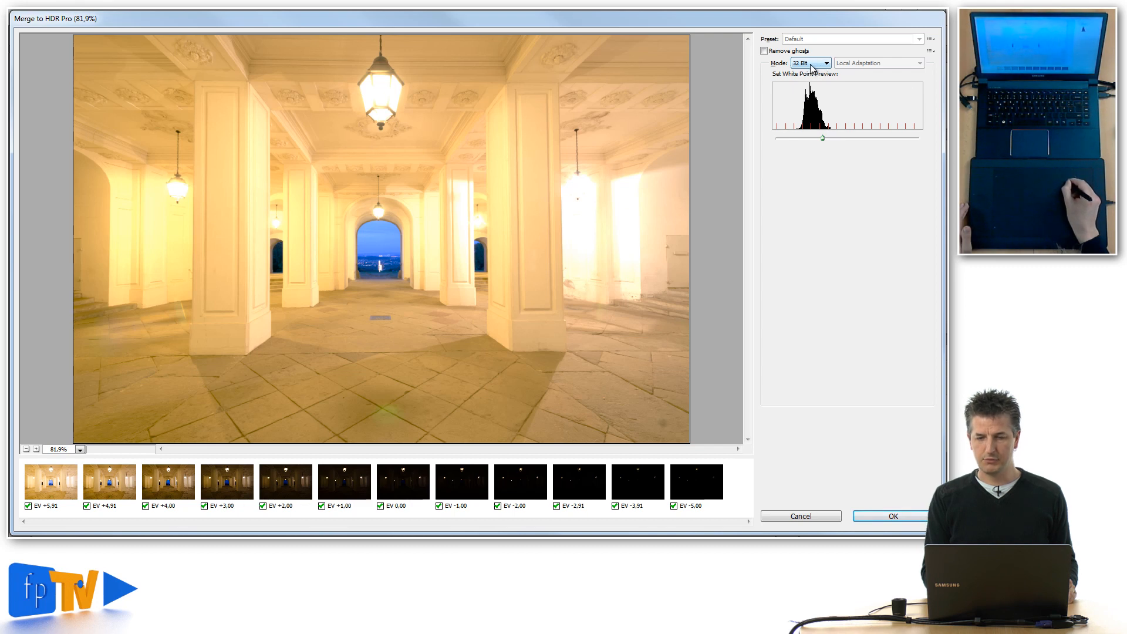
click(827, 62)
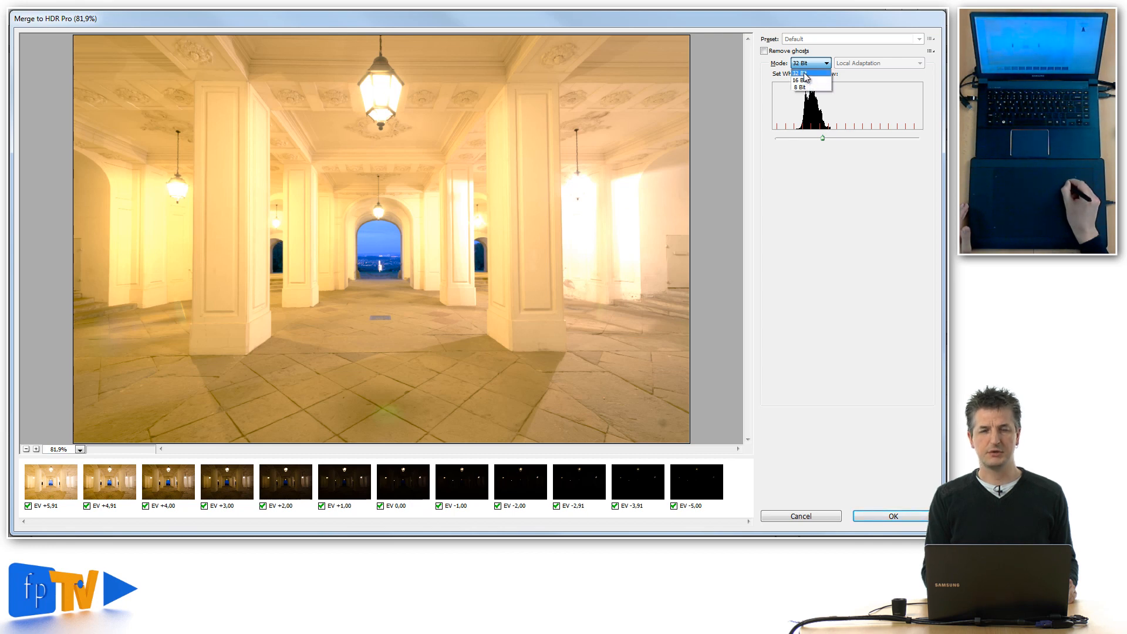
click(809, 79)
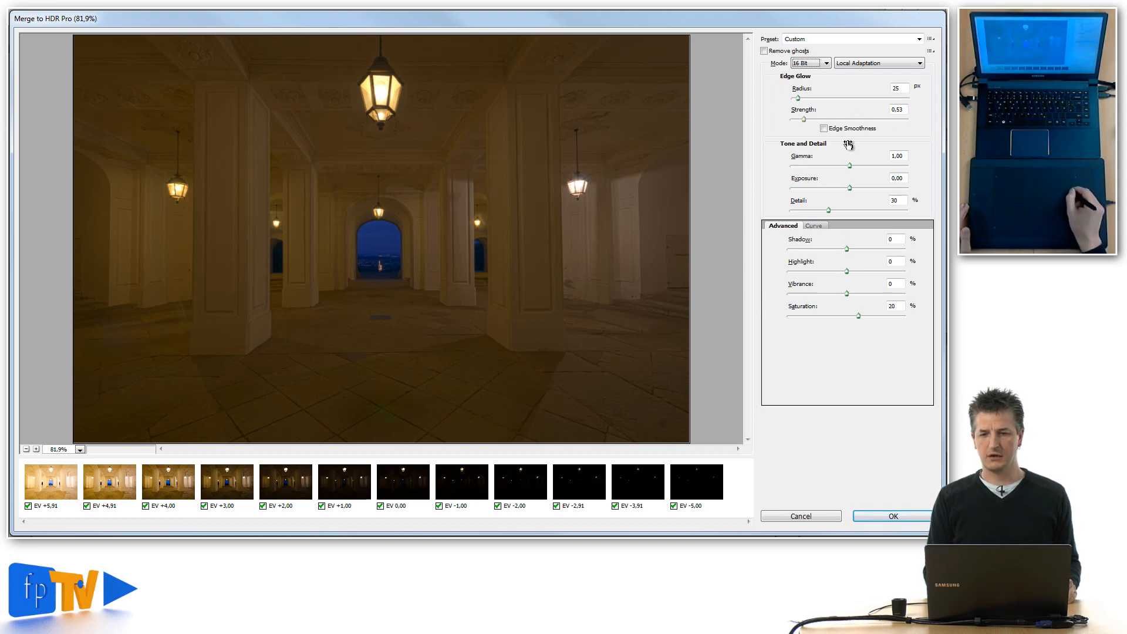
mouse_move(850, 271)
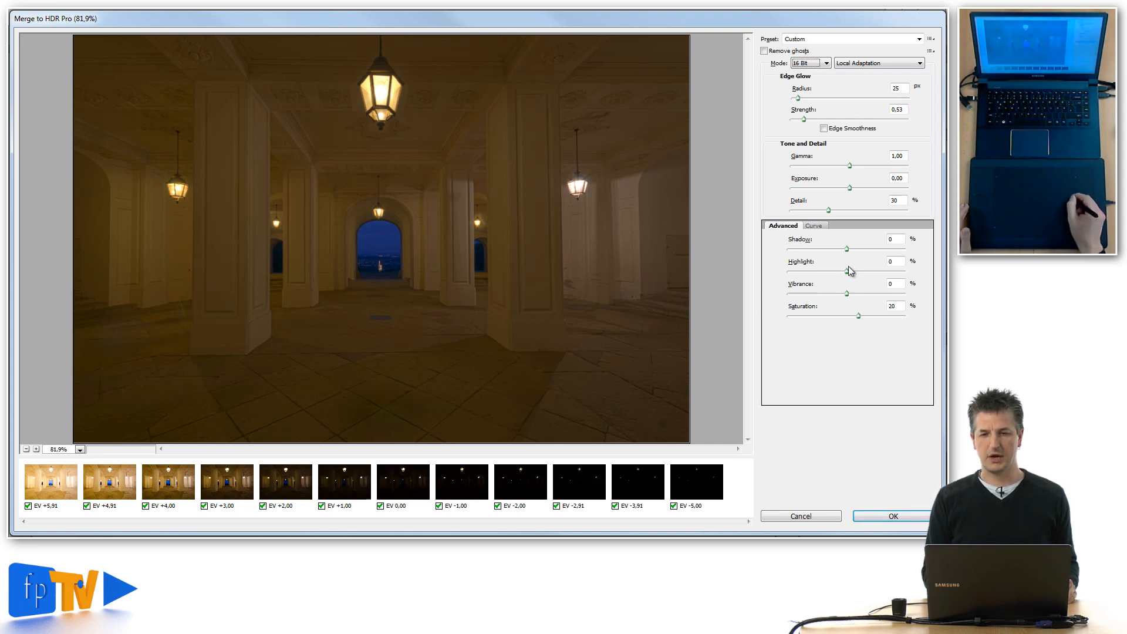
mouse_move(862, 176)
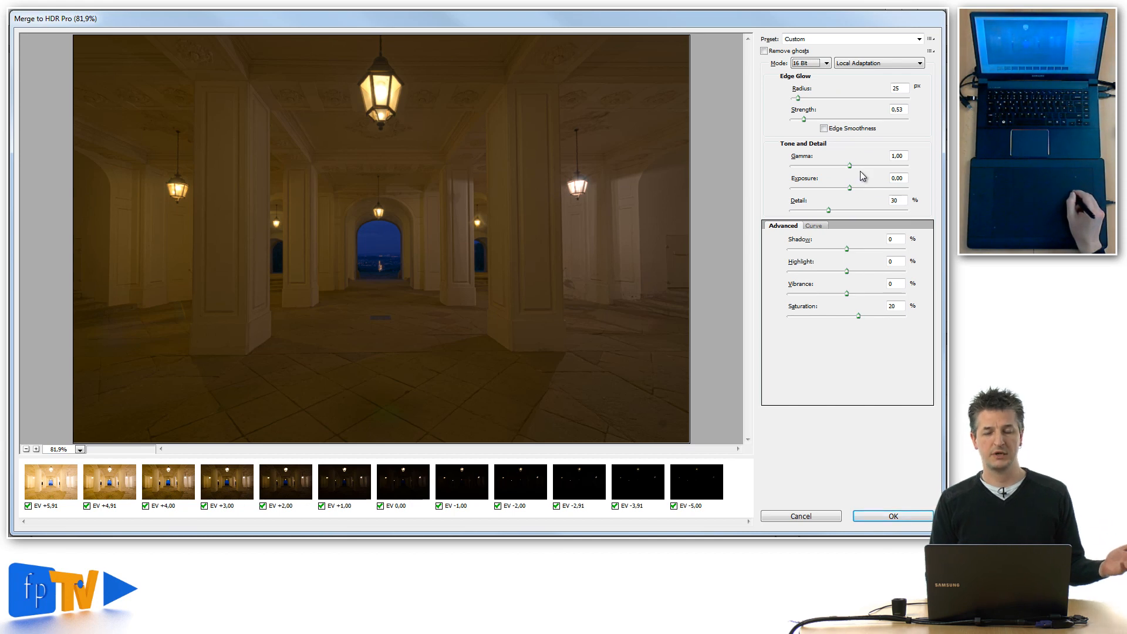
mouse_move(860, 182)
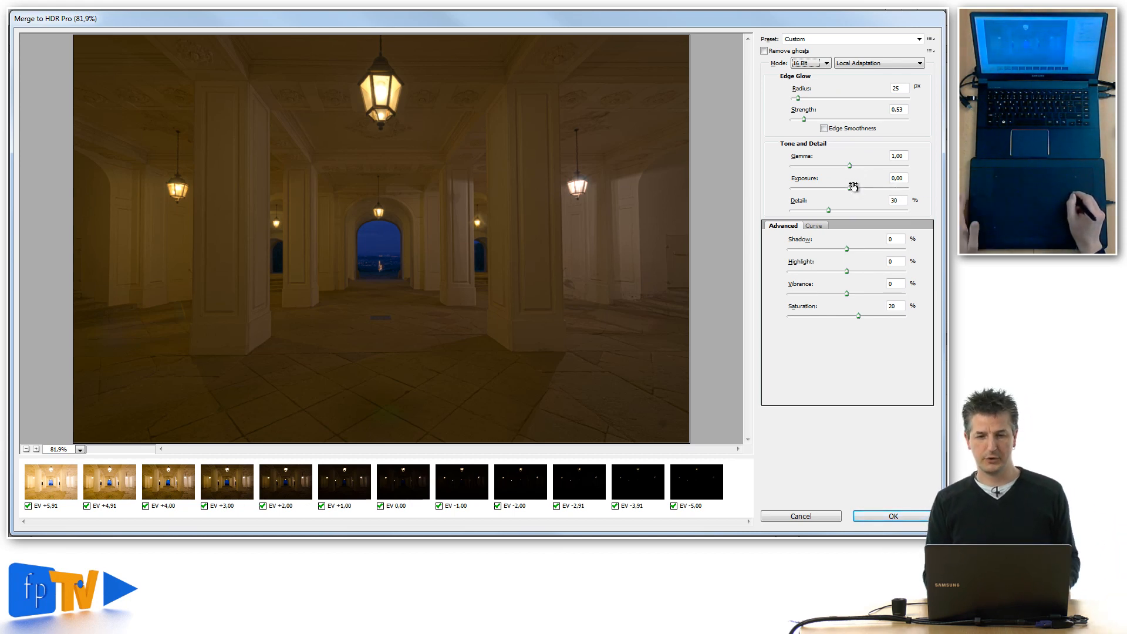
click(809, 62)
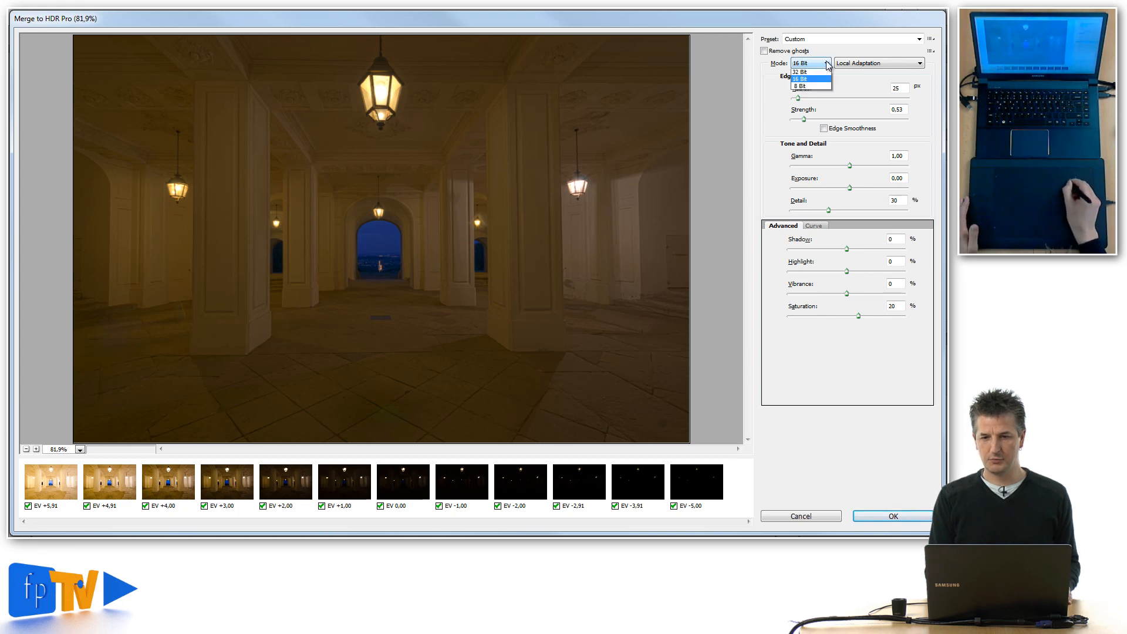
click(799, 72)
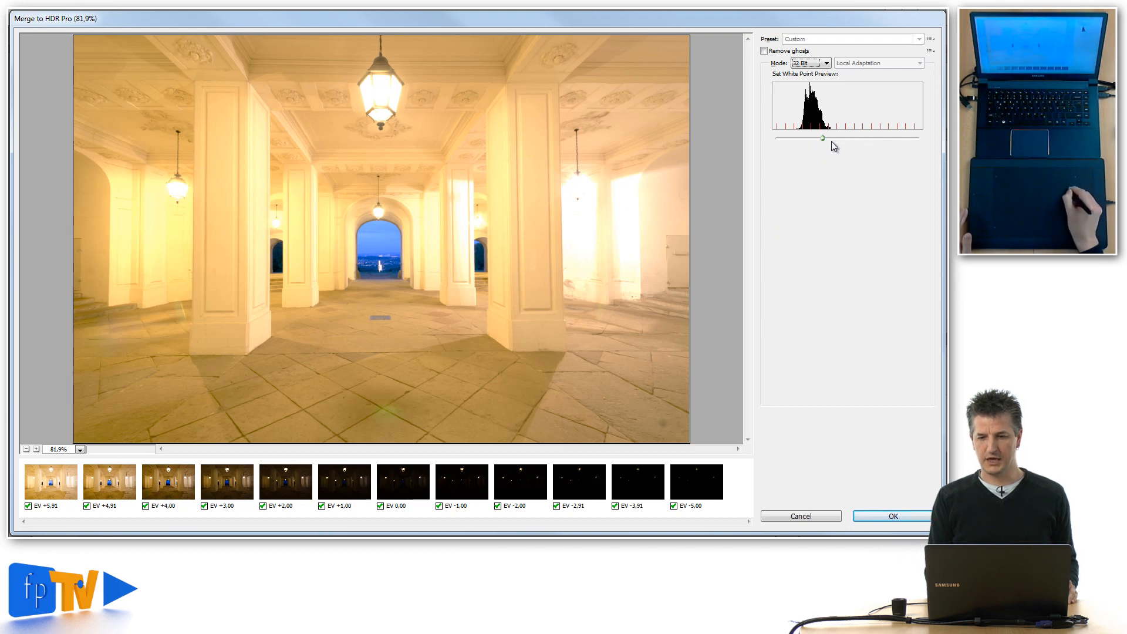
drag(823, 138, 860, 139)
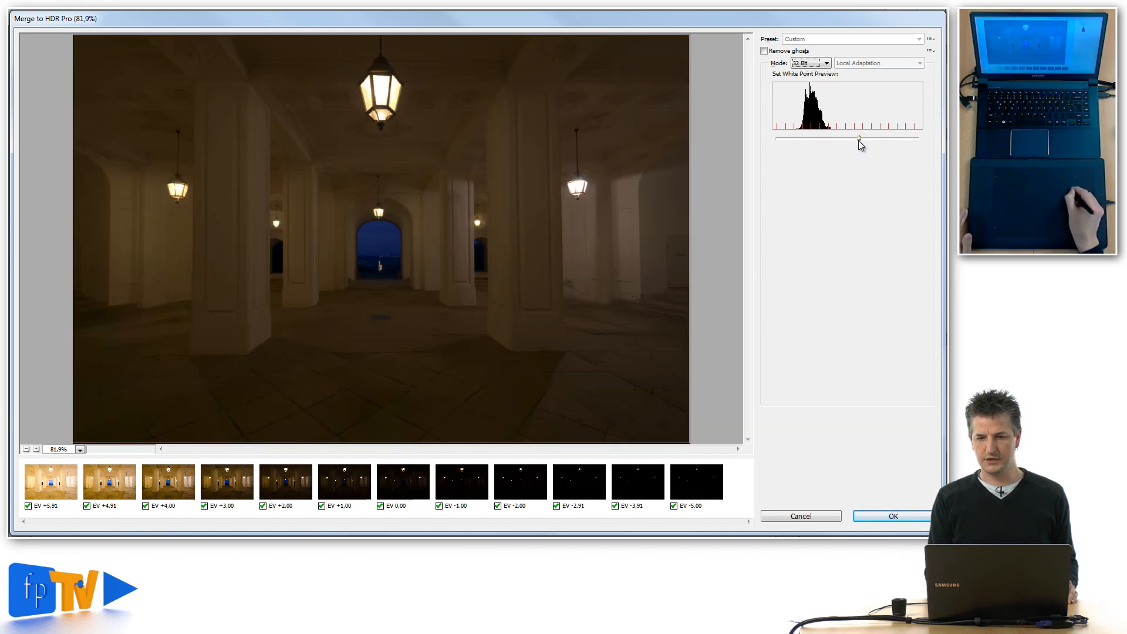
drag(860, 139, 795, 138)
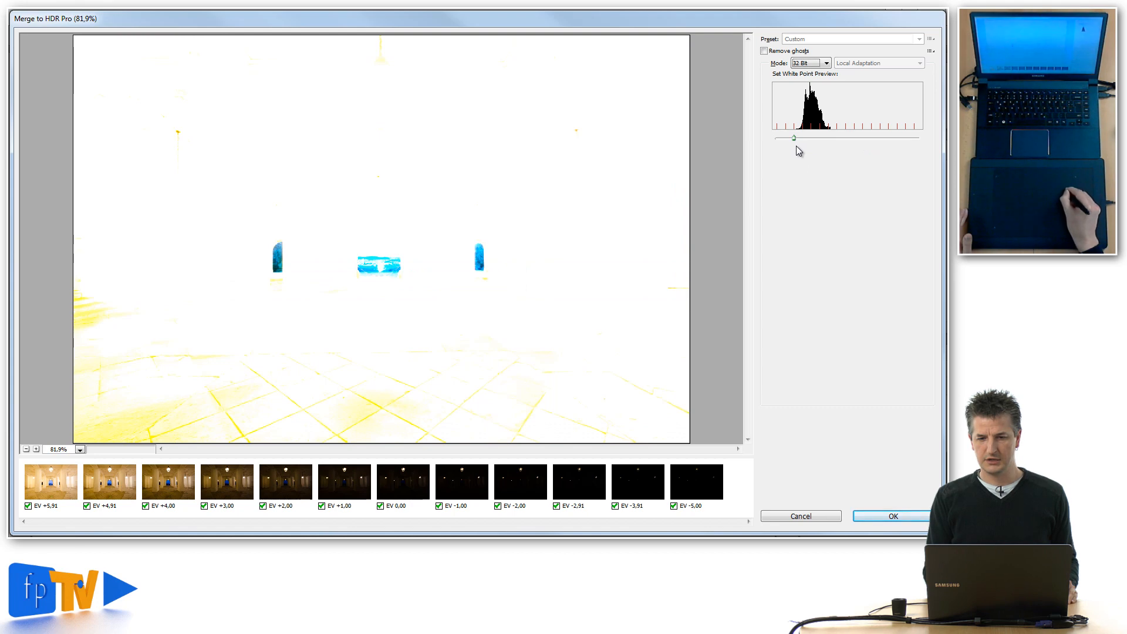
drag(795, 138, 820, 139)
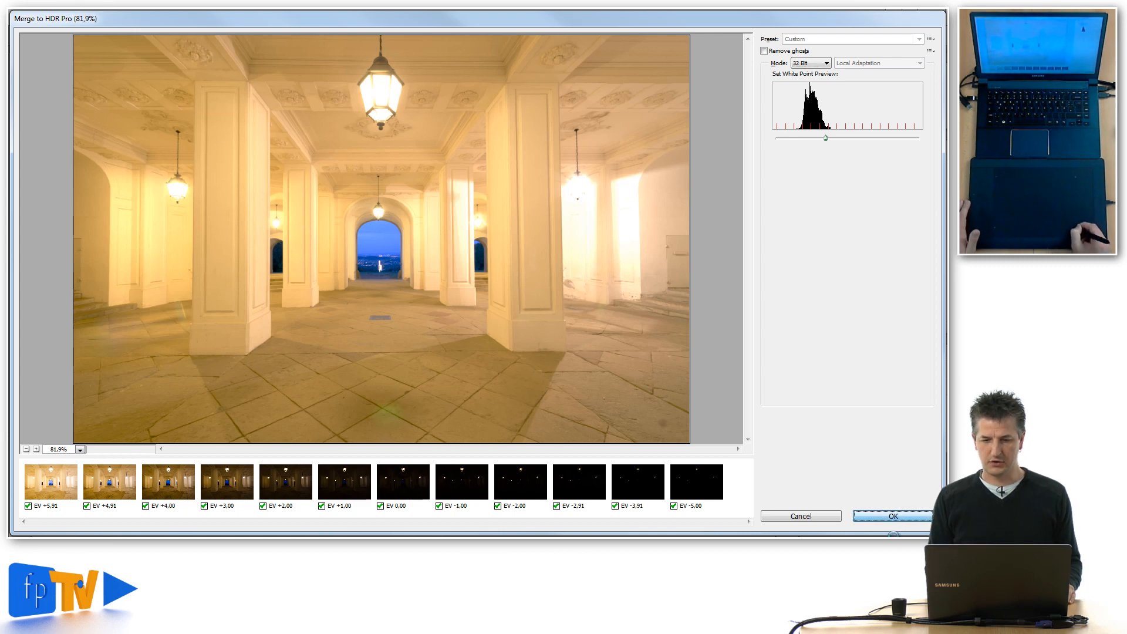
Accept the merge and save the HDR image as a 32-bit float TIFF, Untitled_HDR2.tif.
click(892, 517)
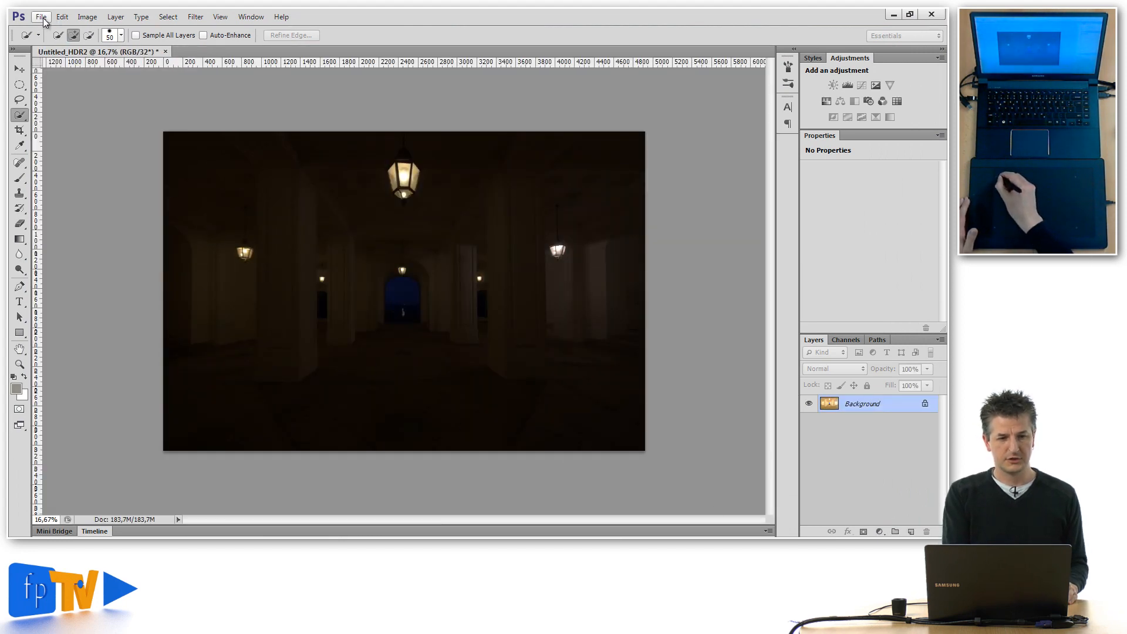
click(42, 16)
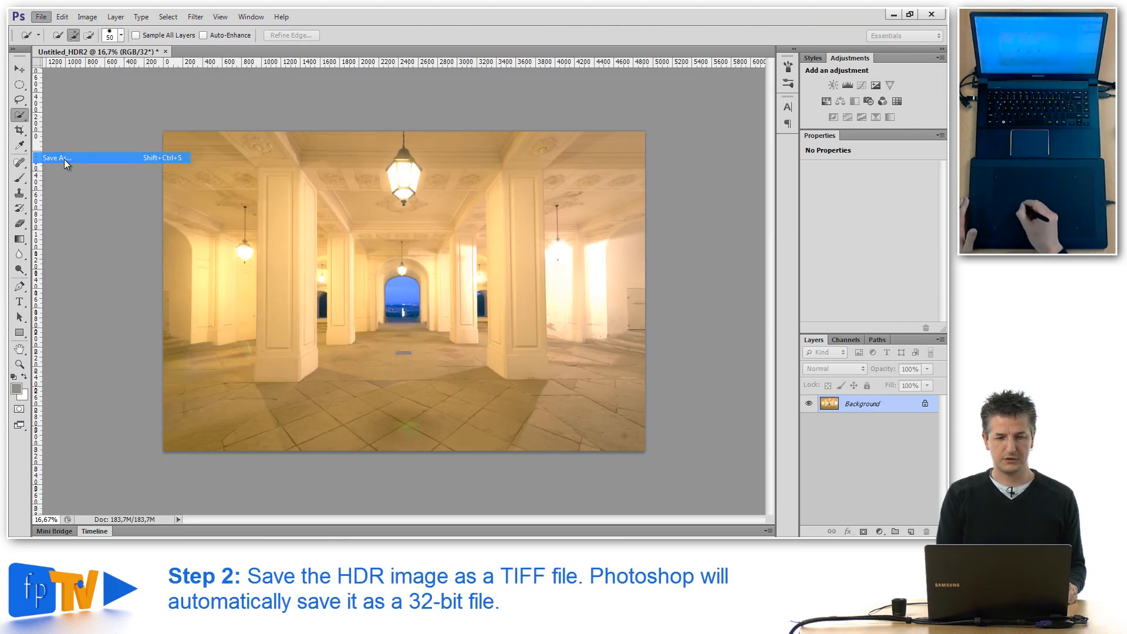
click(56, 157)
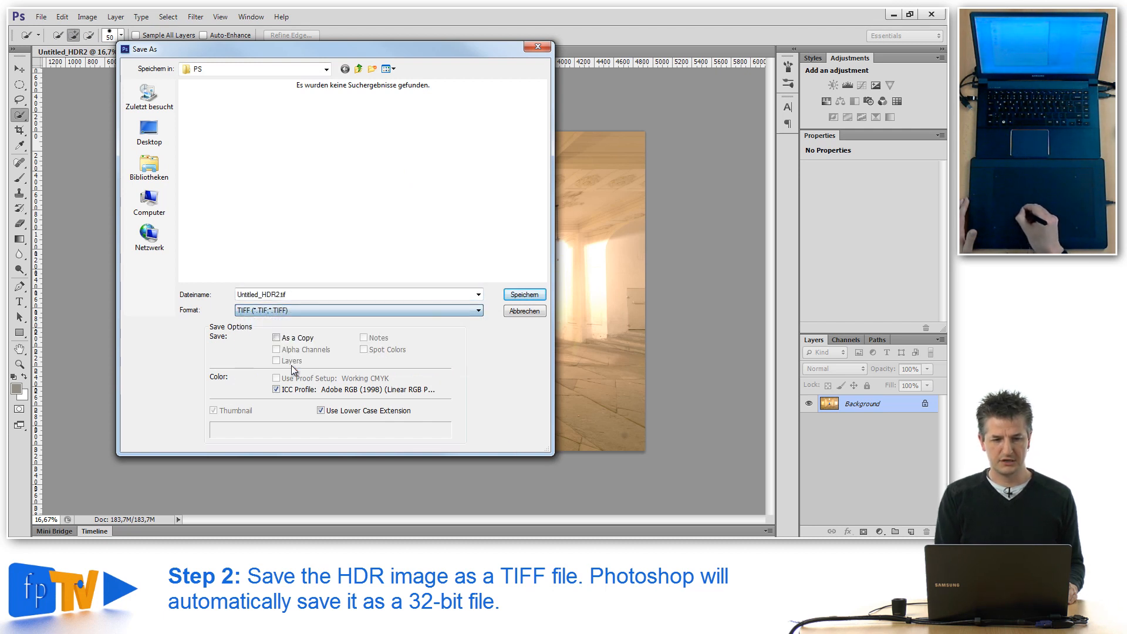
click(524, 294)
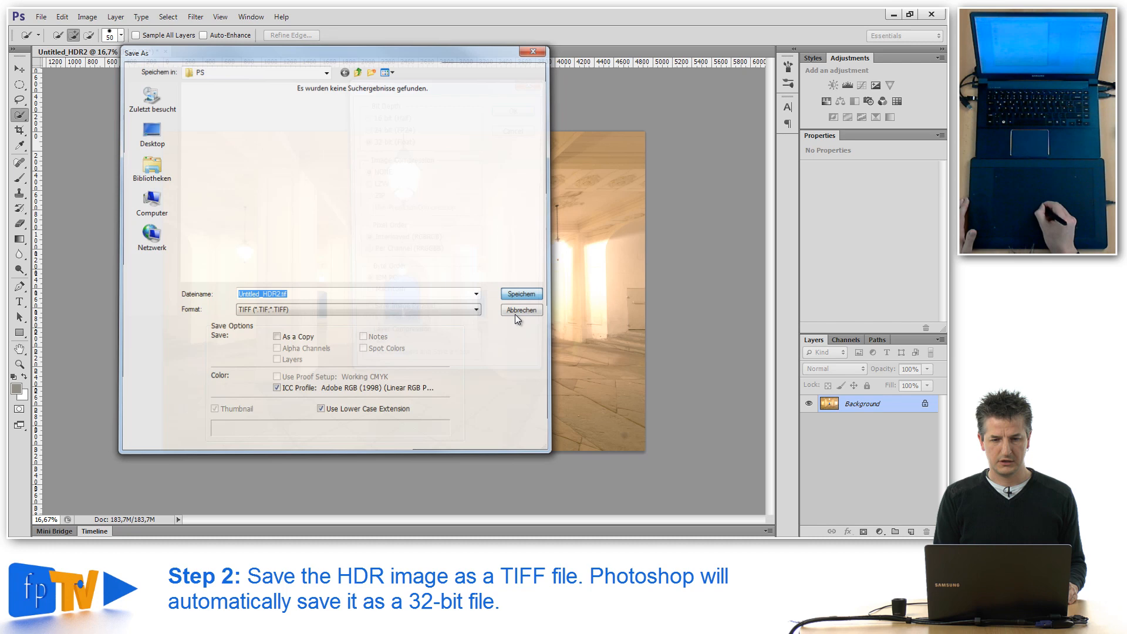
click(520, 293)
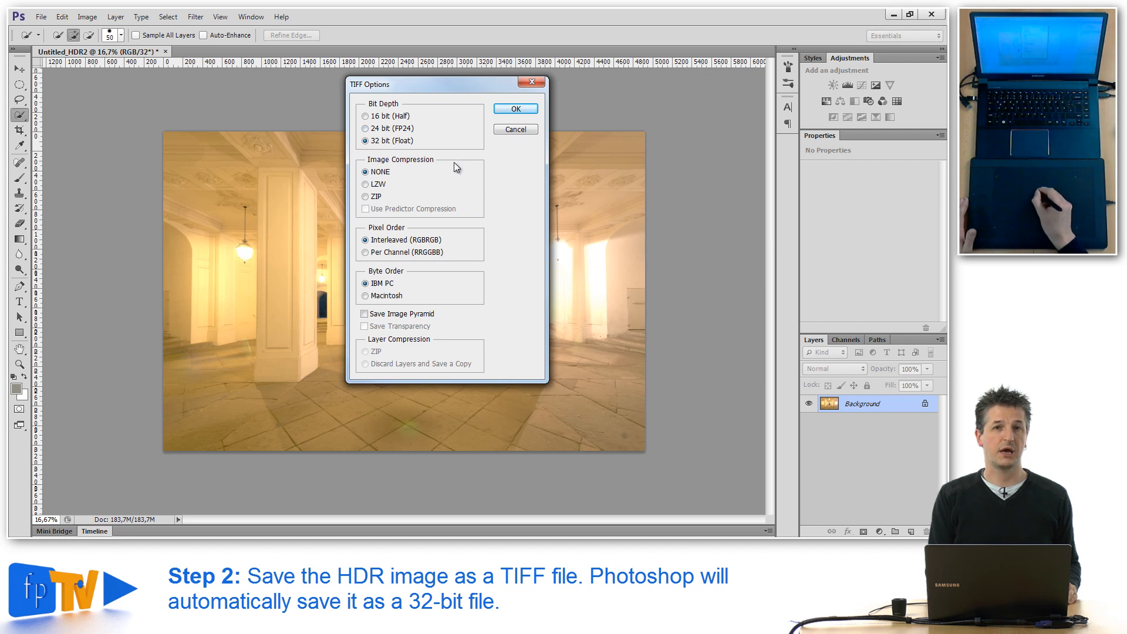
mouse_move(472, 168)
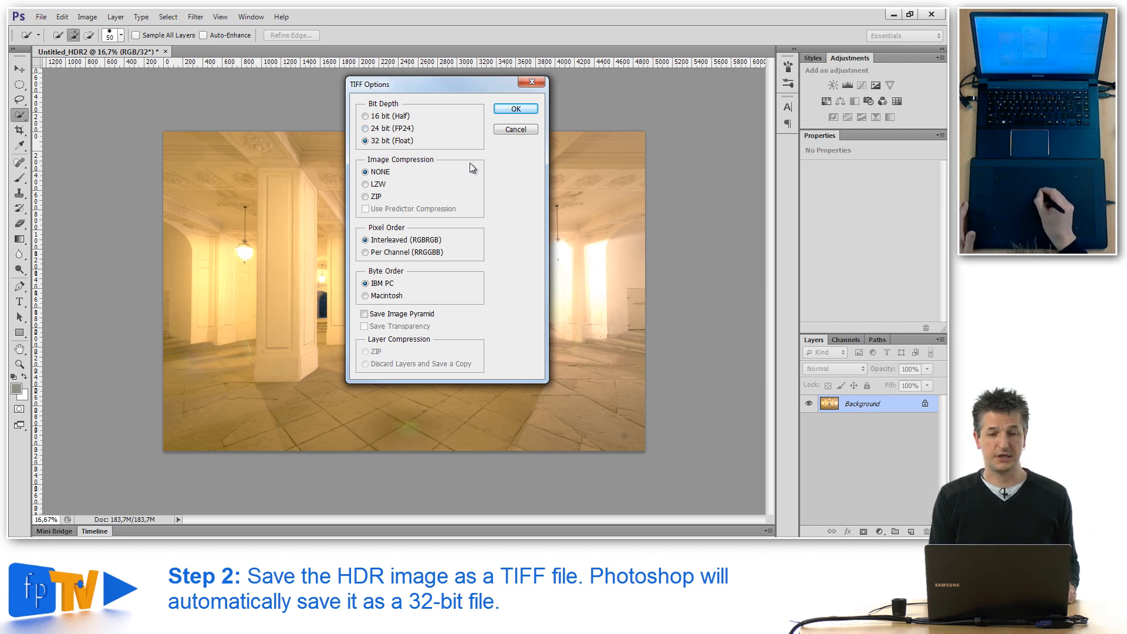
click(514, 108)
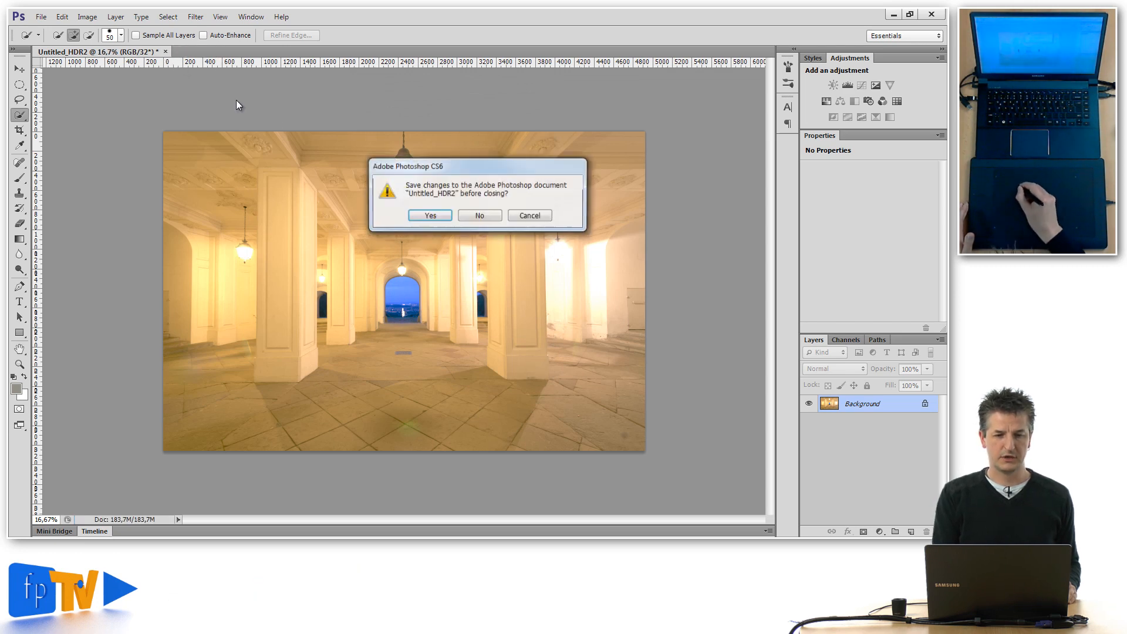
Close the HDR document without saving, then open Untitled_HDR2.tif from Bridge in Camera Raw.
click(479, 215)
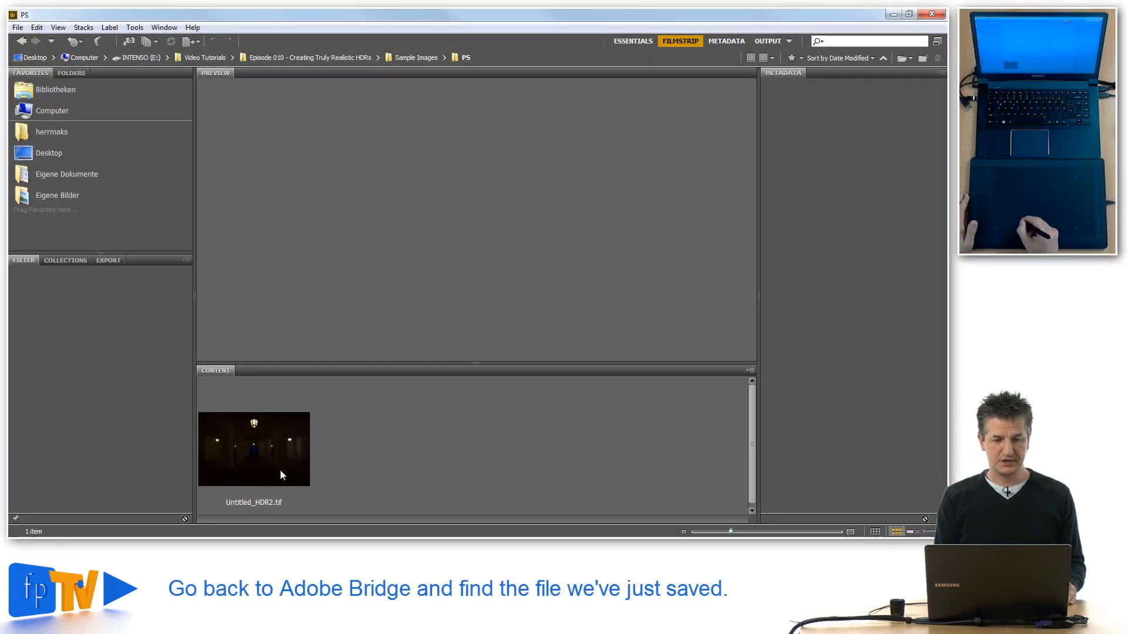
click(254, 448)
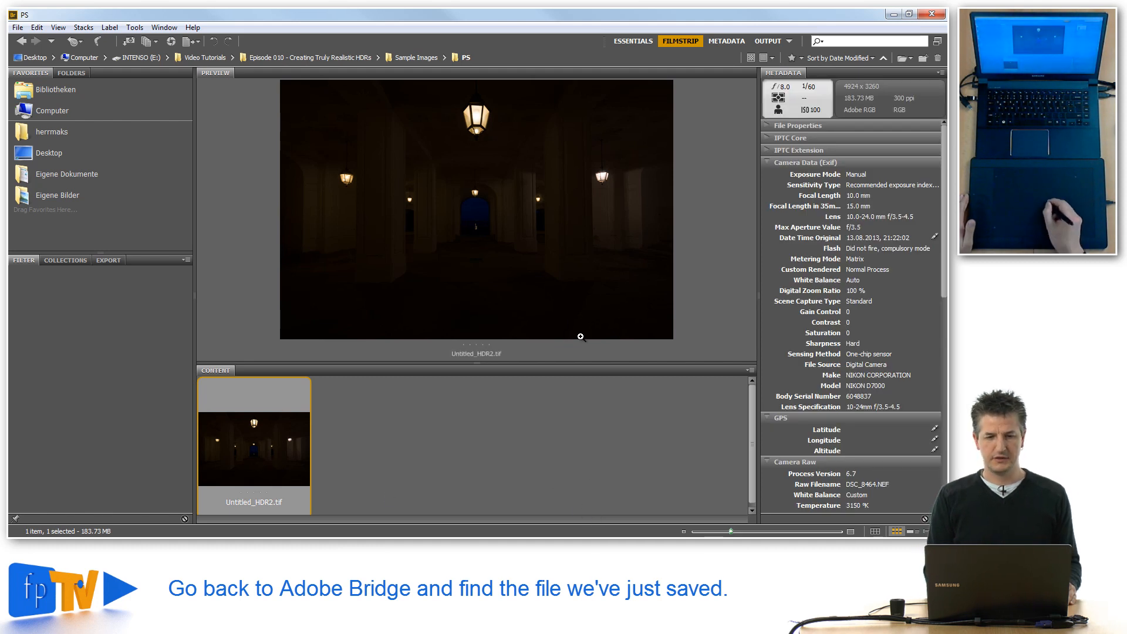
mouse_move(672, 381)
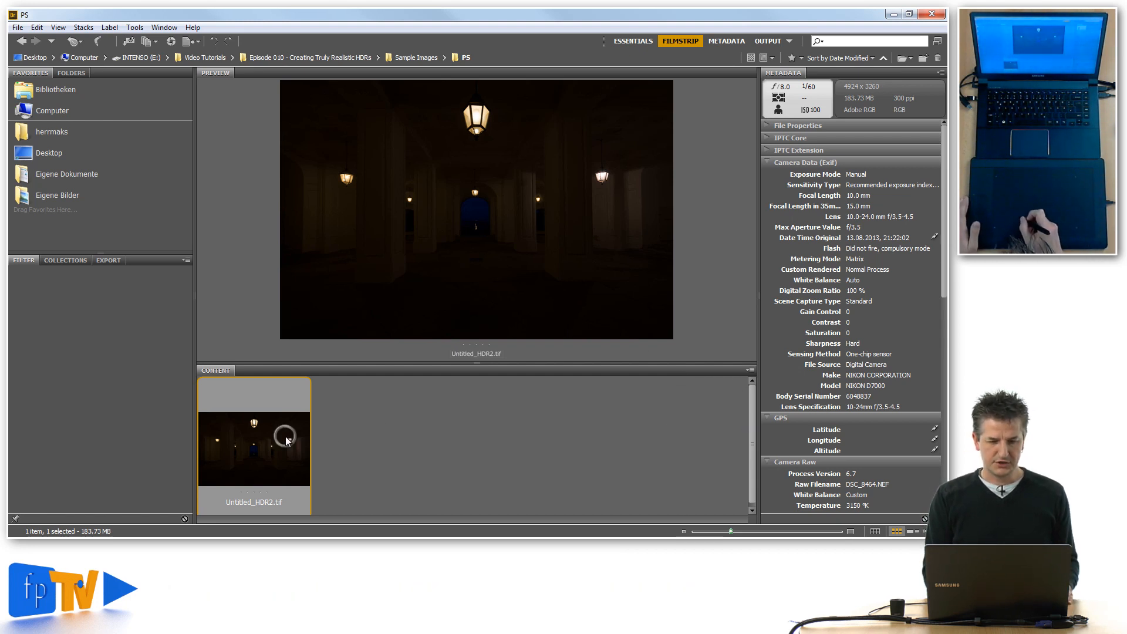
right_click(254, 446)
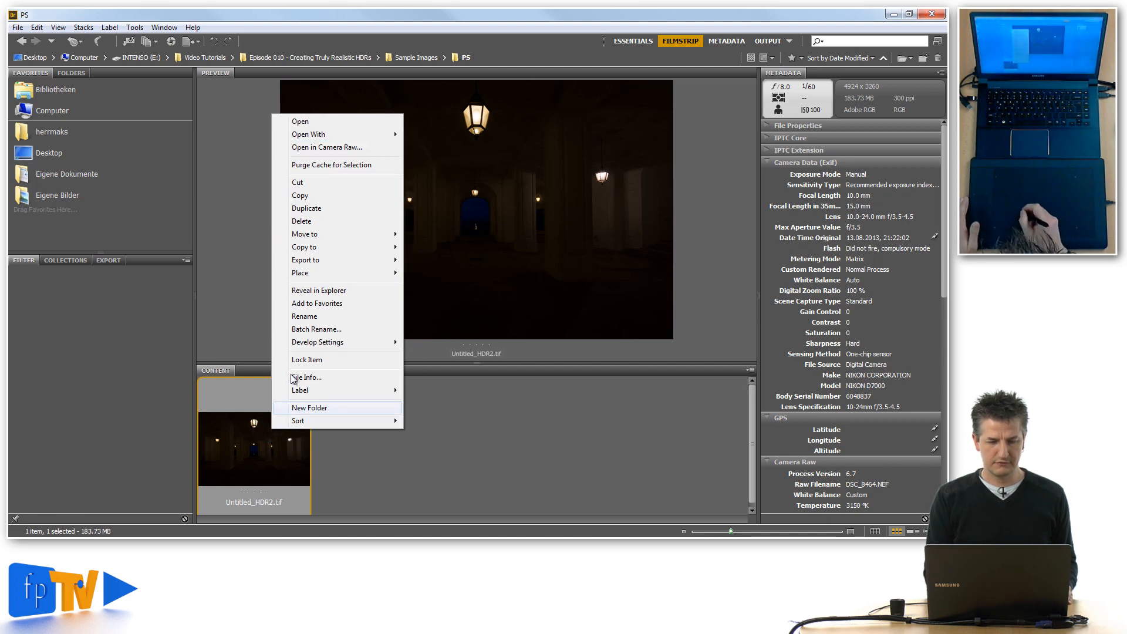
click(327, 147)
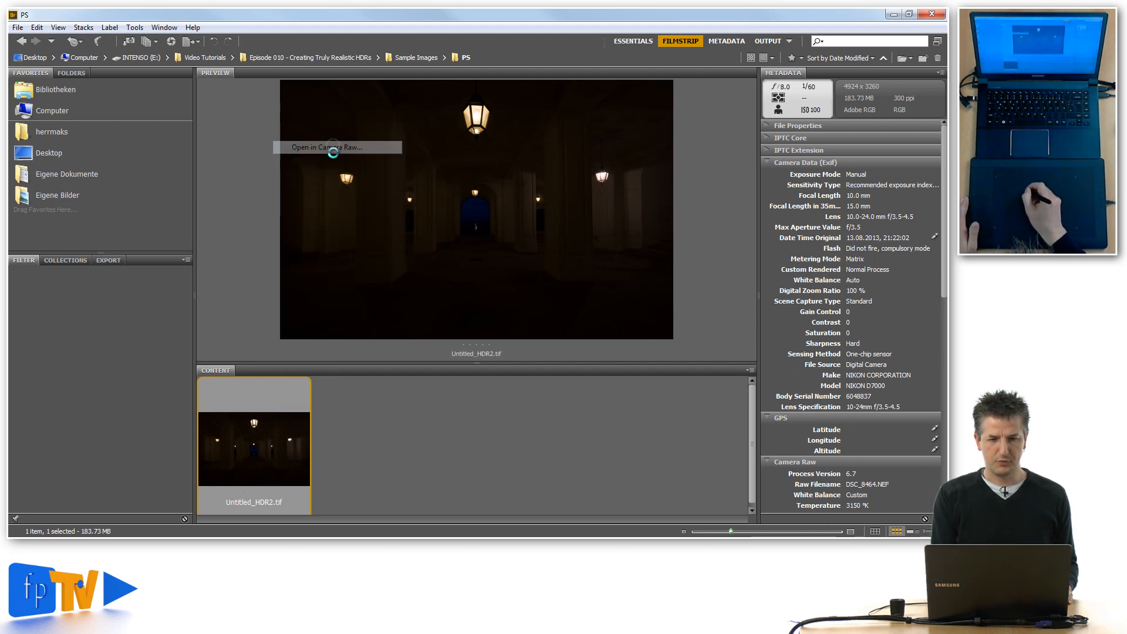
click(333, 147)
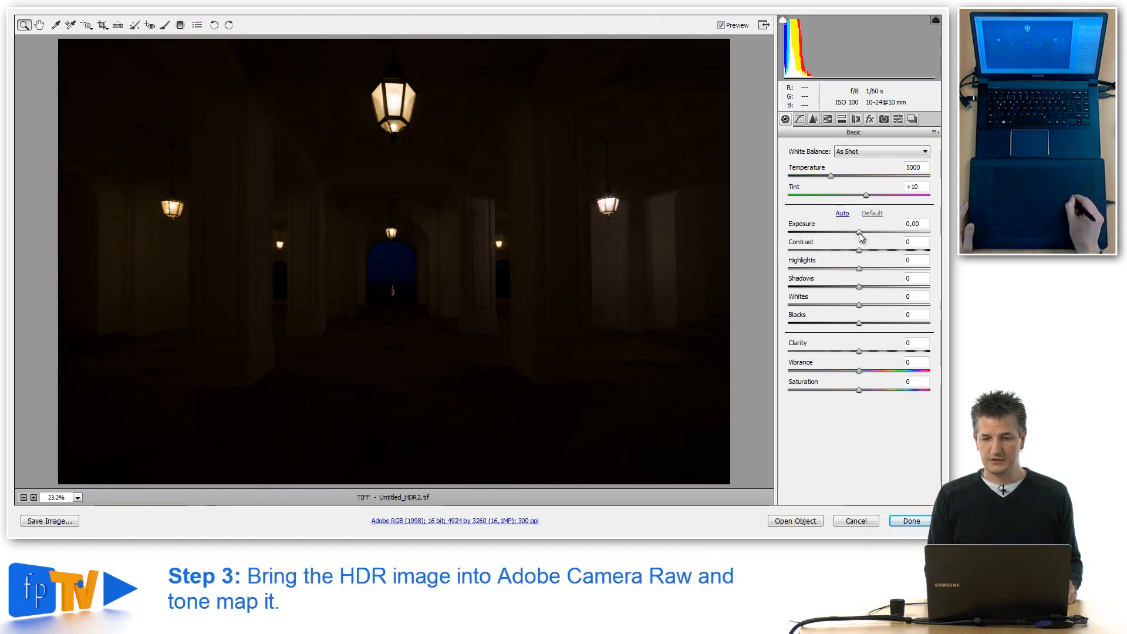
drag(860, 232, 870, 231)
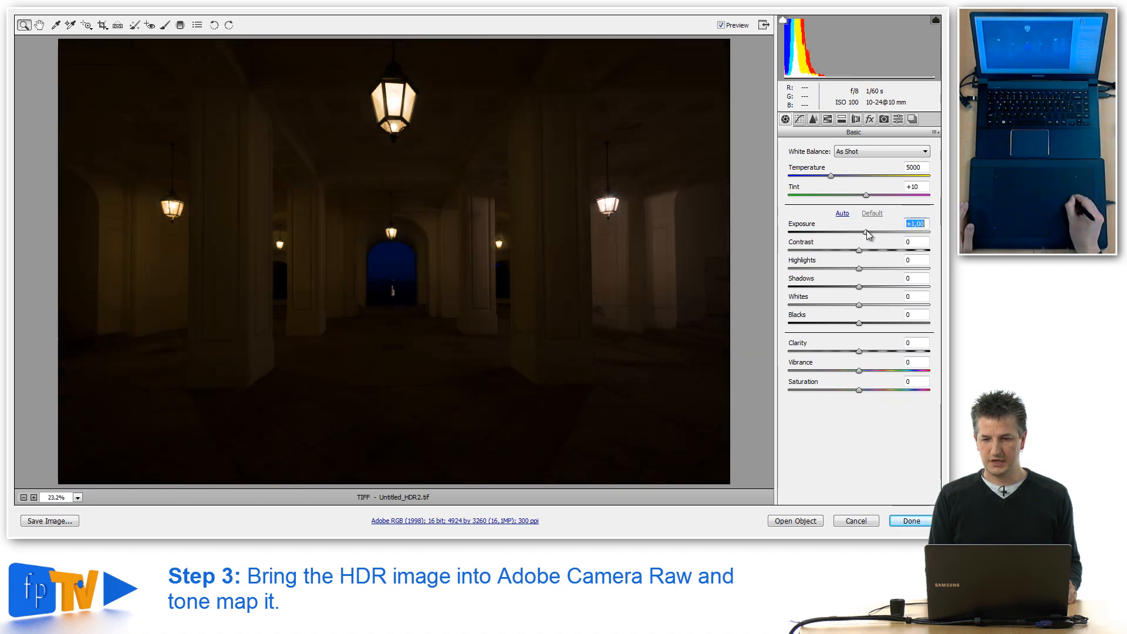
drag(866, 233, 904, 233)
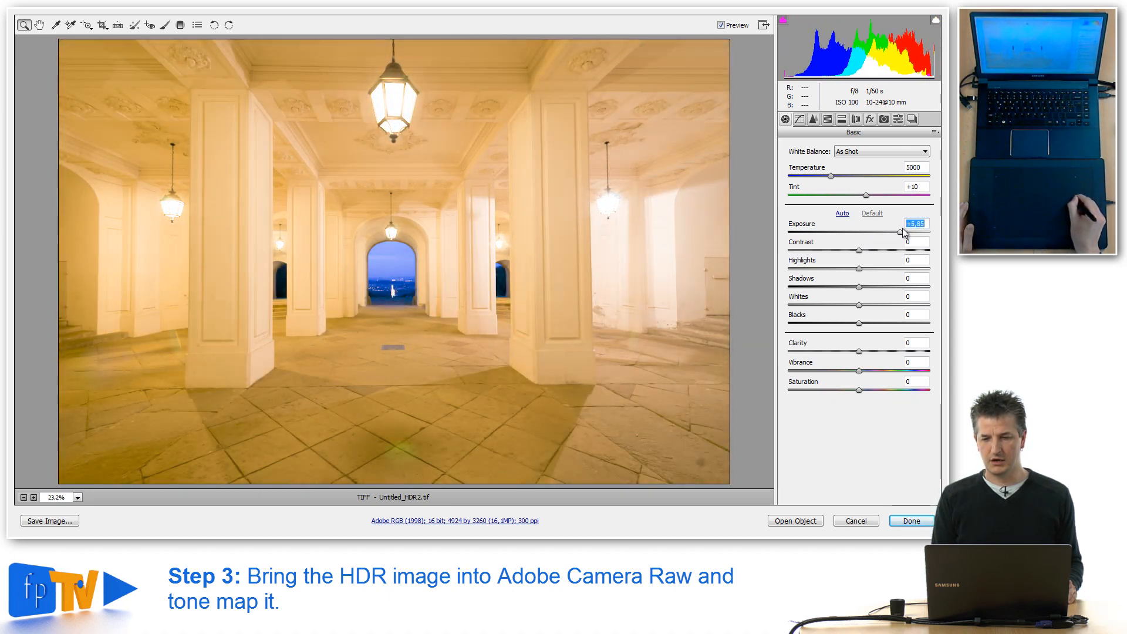
drag(902, 233, 931, 232)
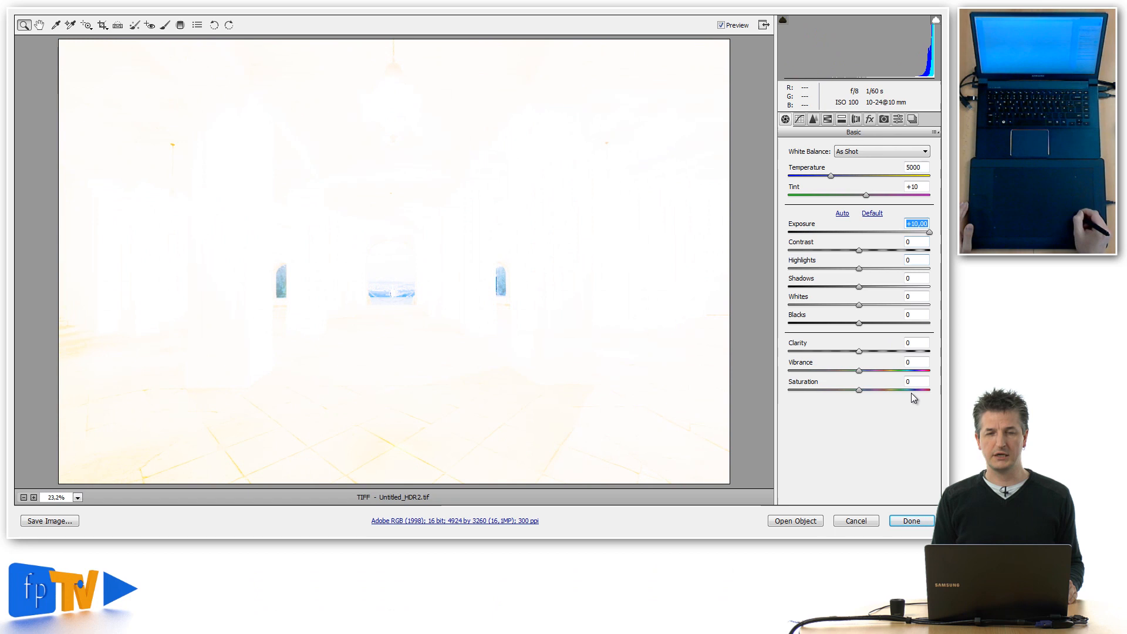
mouse_move(944, 461)
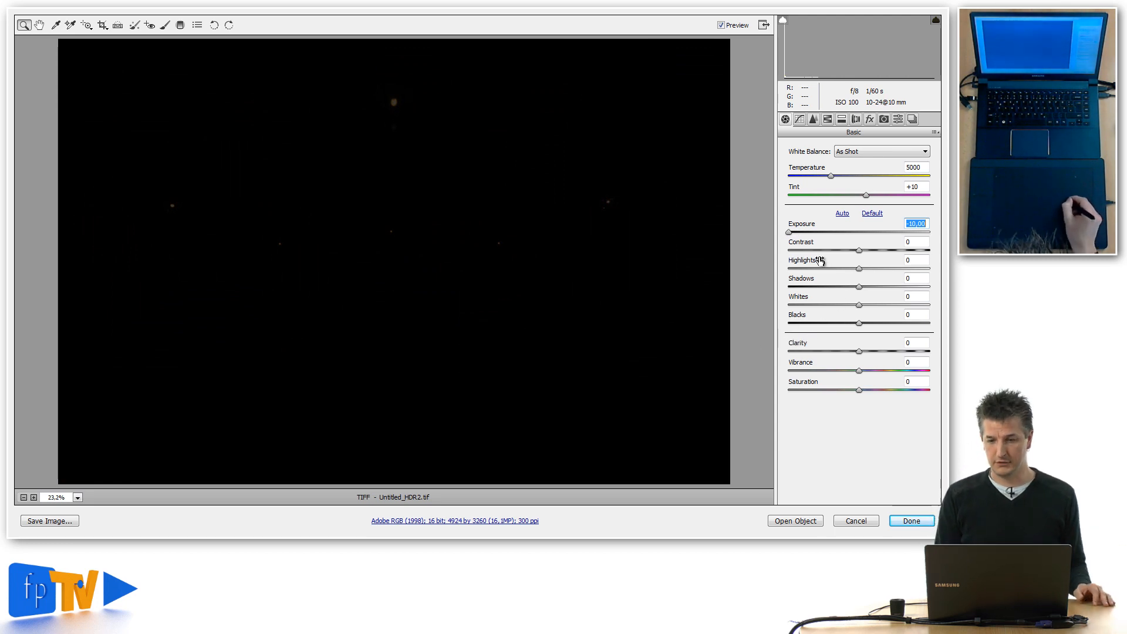
drag(789, 232, 858, 233)
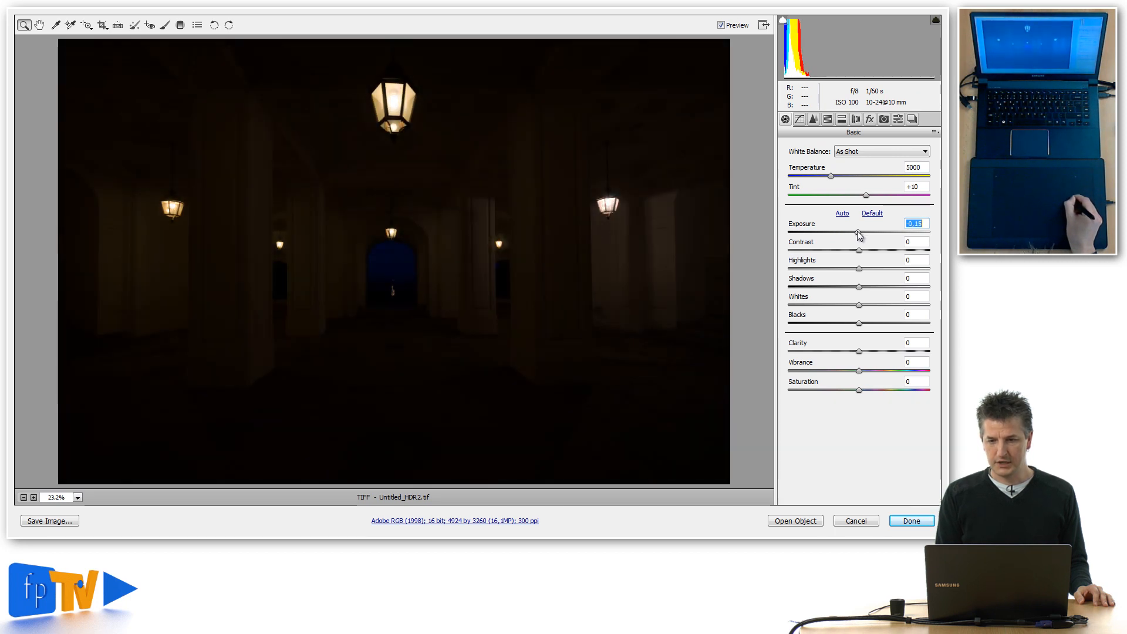
Raise exposure to about +3.60 and pull highlights down to tame the lamps.
click(872, 213)
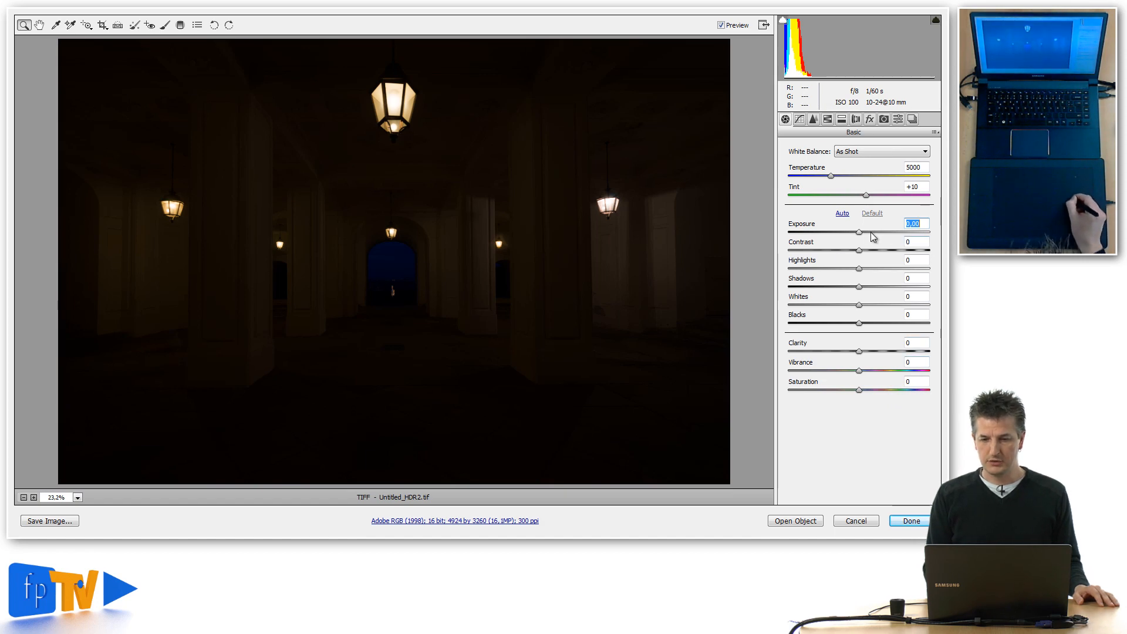
drag(860, 232, 872, 231)
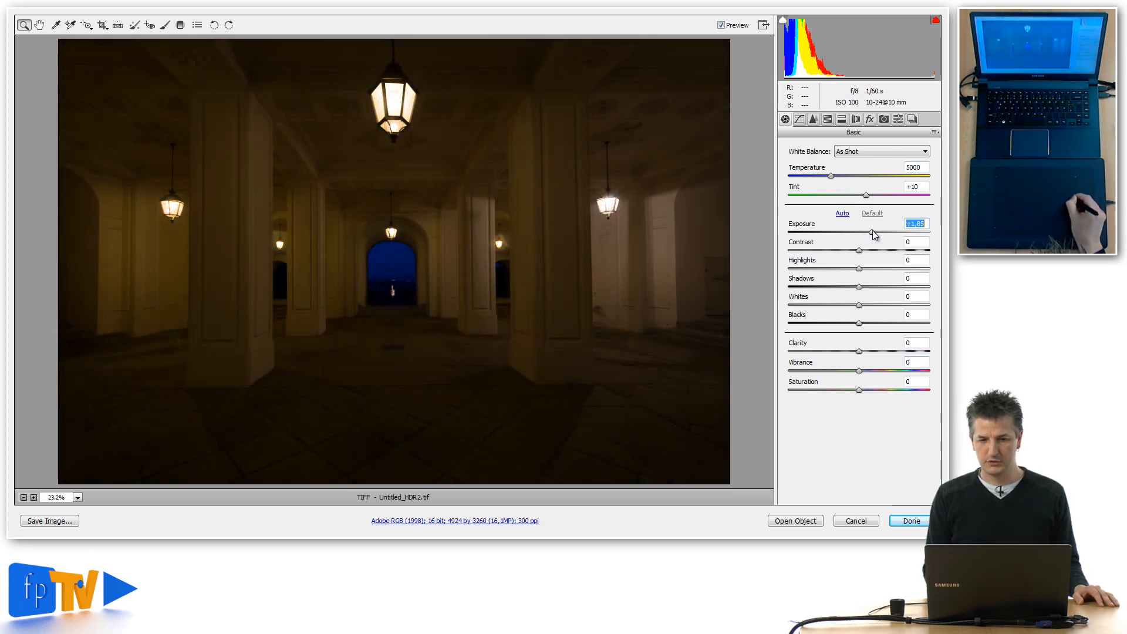
drag(874, 233, 887, 232)
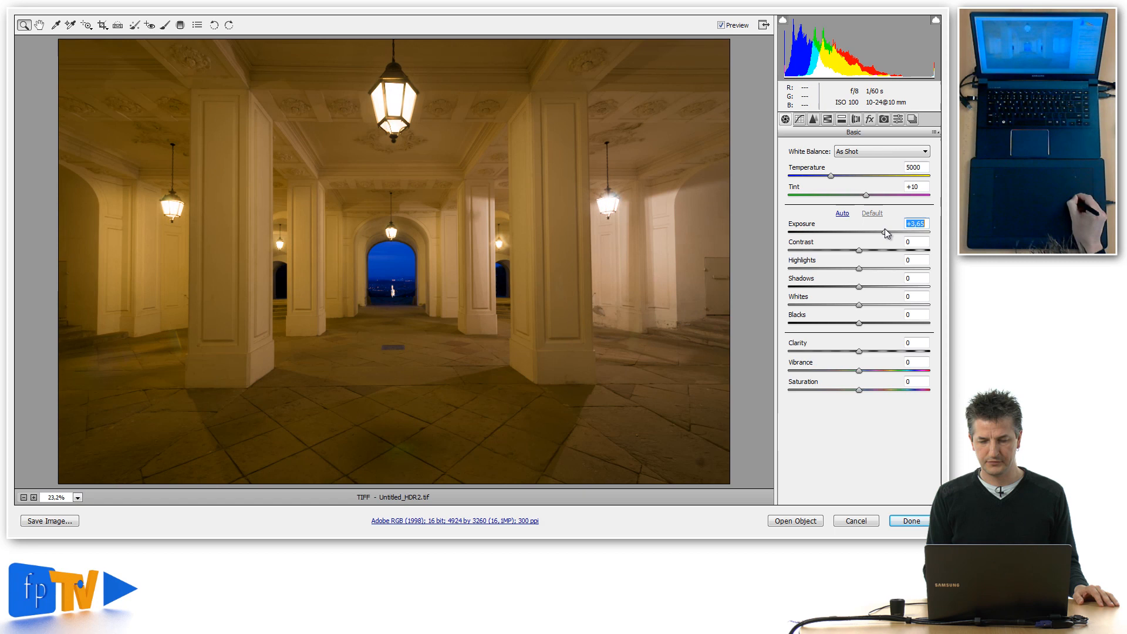
drag(888, 231, 884, 231)
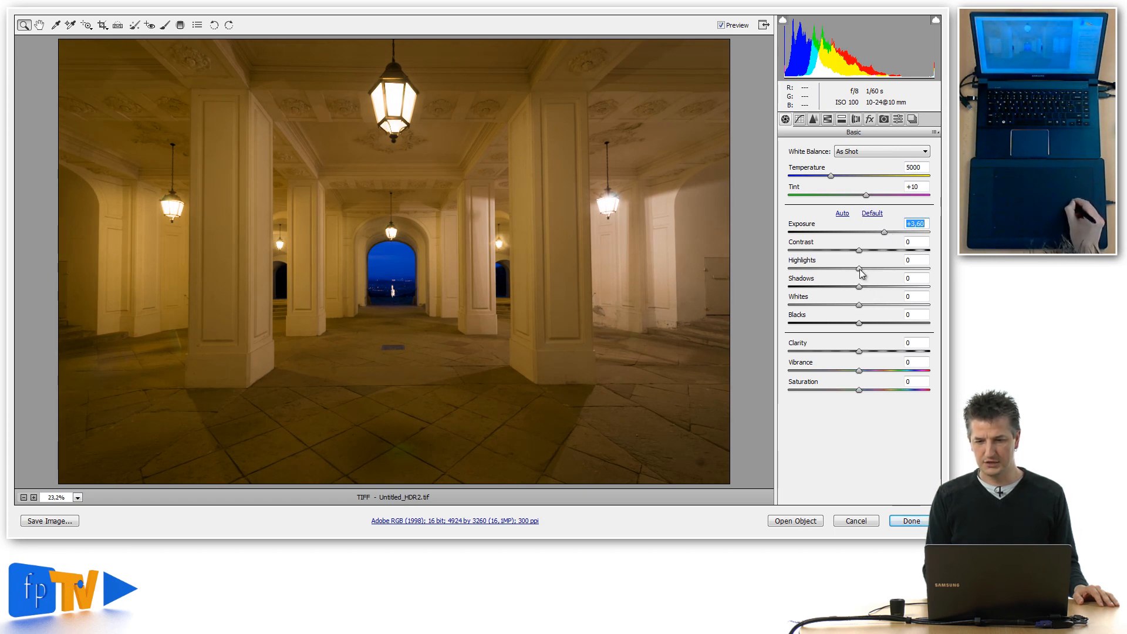
drag(860, 249, 827, 249)
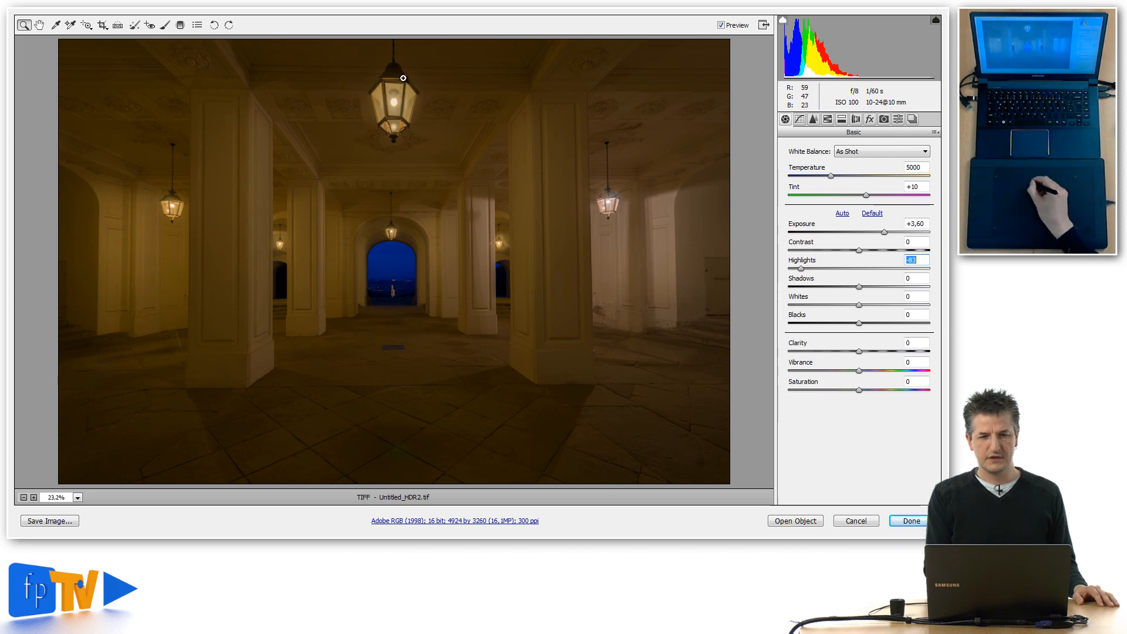
mouse_move(359, 111)
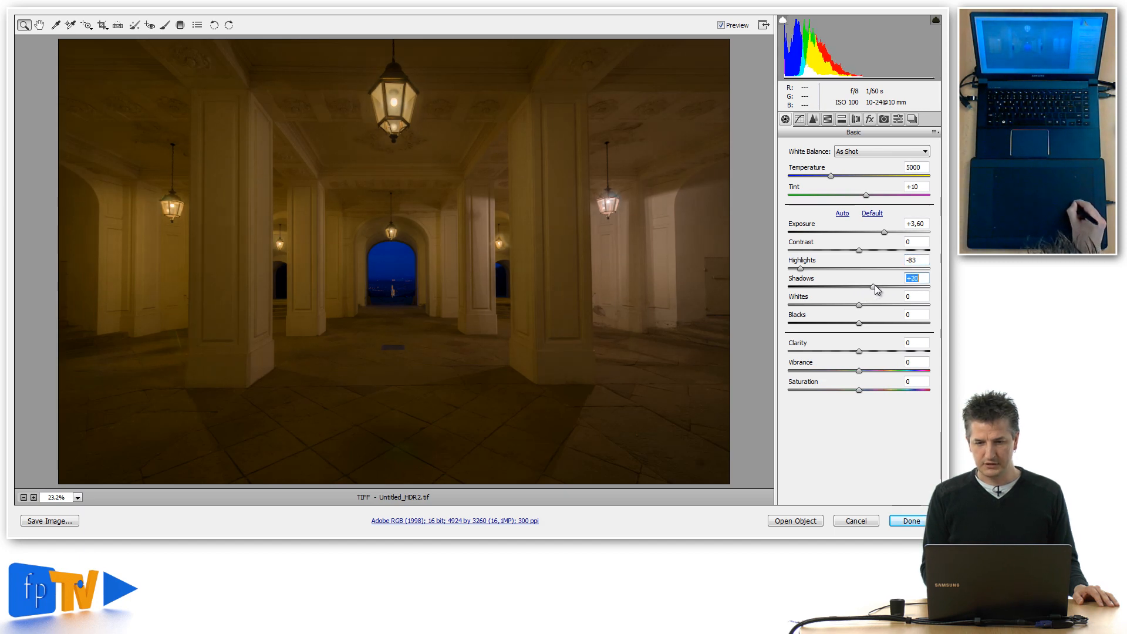
Lift shadows to +71, nudge exposure to +3.75 and pull highlights down further.
drag(873, 286, 904, 287)
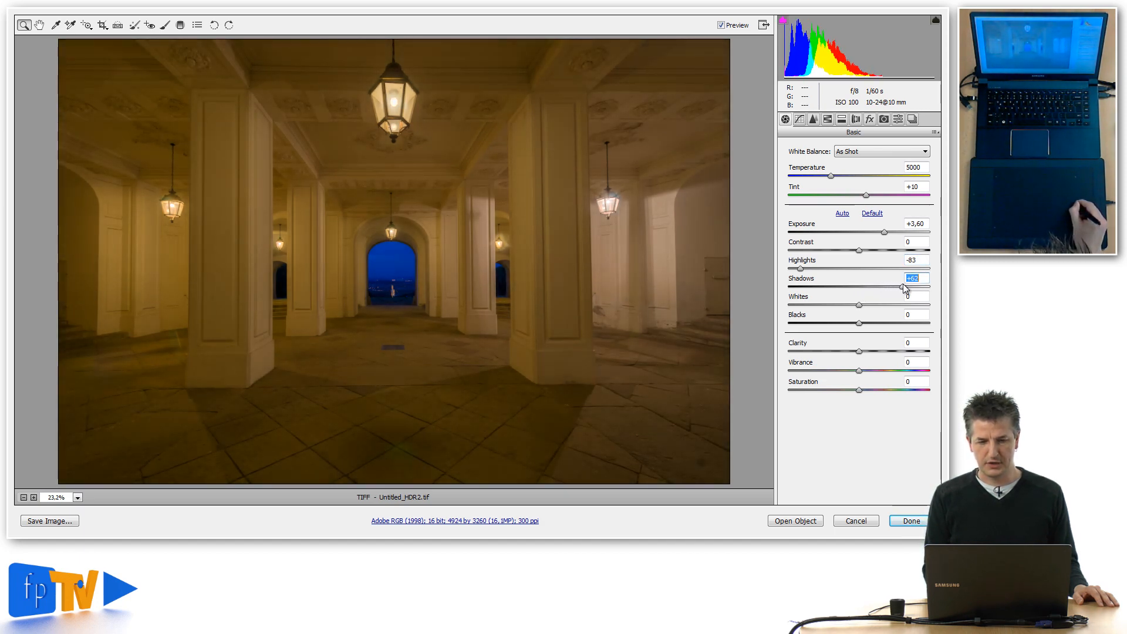
drag(905, 288, 909, 287)
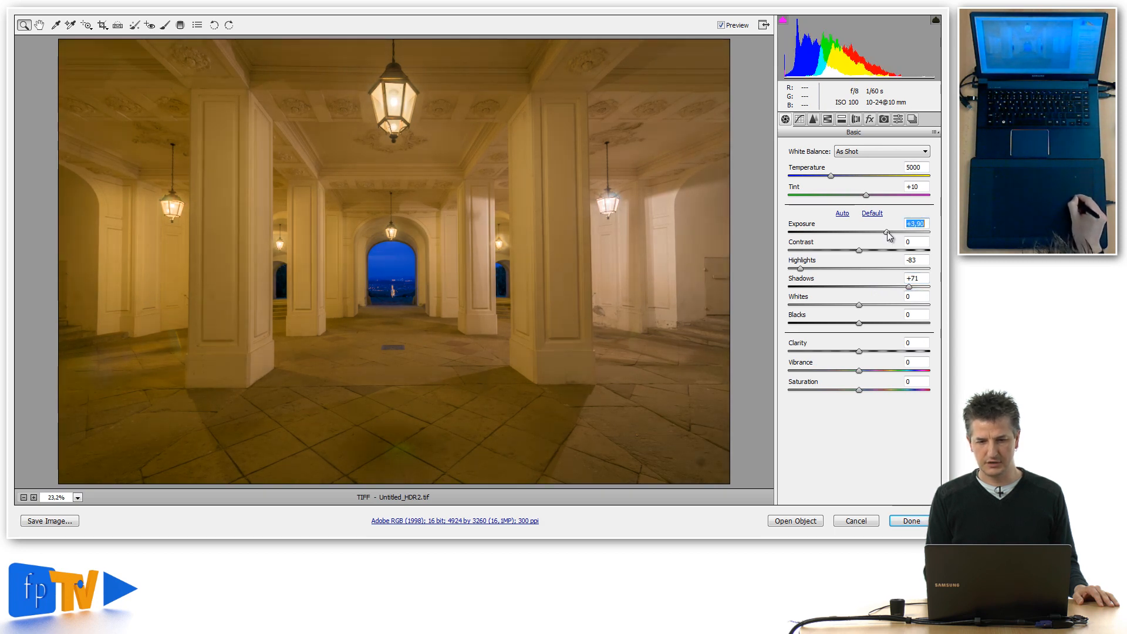
drag(889, 235, 883, 235)
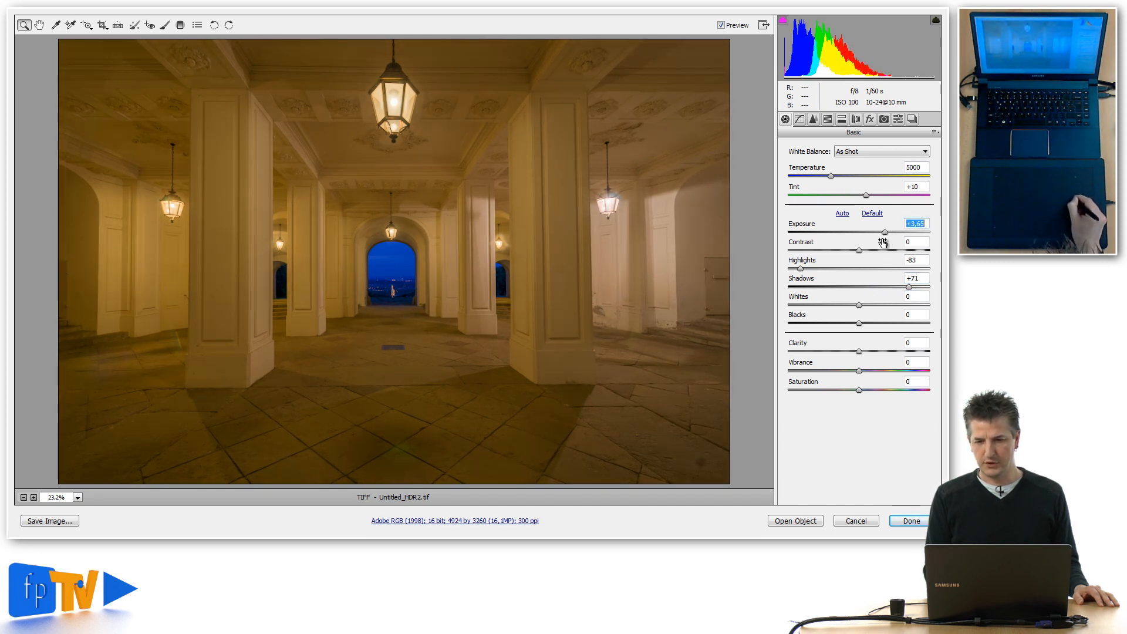
drag(883, 233, 885, 232)
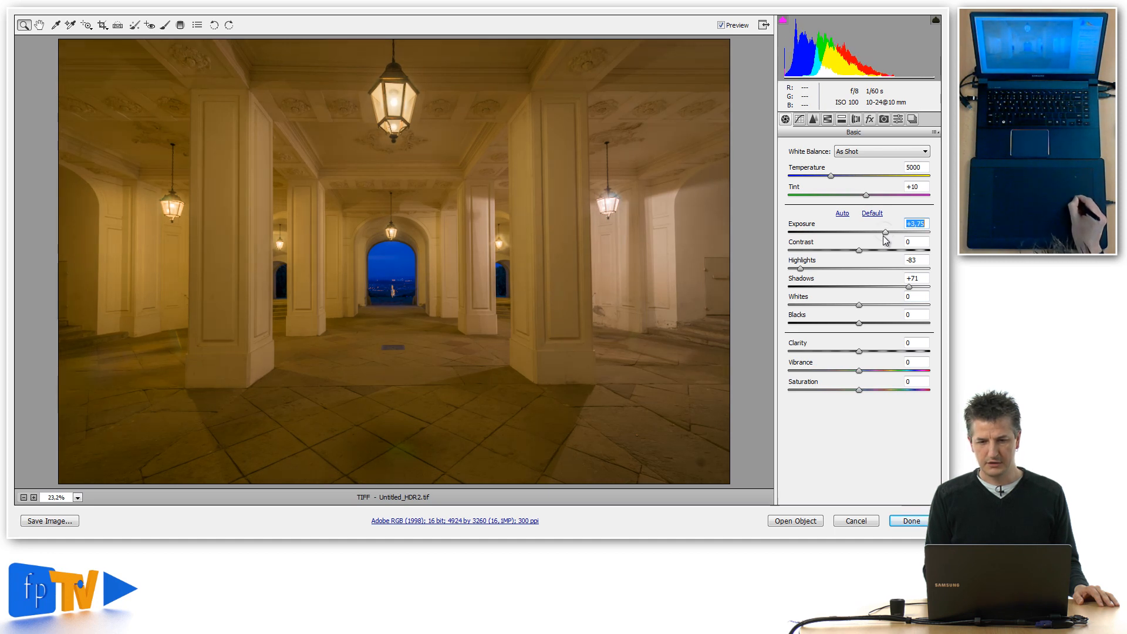
mouse_move(799, 272)
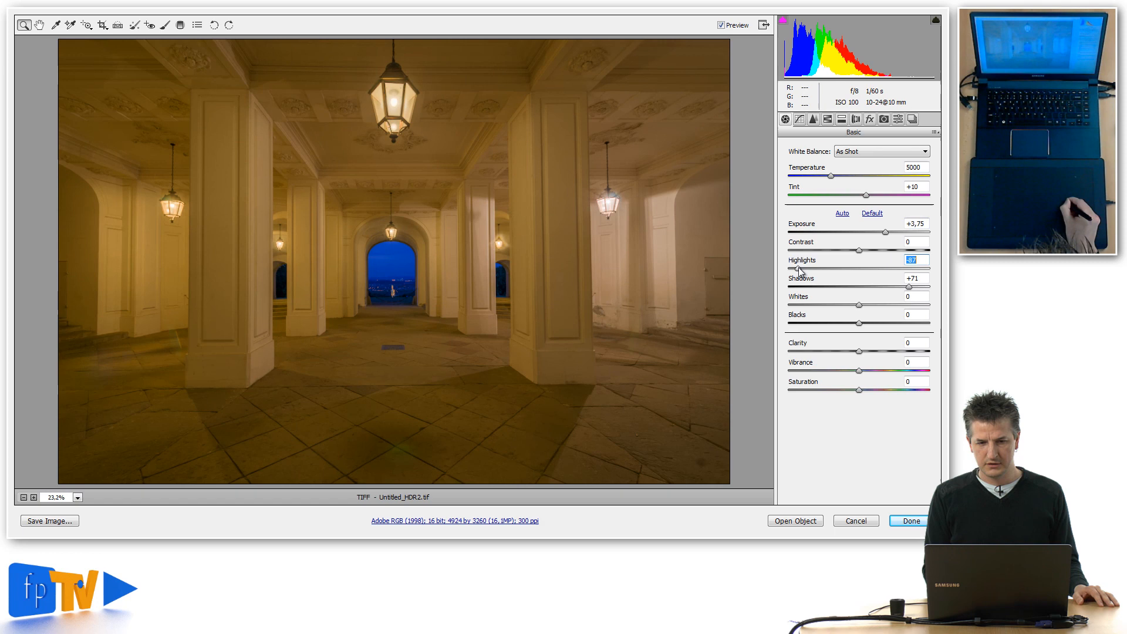
drag(799, 270, 792, 270)
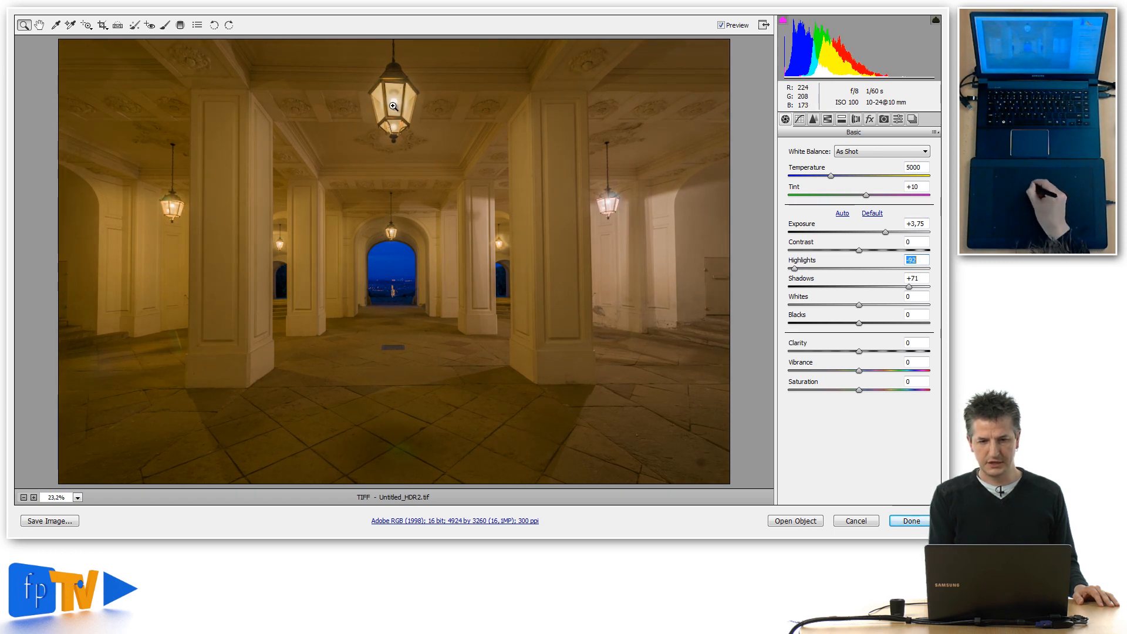
mouse_move(865, 357)
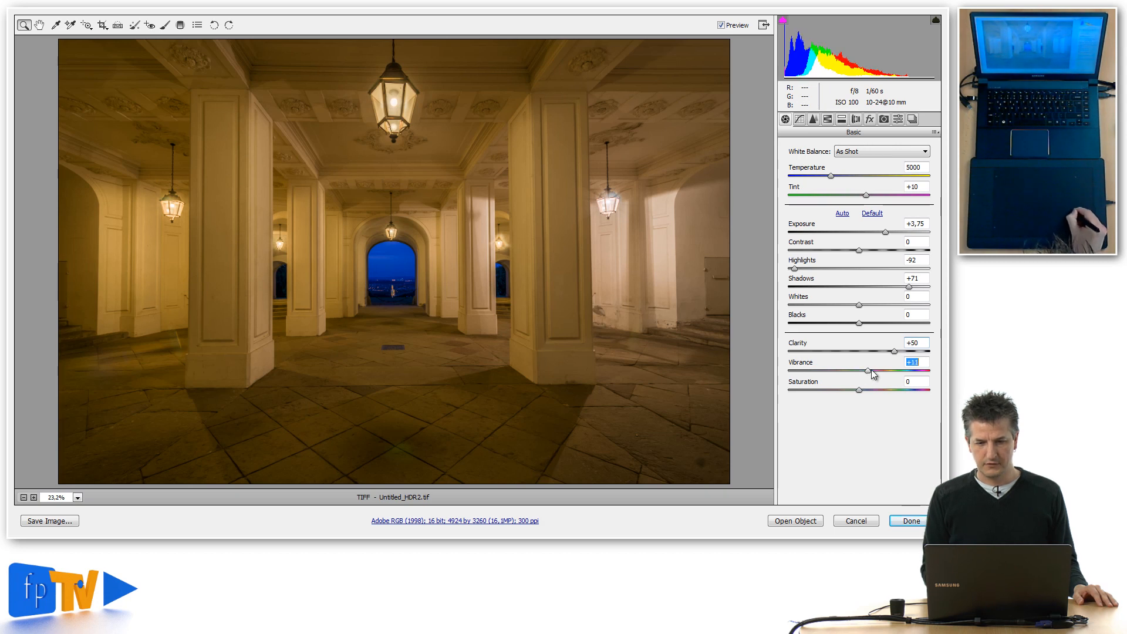
Boost the vibrance of the colonnade's colours with the Vibrance slider.
drag(868, 372, 879, 372)
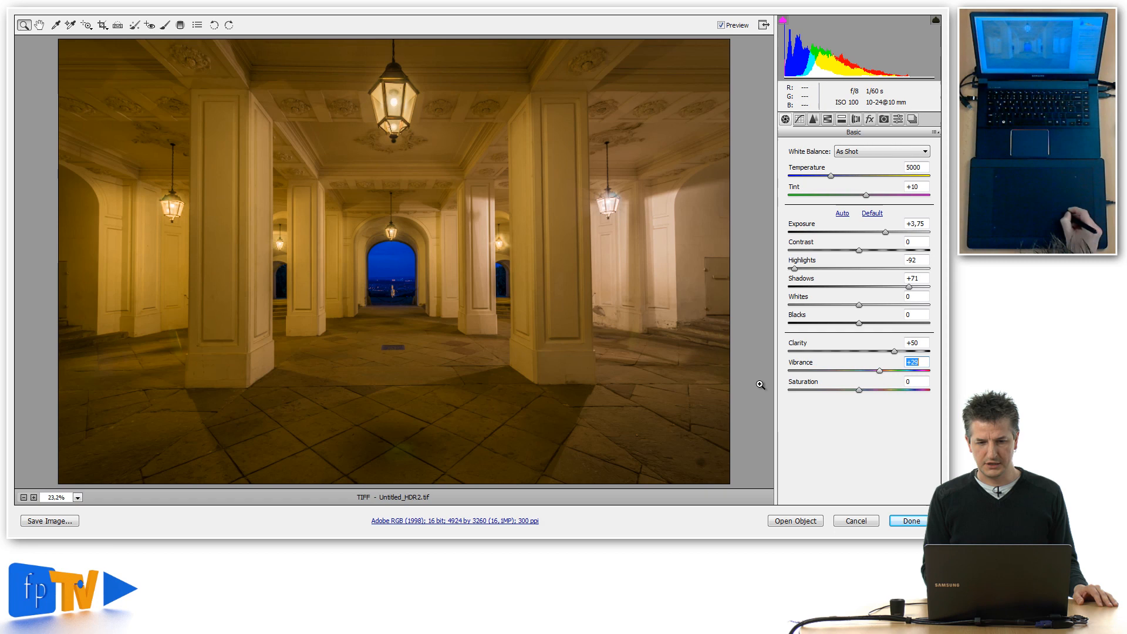
mouse_move(861, 396)
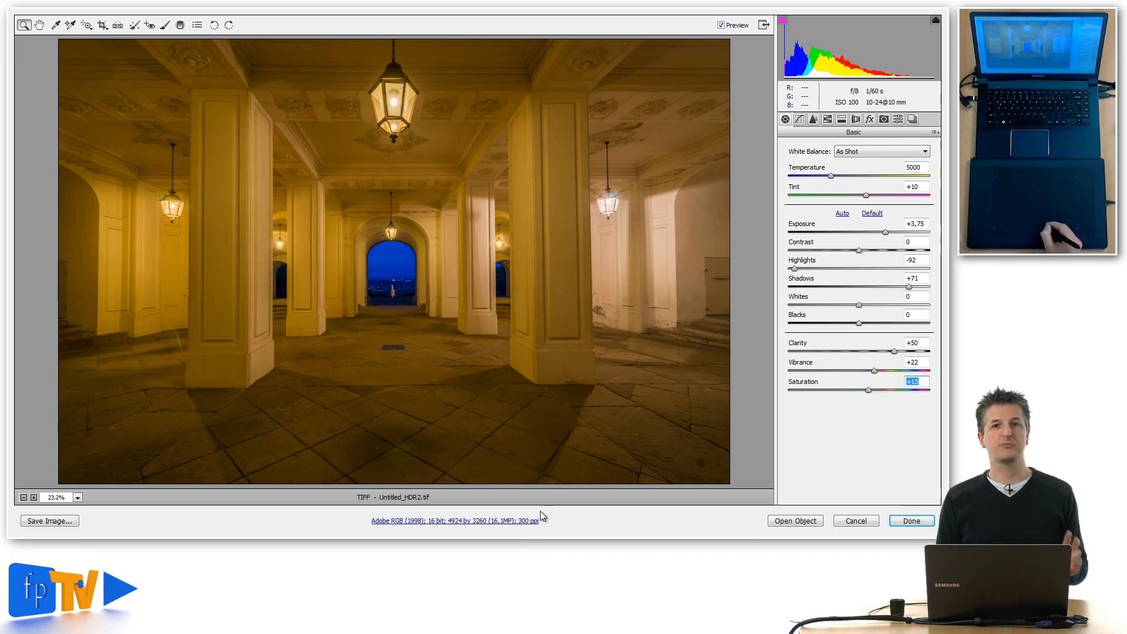
mouse_move(553, 497)
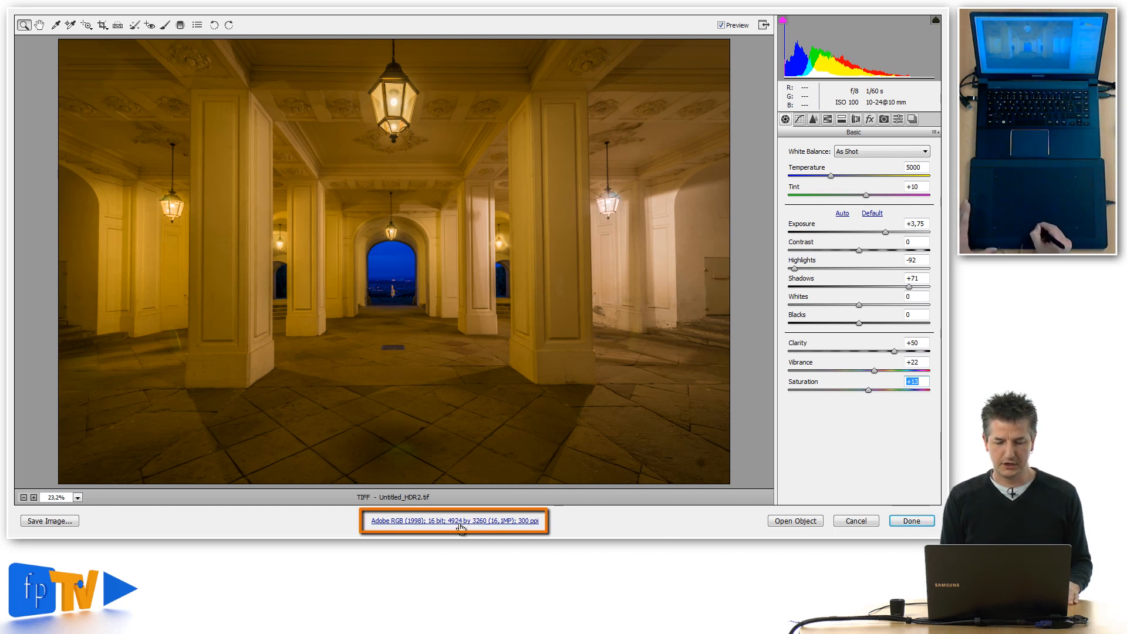
click(453, 522)
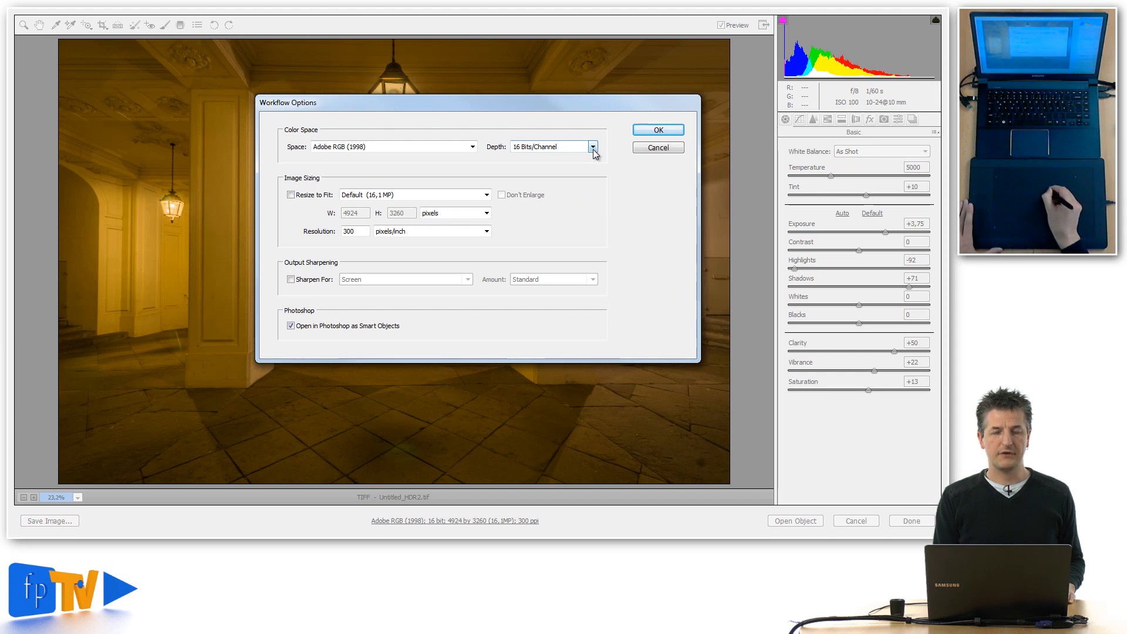
click(592, 147)
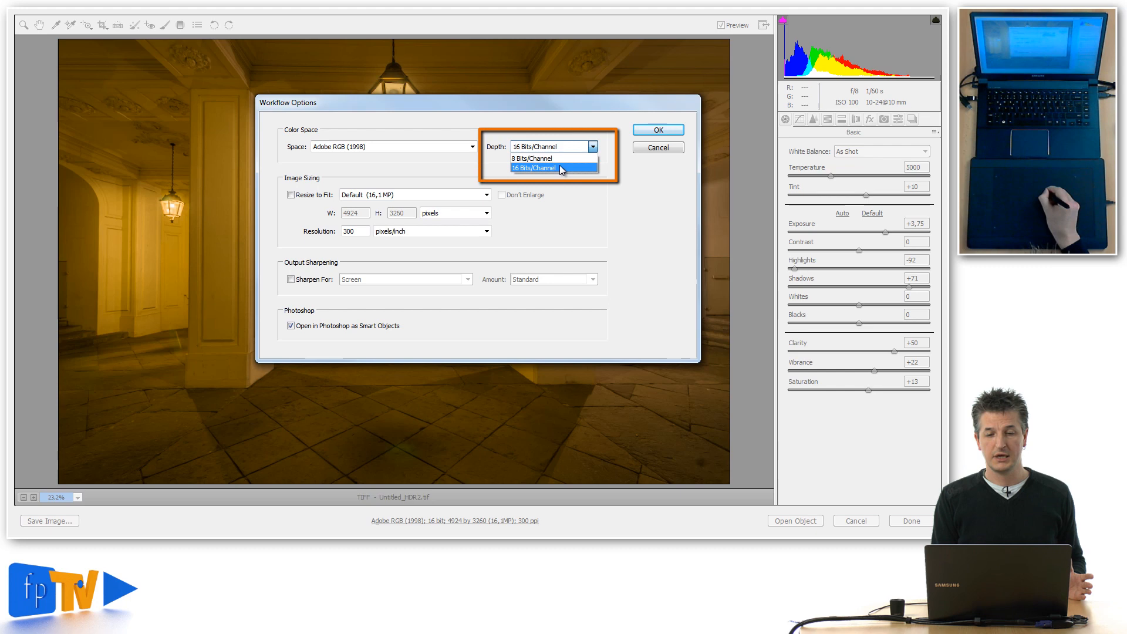
click(533, 168)
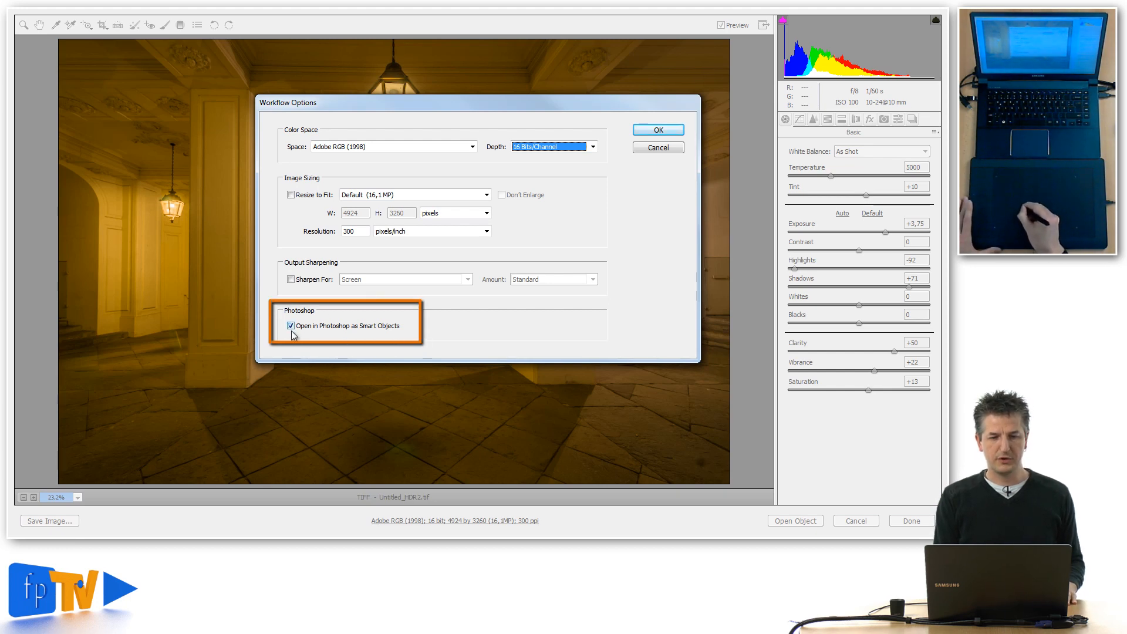
mouse_move(338, 340)
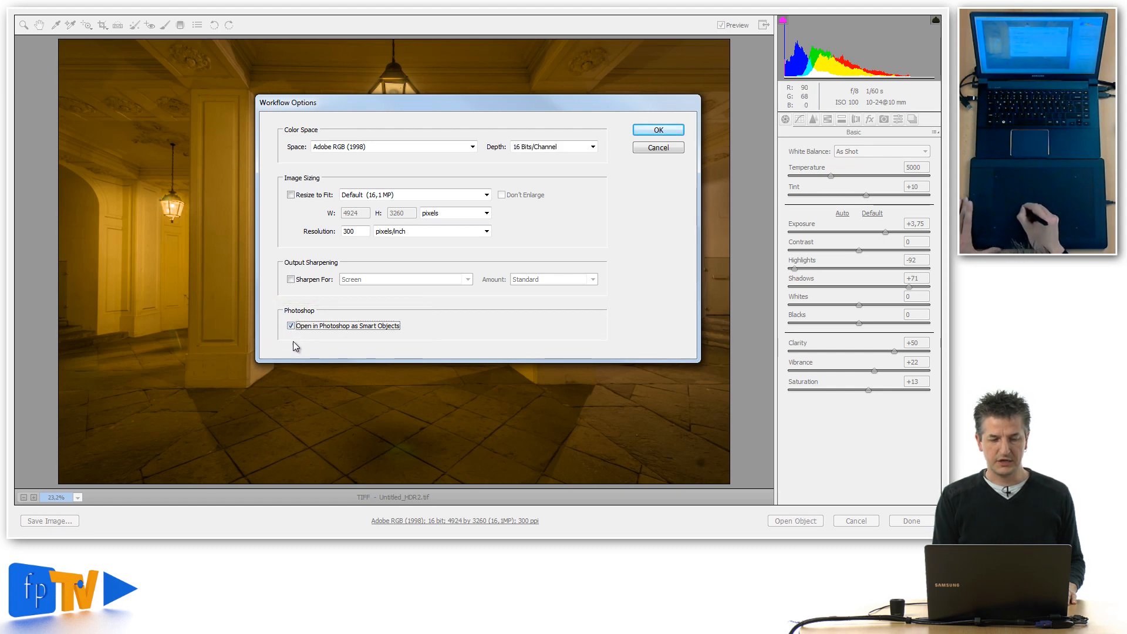
mouse_move(544, 324)
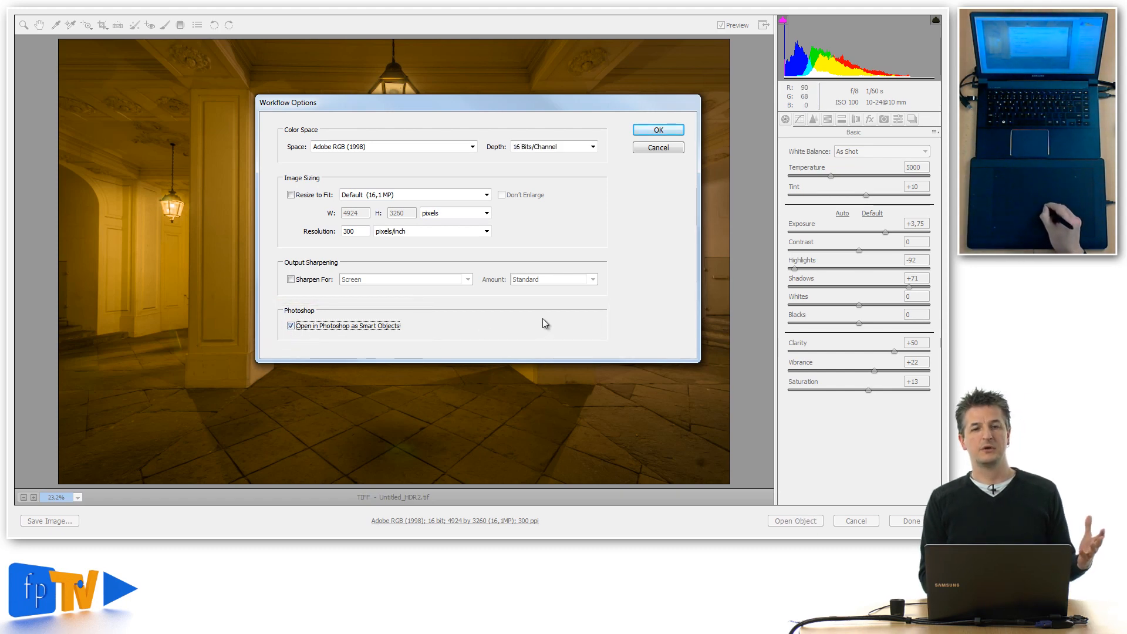
mouse_move(563, 311)
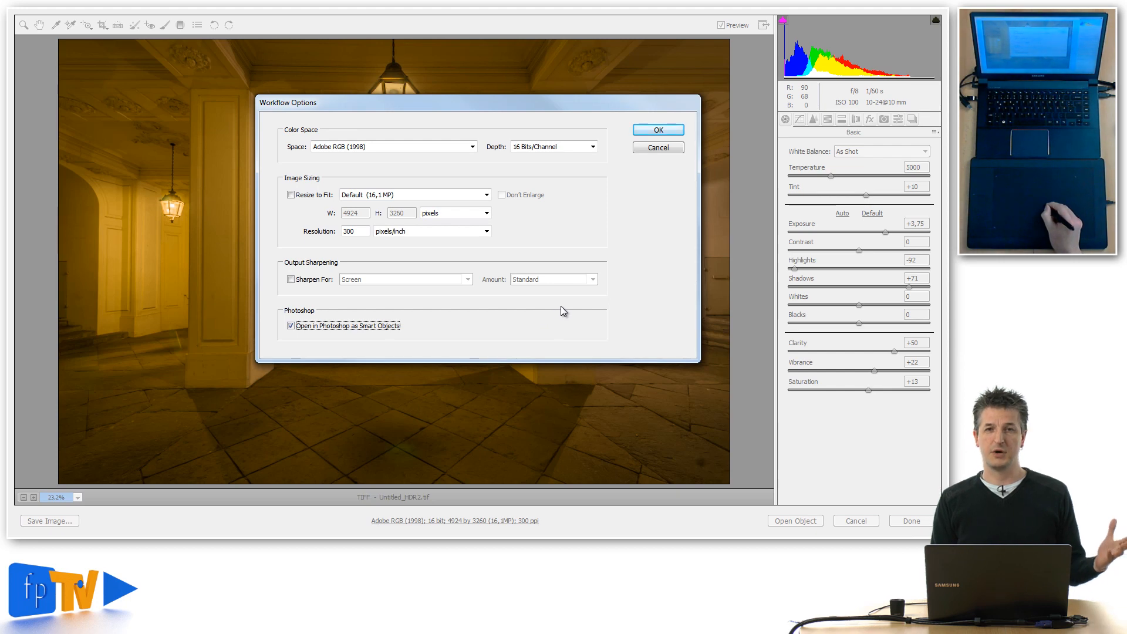
mouse_move(562, 308)
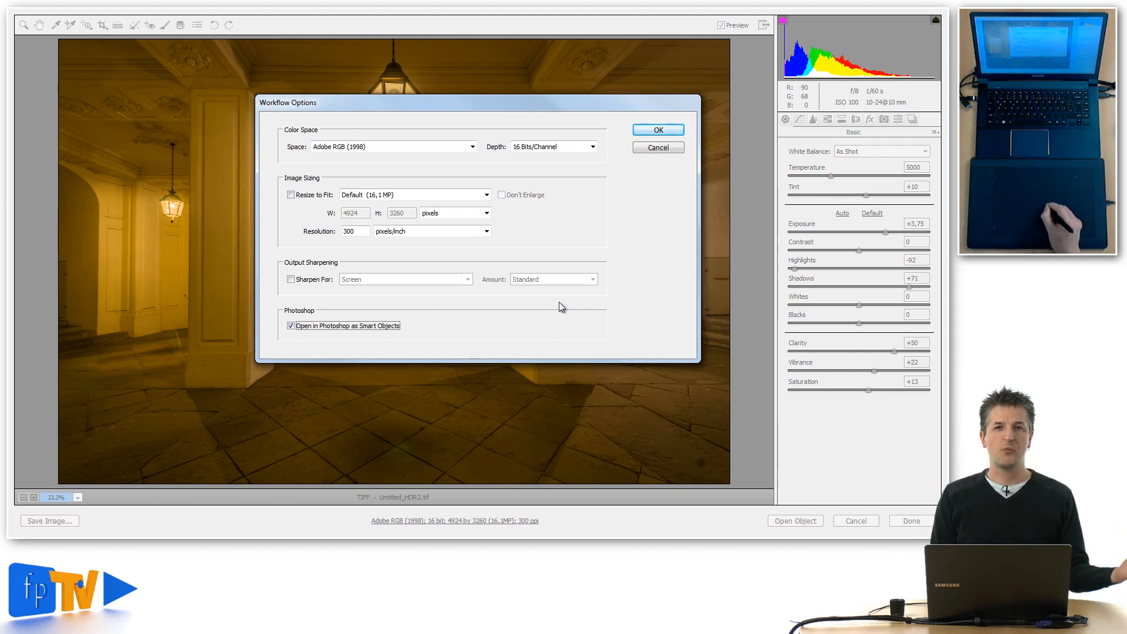
mouse_move(678, 319)
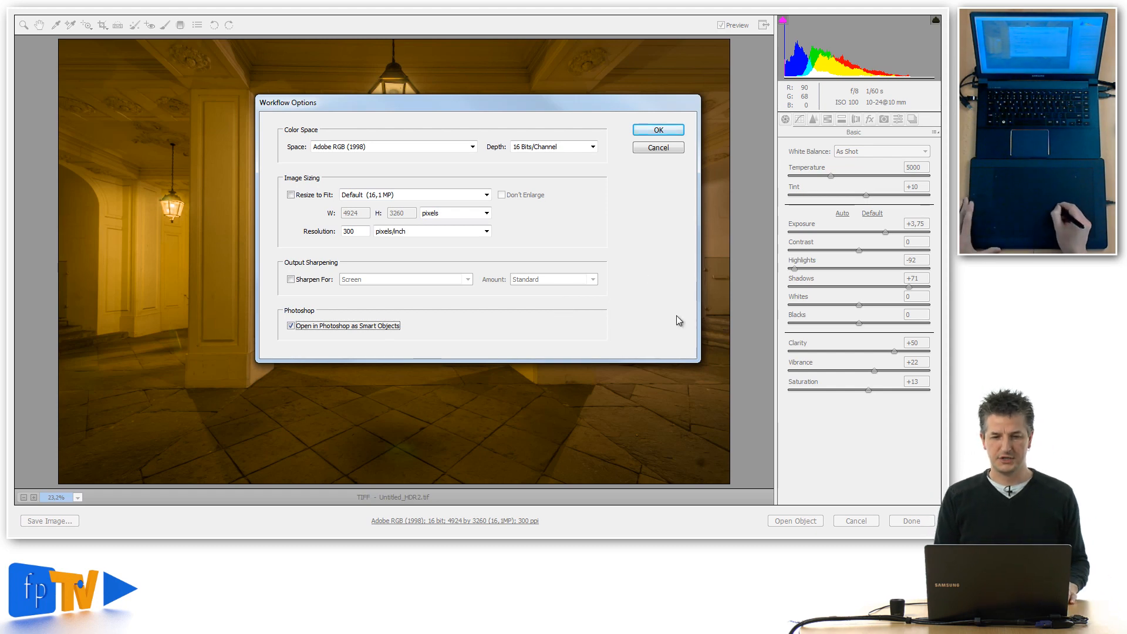
click(657, 131)
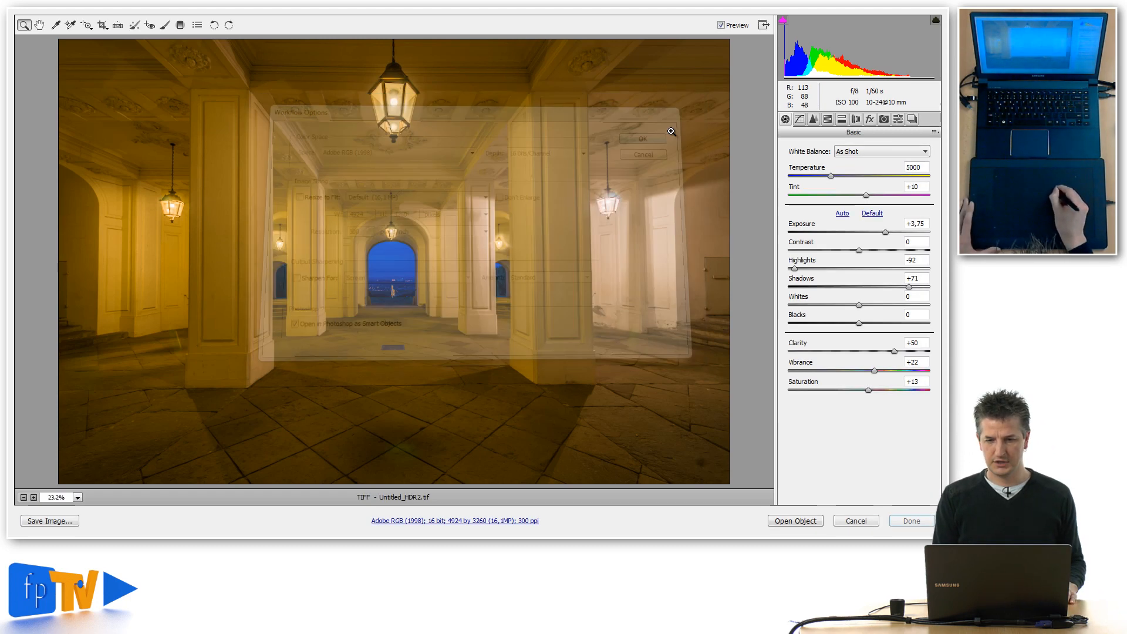
Open the tone-mapped image in Photoshop as the Untitled_HDR2 smart object.
click(641, 139)
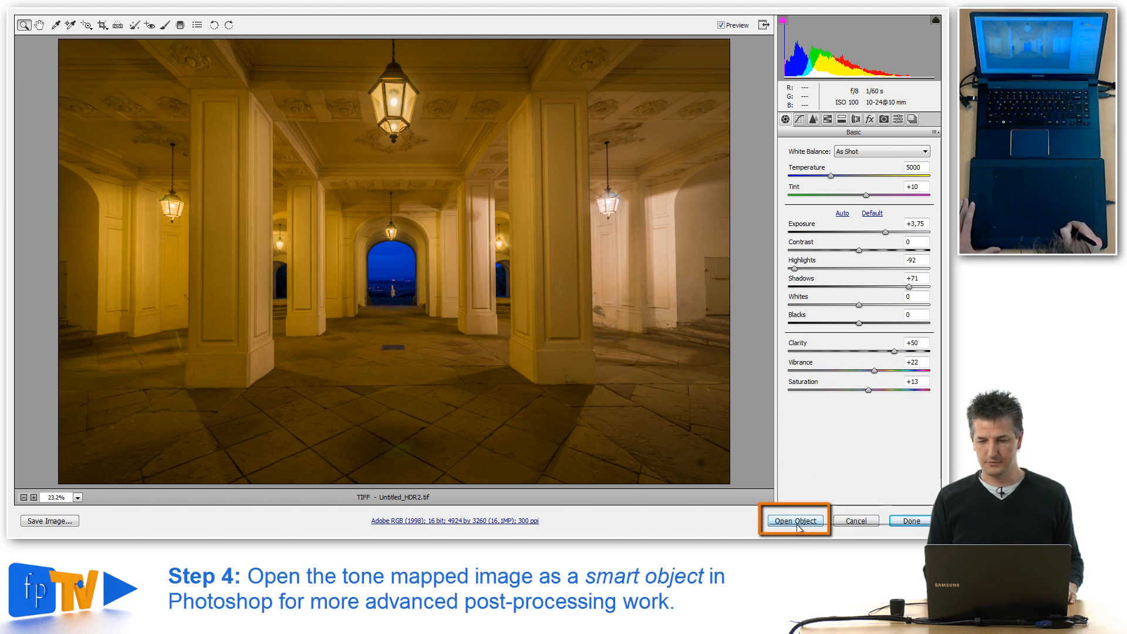
click(795, 520)
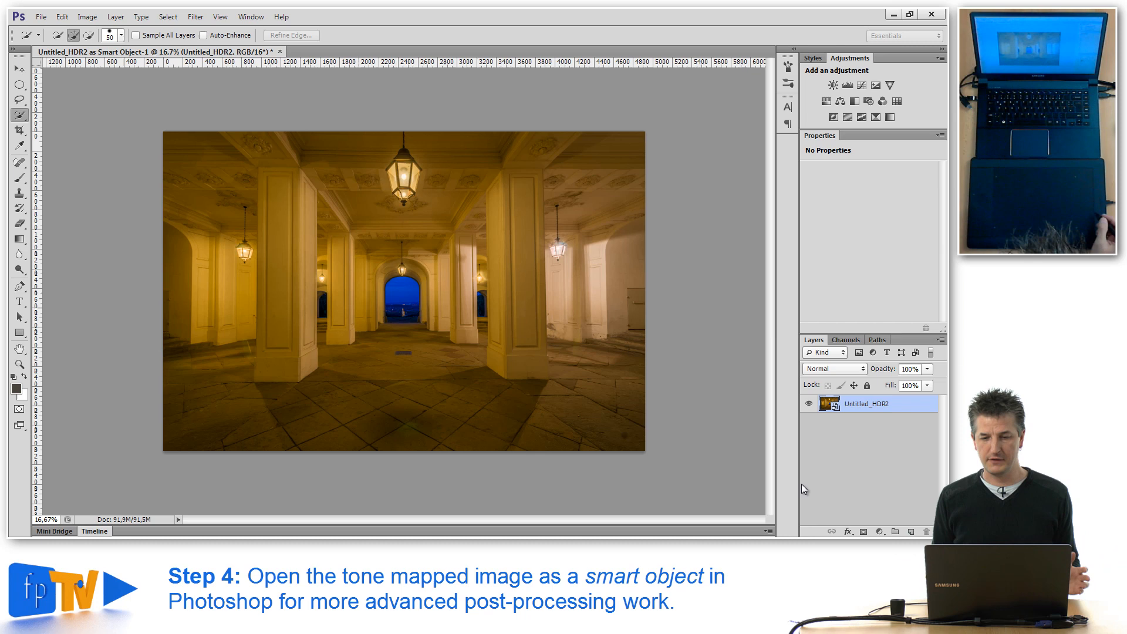
mouse_move(828, 465)
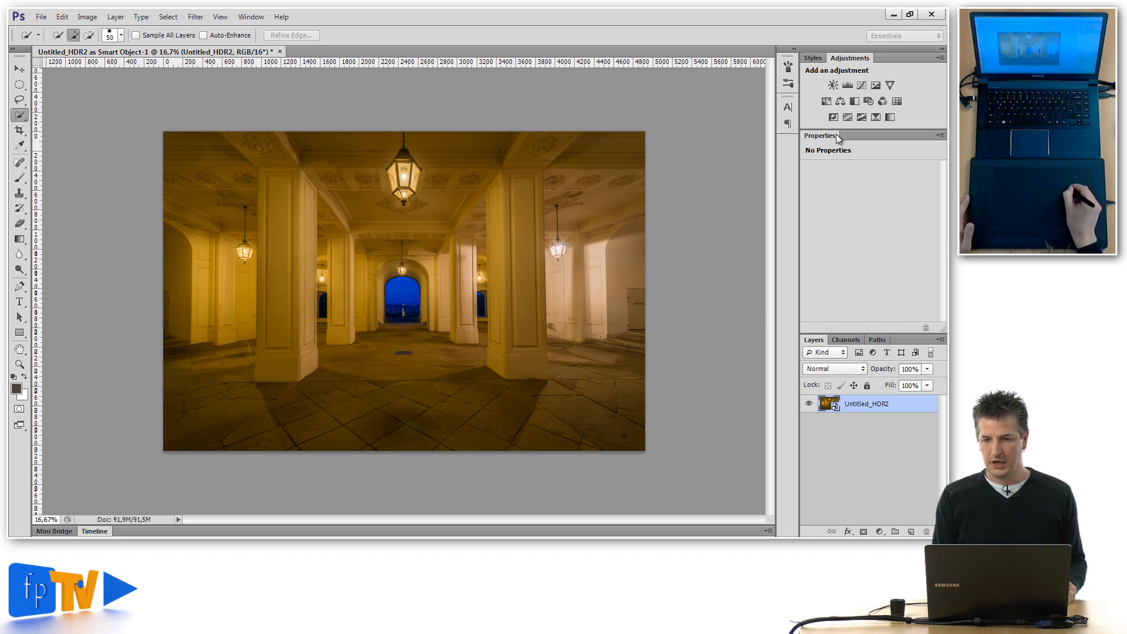
Add Levels with pulled-in white point and Hue/Saturation at +11, then select the Untitled_HDR2 layer.
click(847, 85)
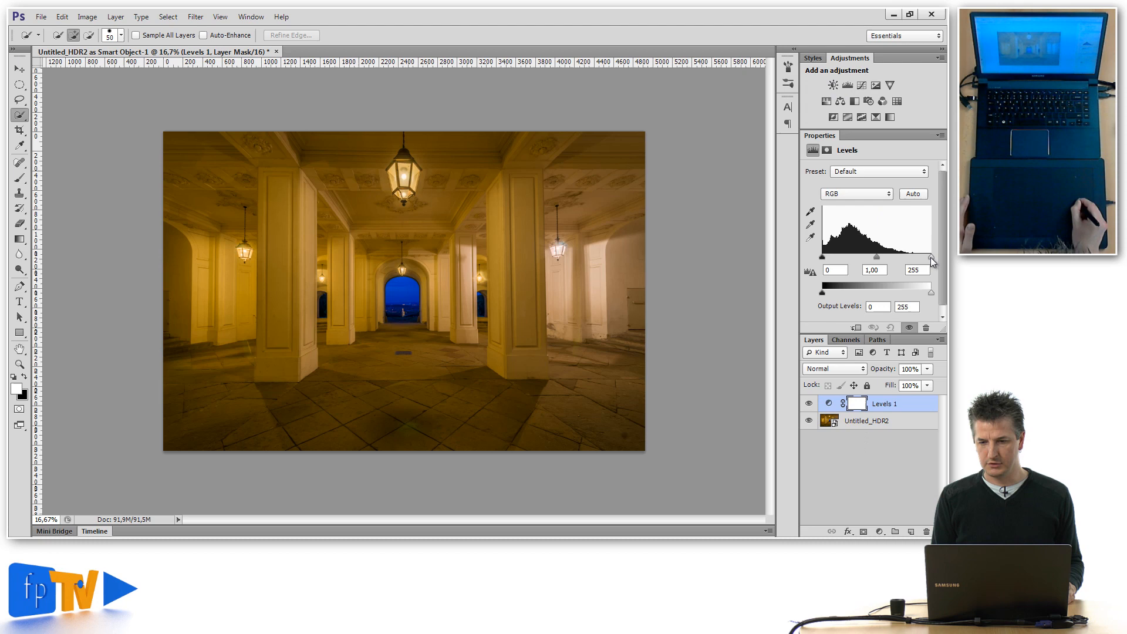
drag(929, 257, 921, 257)
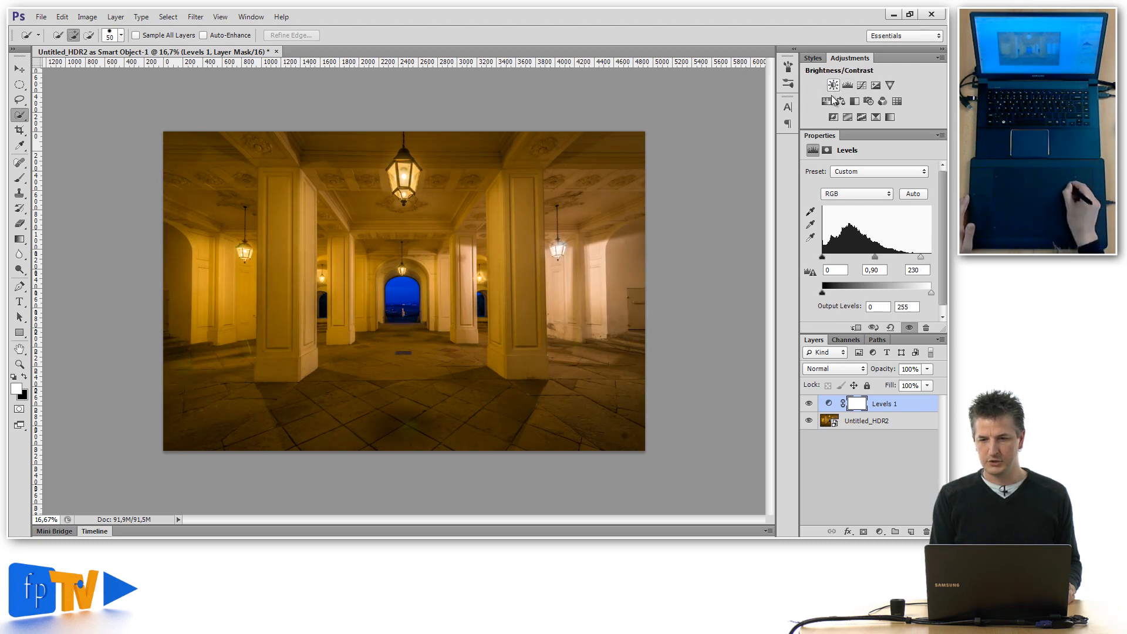
click(847, 84)
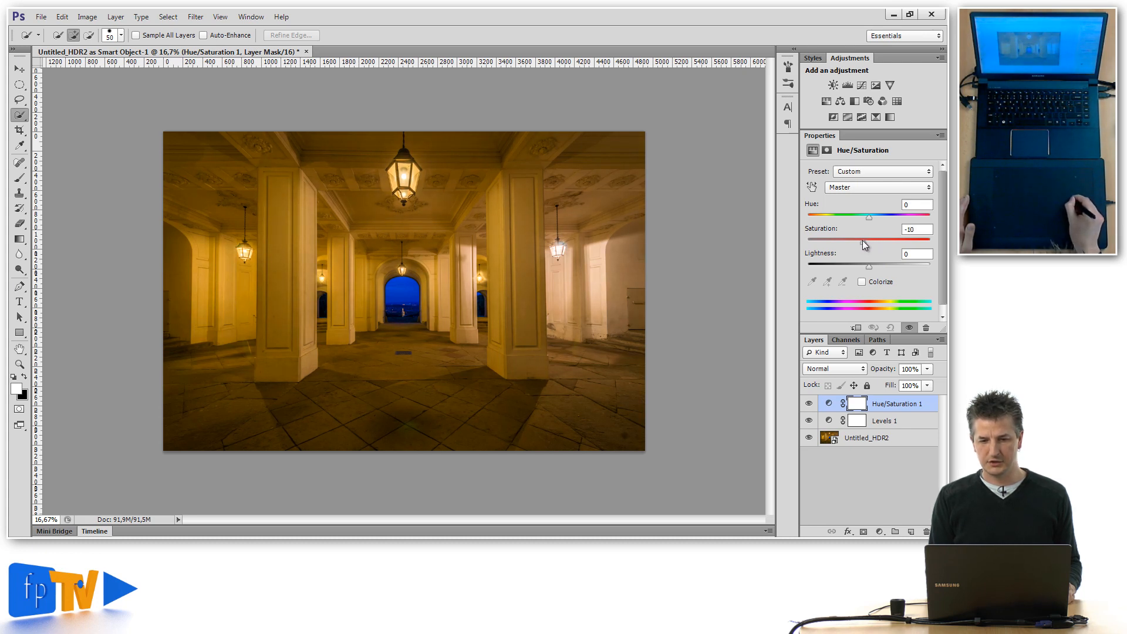
drag(863, 243, 876, 243)
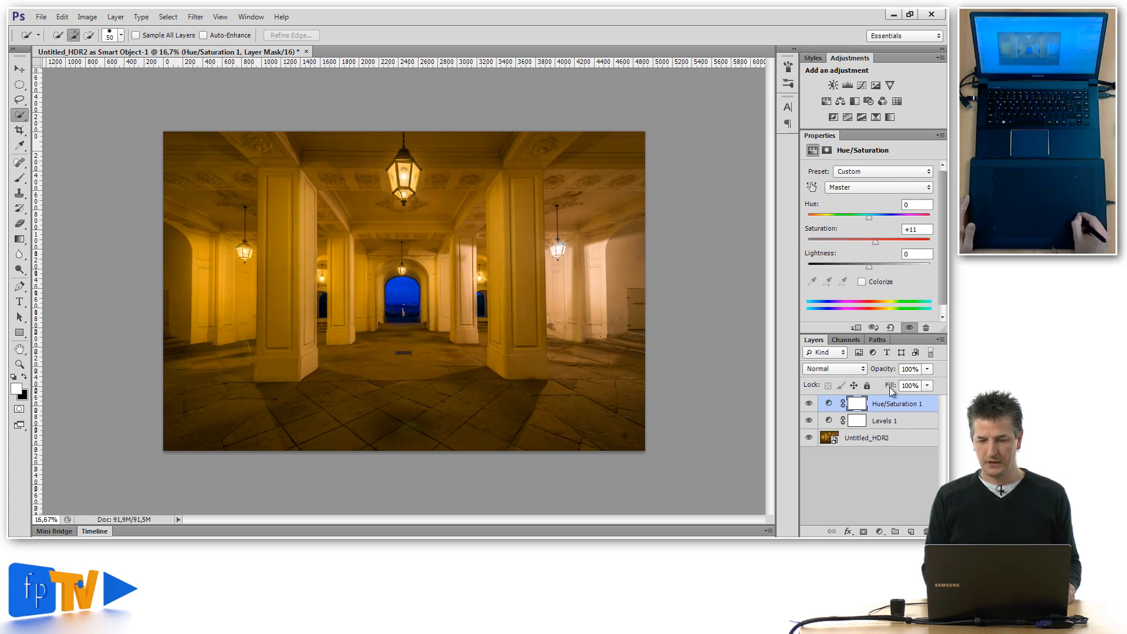
mouse_move(914, 455)
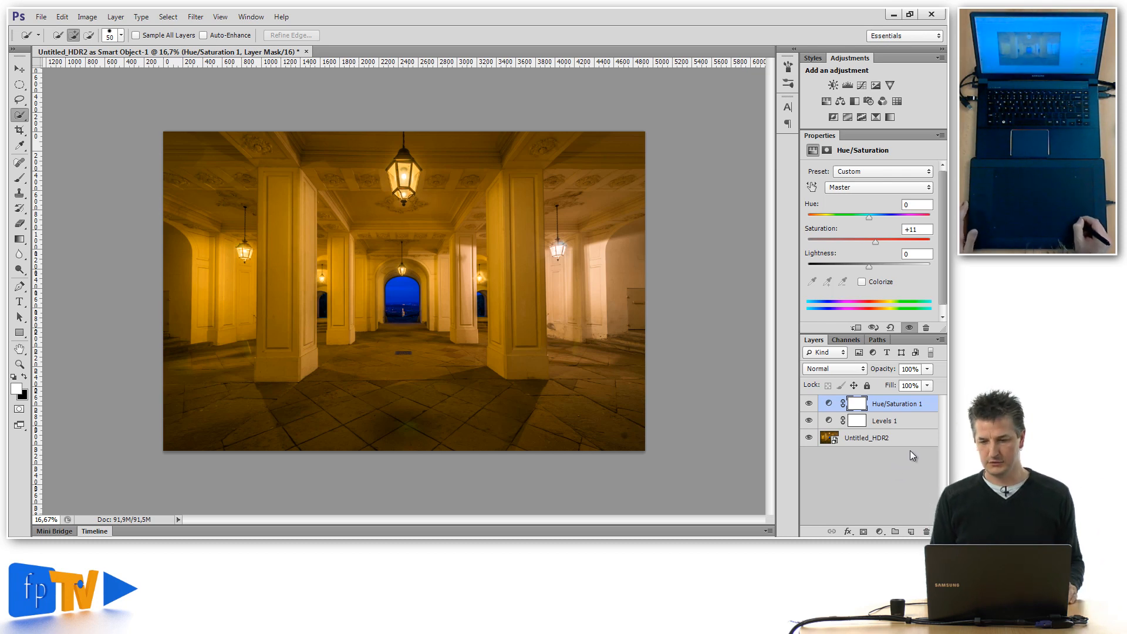
mouse_move(838, 466)
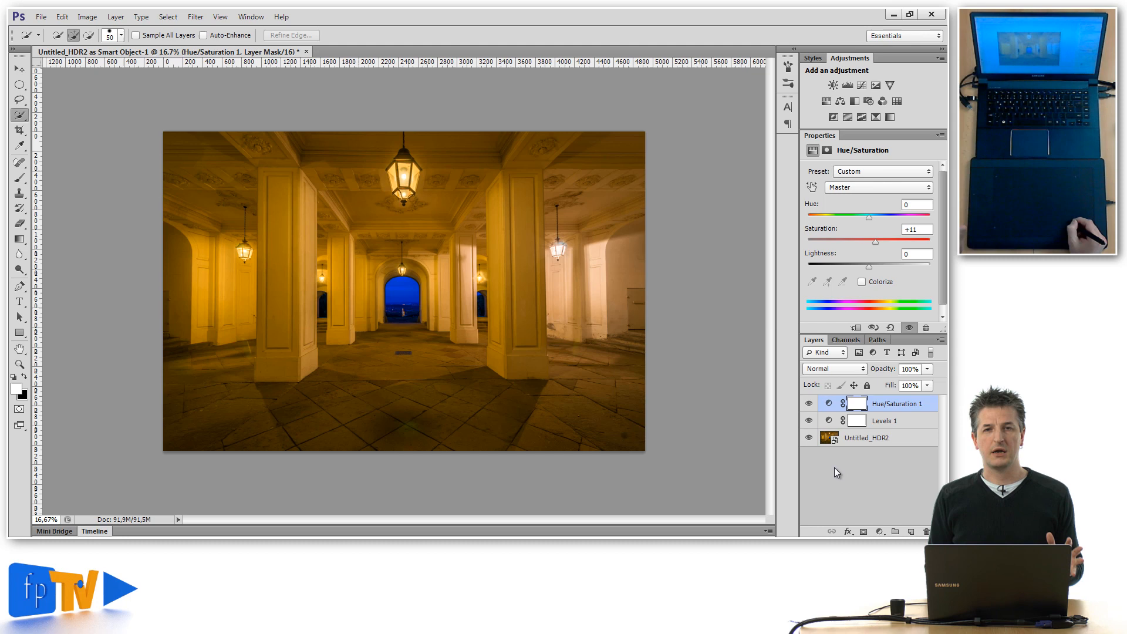
click(866, 438)
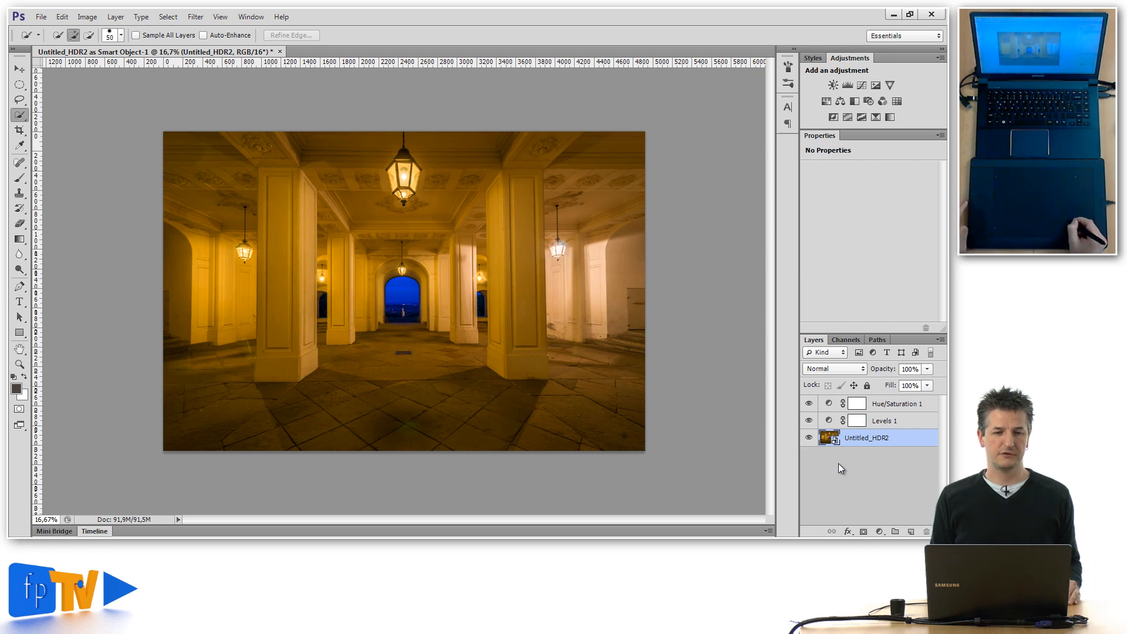
mouse_move(850, 473)
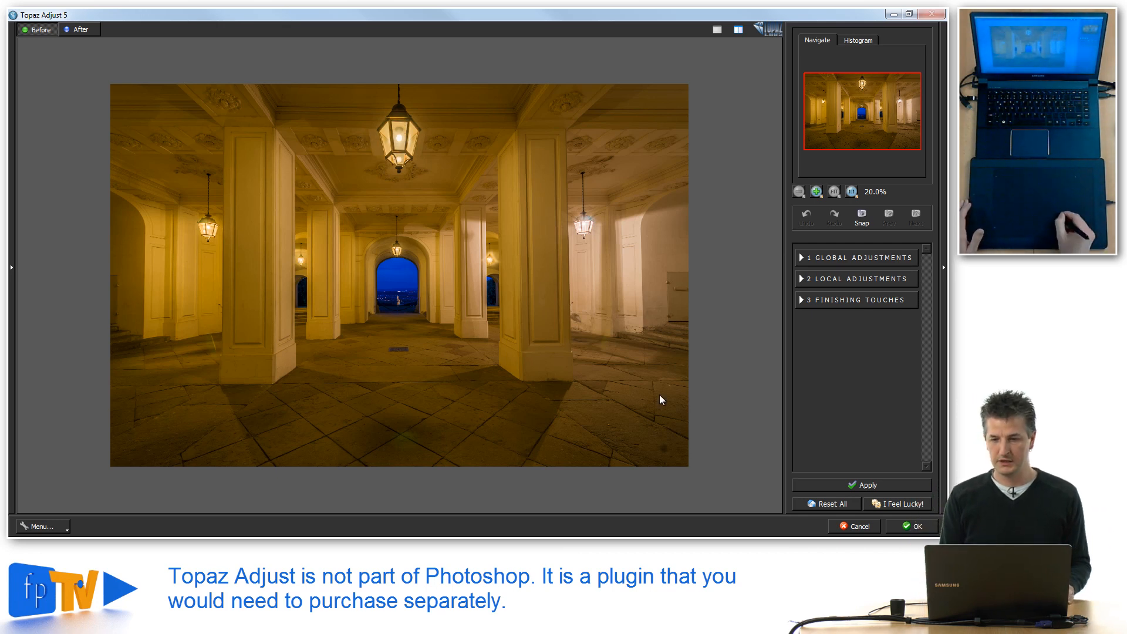
Raise the adaptive exposure in the global adjustments to brighten the scene.
click(857, 258)
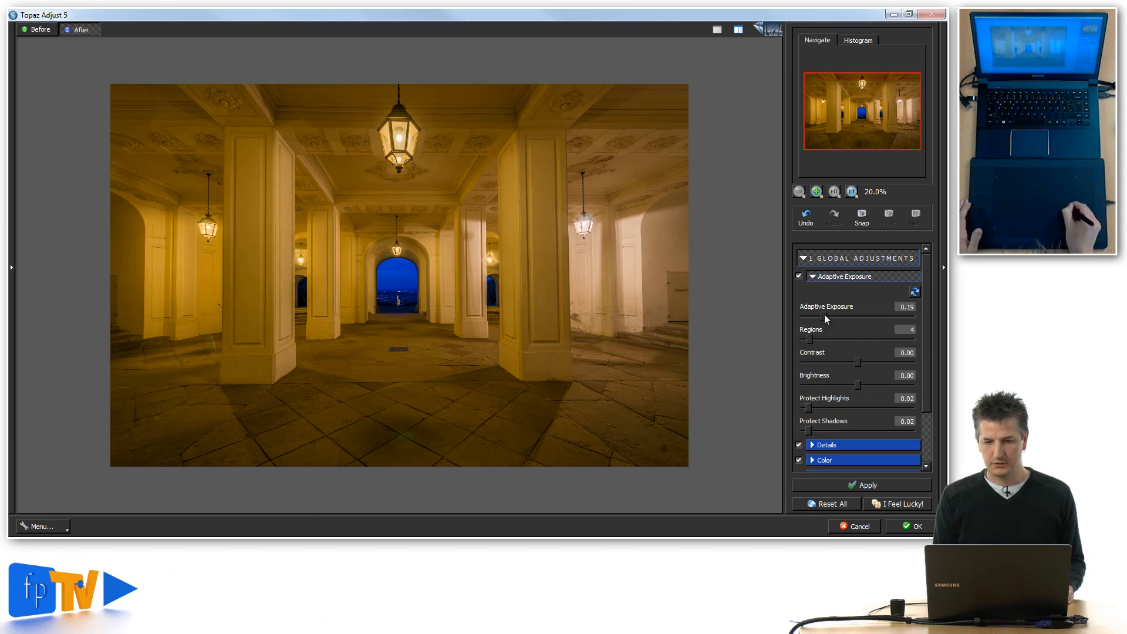
drag(825, 318, 837, 318)
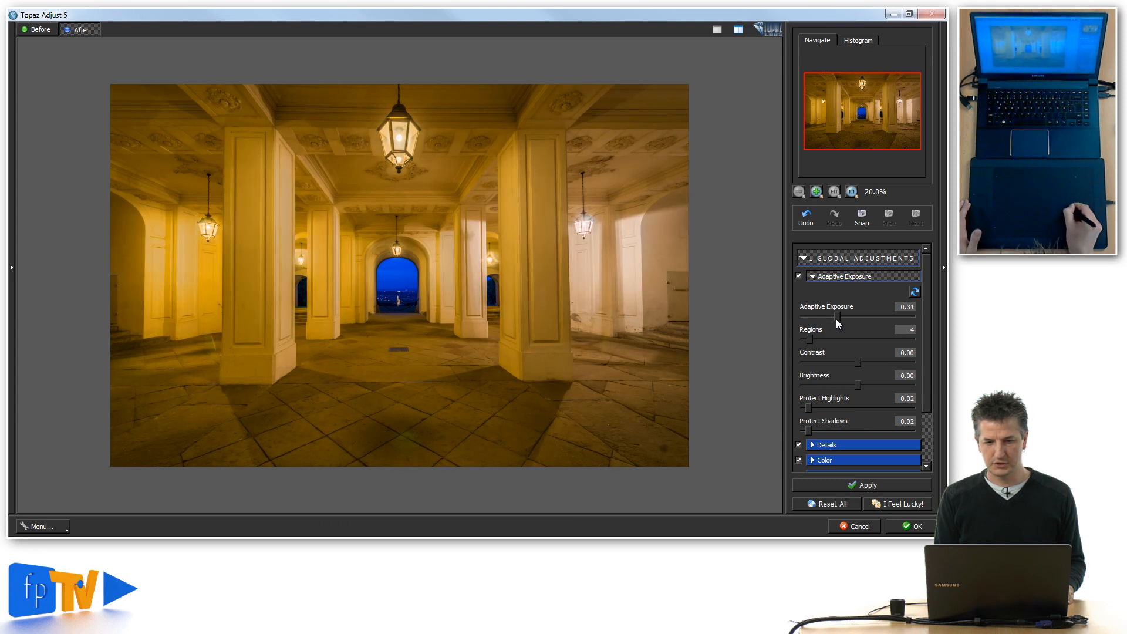
drag(837, 315, 830, 316)
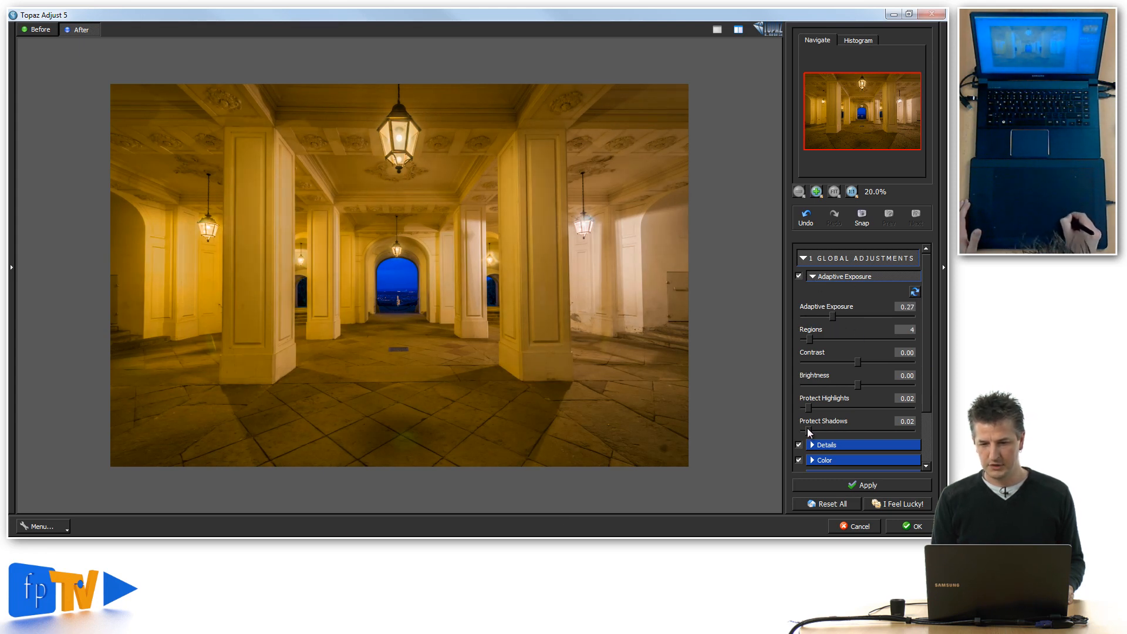
Push detail strength up to about 1.48 and apply the Topaz adjustments to the image.
click(826, 291)
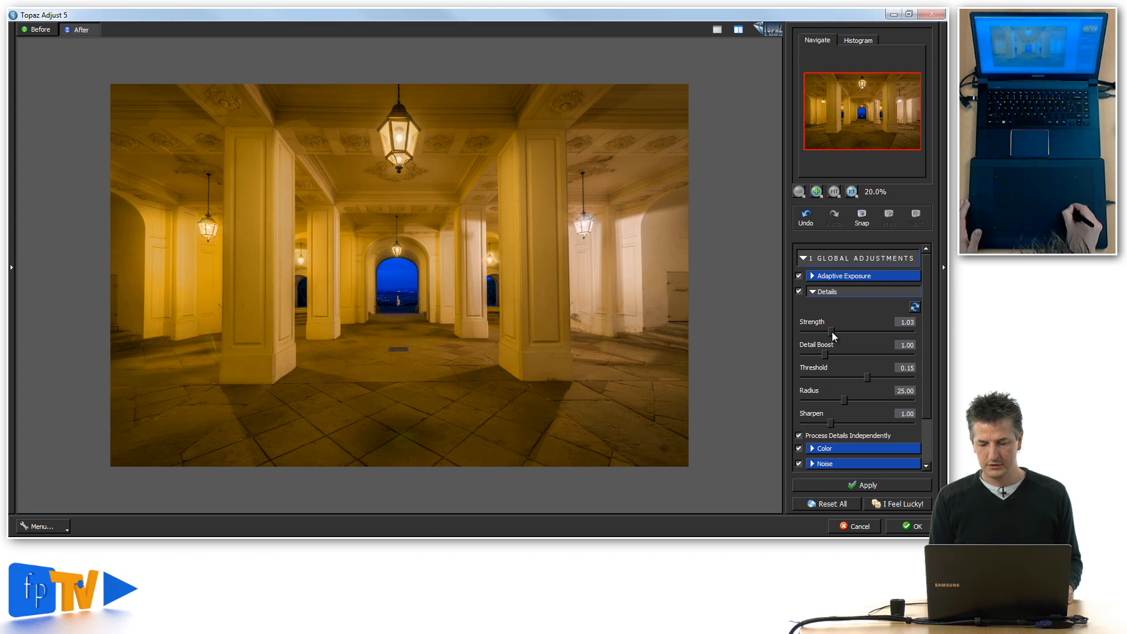
drag(831, 330, 841, 330)
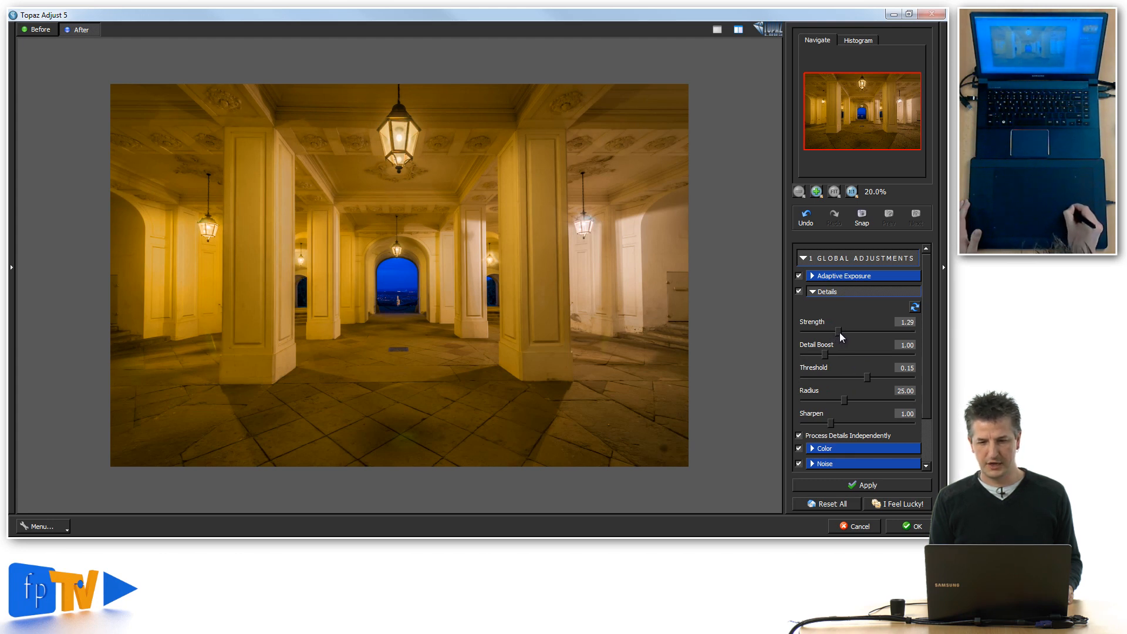
drag(837, 328, 844, 329)
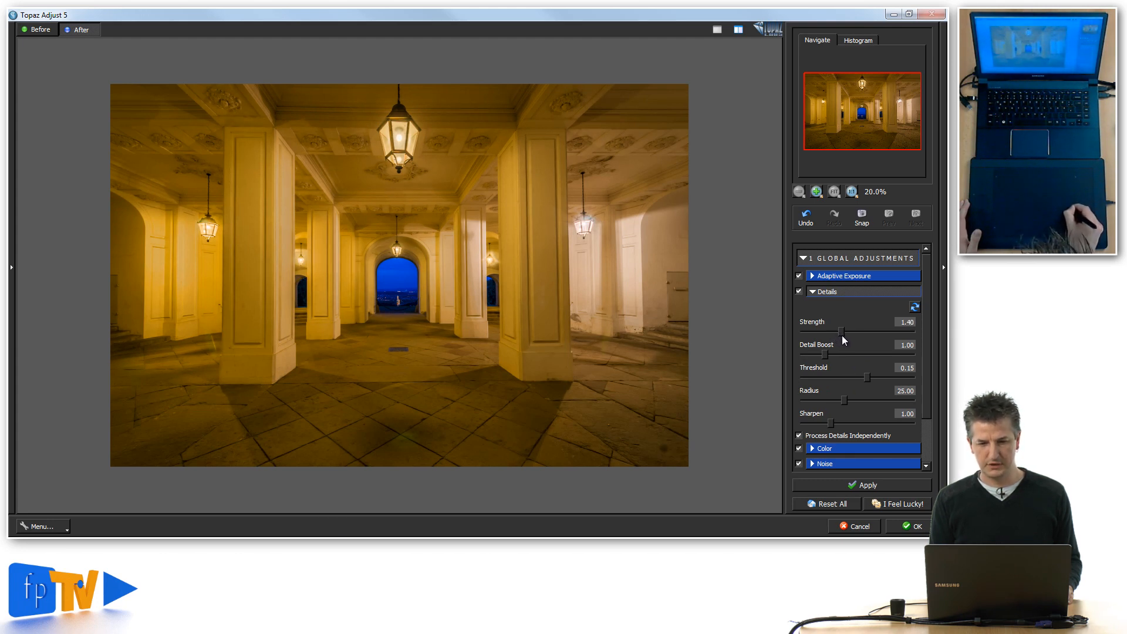
drag(831, 322, 843, 332)
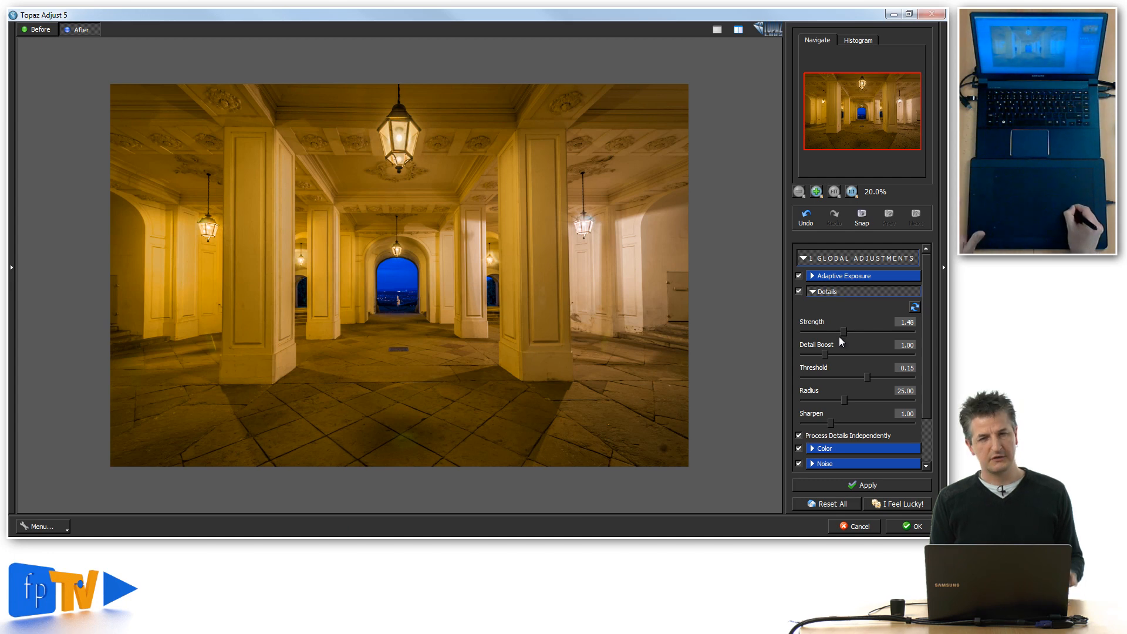
mouse_move(829, 359)
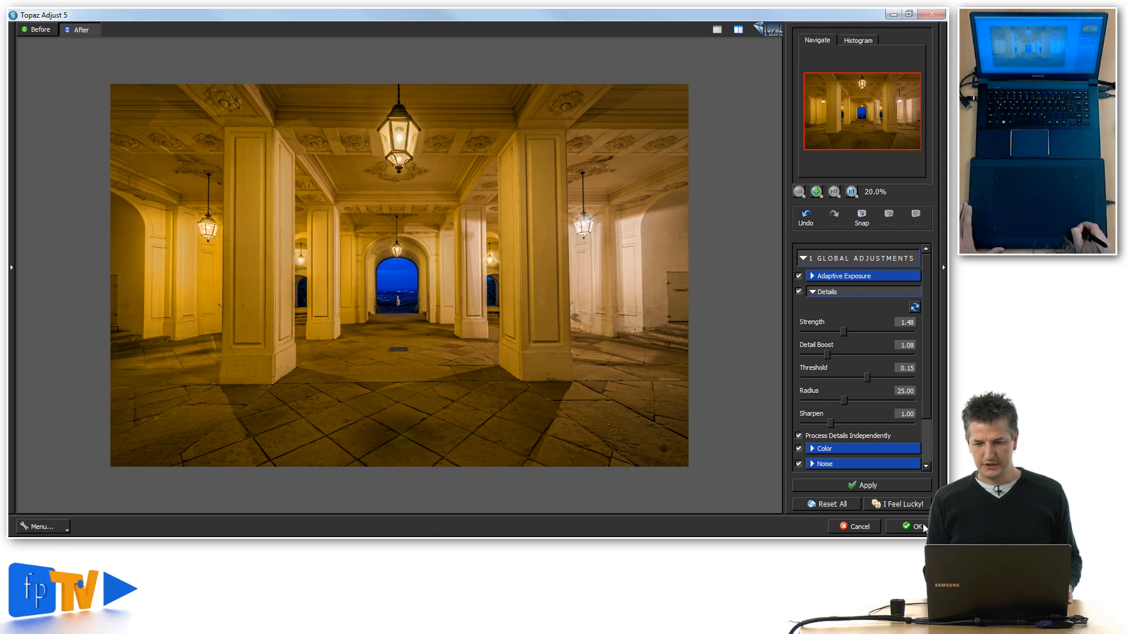
click(913, 526)
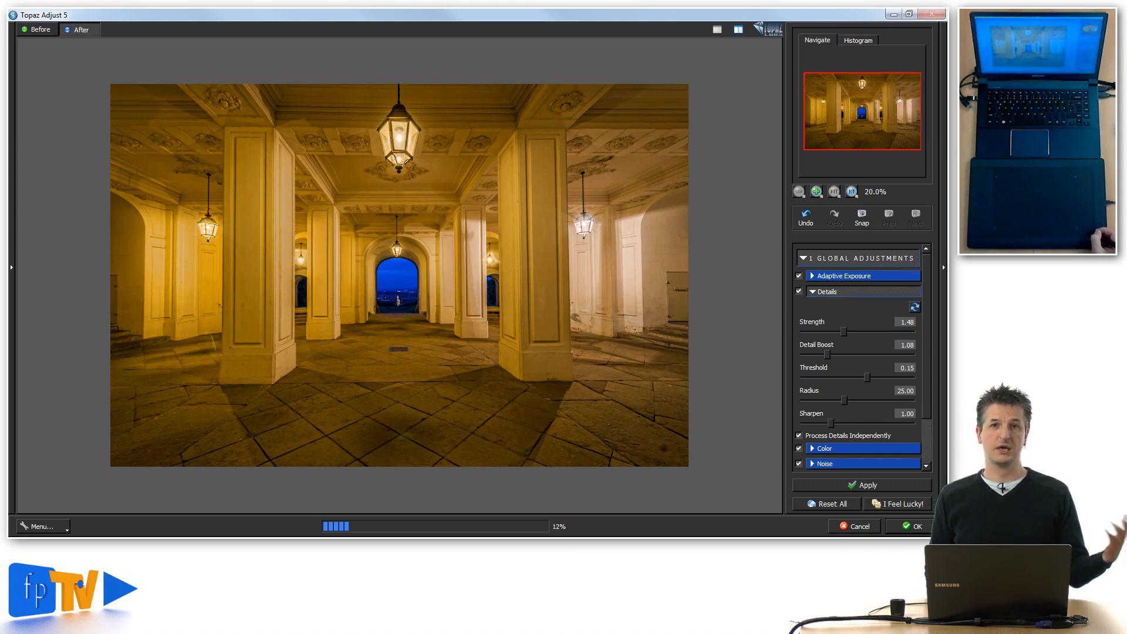
click(914, 526)
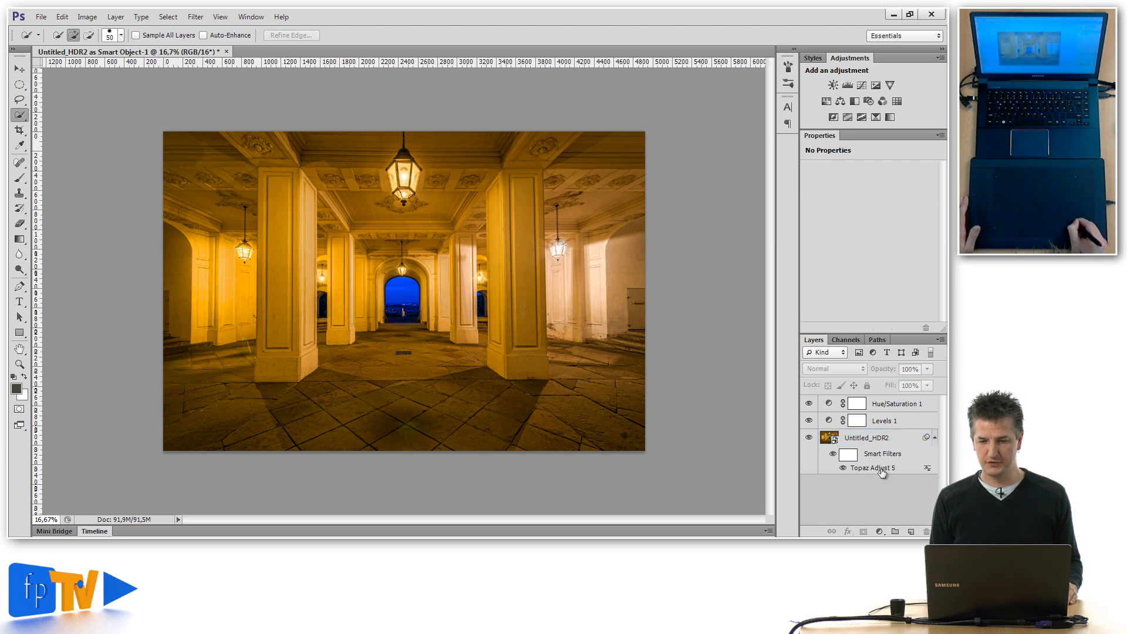
Select the Topaz Adjust 5 smart filter under the Untitled_HDR2 smart object.
click(865, 437)
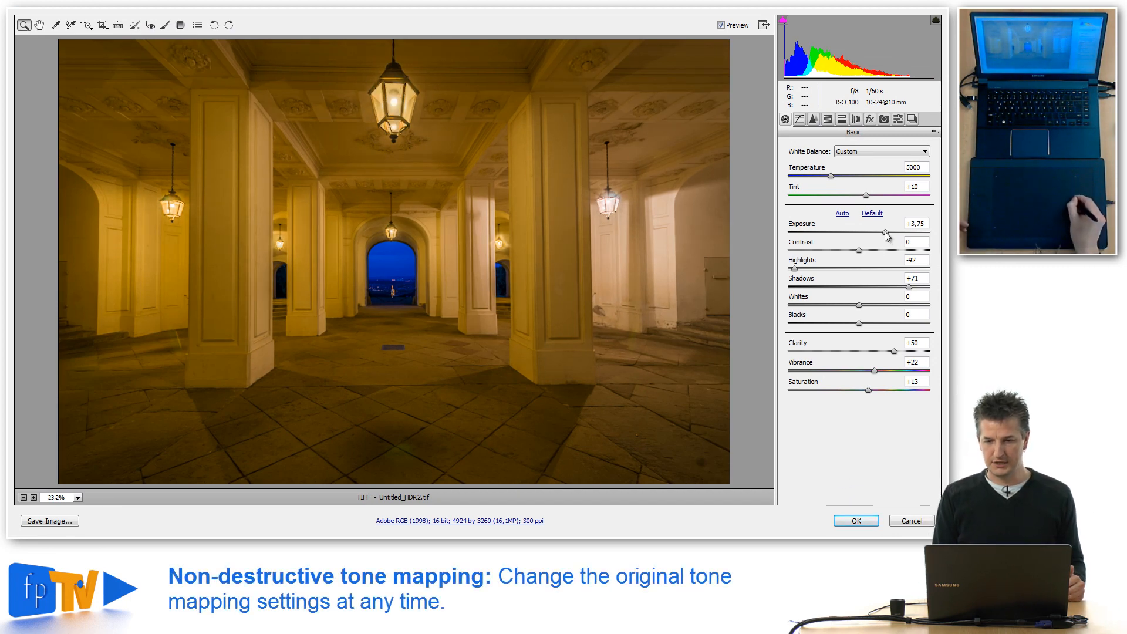
Set the HDR image to Exposure +4.35, Highlights -89, Shadows +69 and accept.
drag(885, 231, 895, 231)
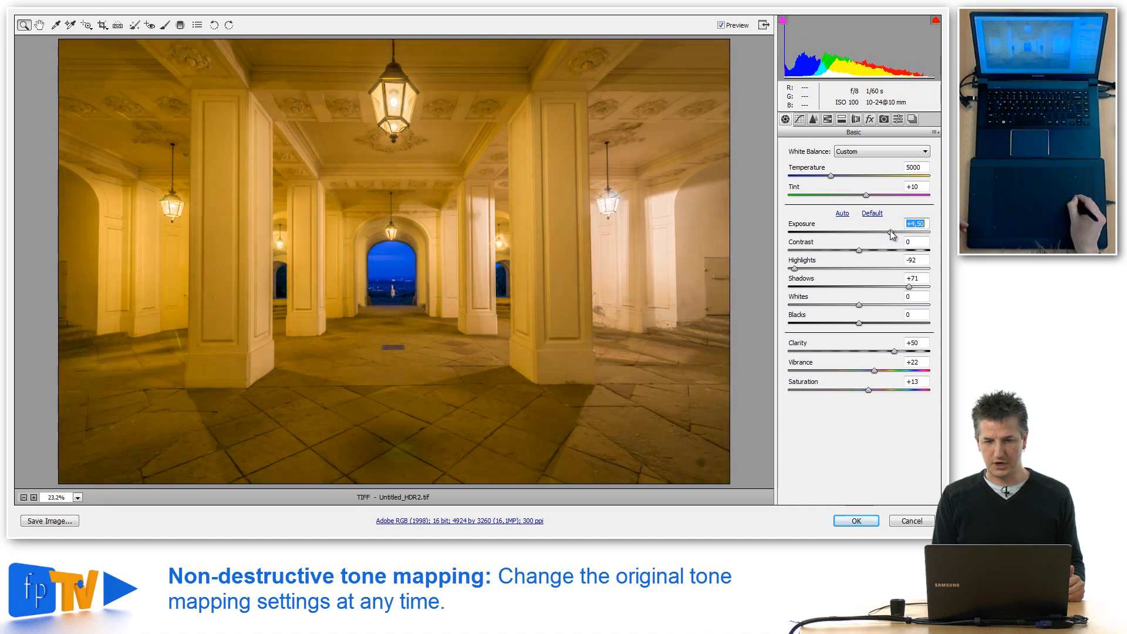
drag(891, 230, 866, 230)
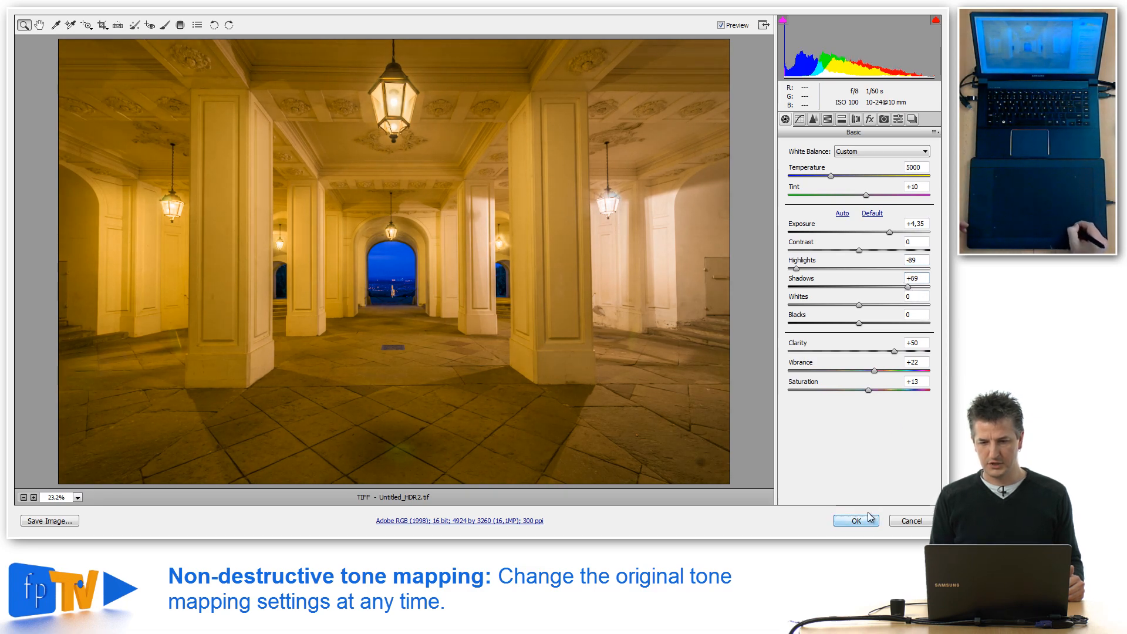
click(856, 520)
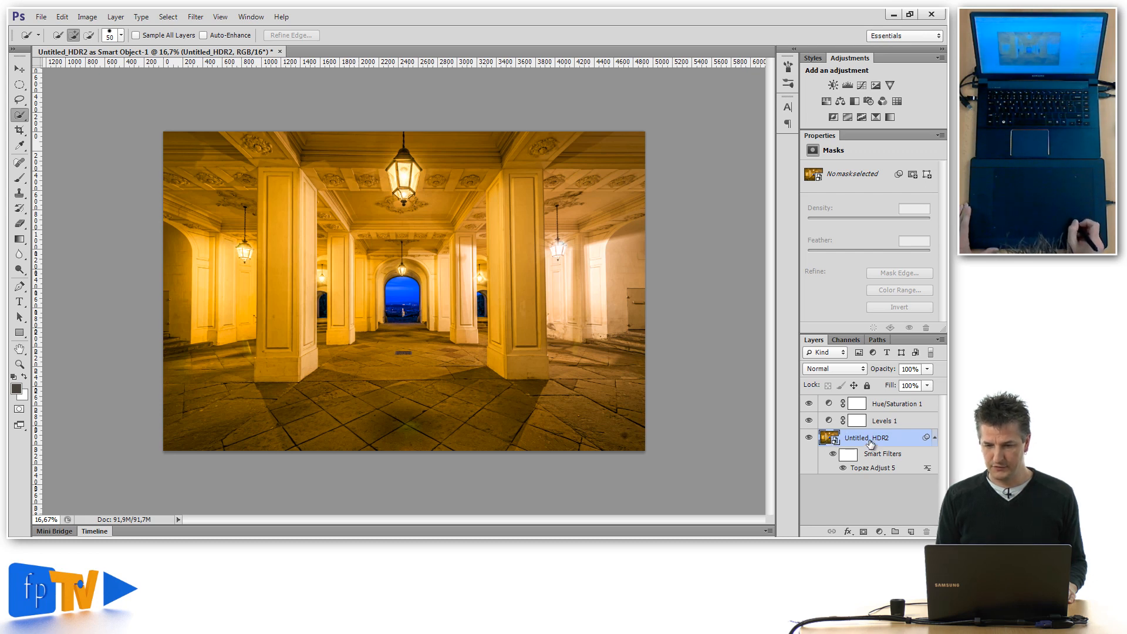
Create an independent copy of the Untitled_HDR2 layer via New Smart Object via Copy.
right_click(867, 438)
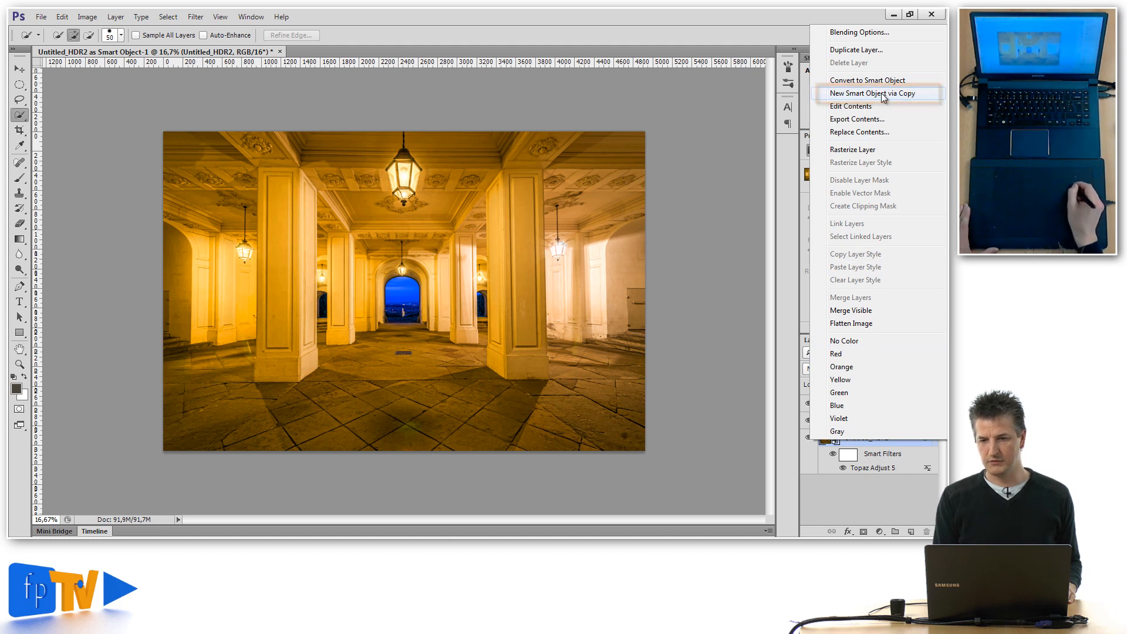
click(874, 93)
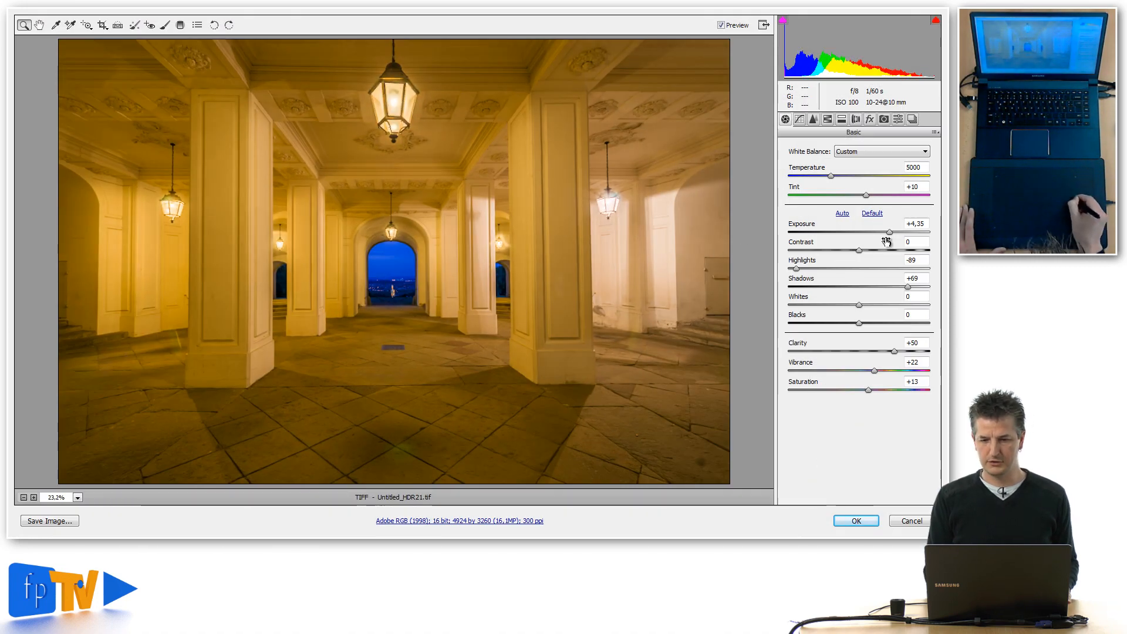
Set the copy to Exposure +5.10, Shadows about +75, Vibrance +37, Saturation +30 and accept.
drag(890, 232, 896, 231)
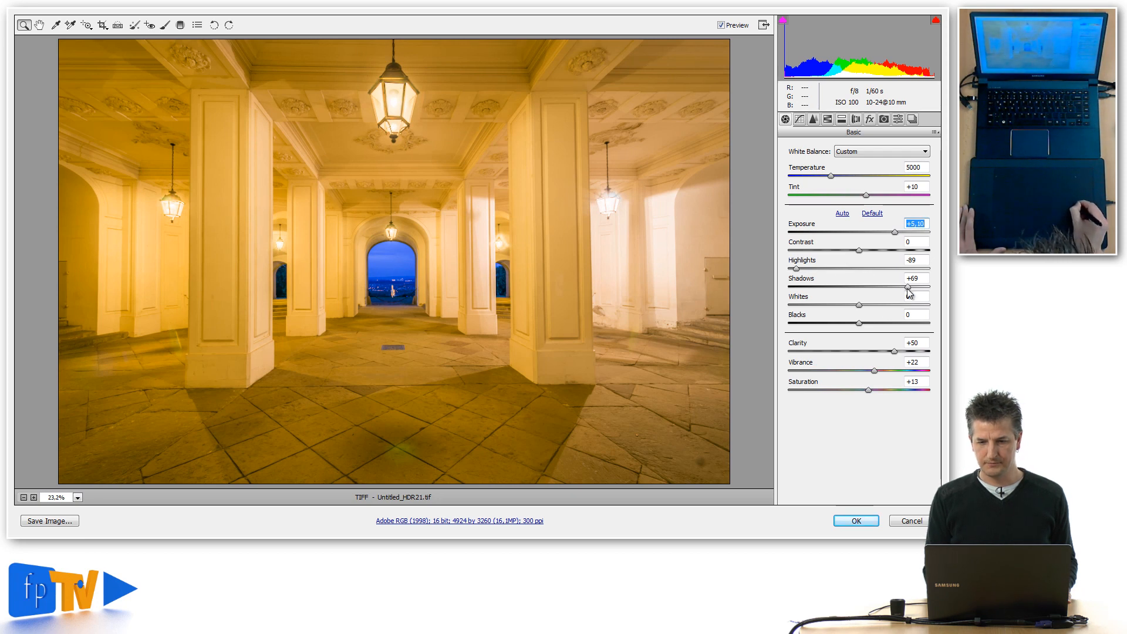
drag(905, 288, 911, 288)
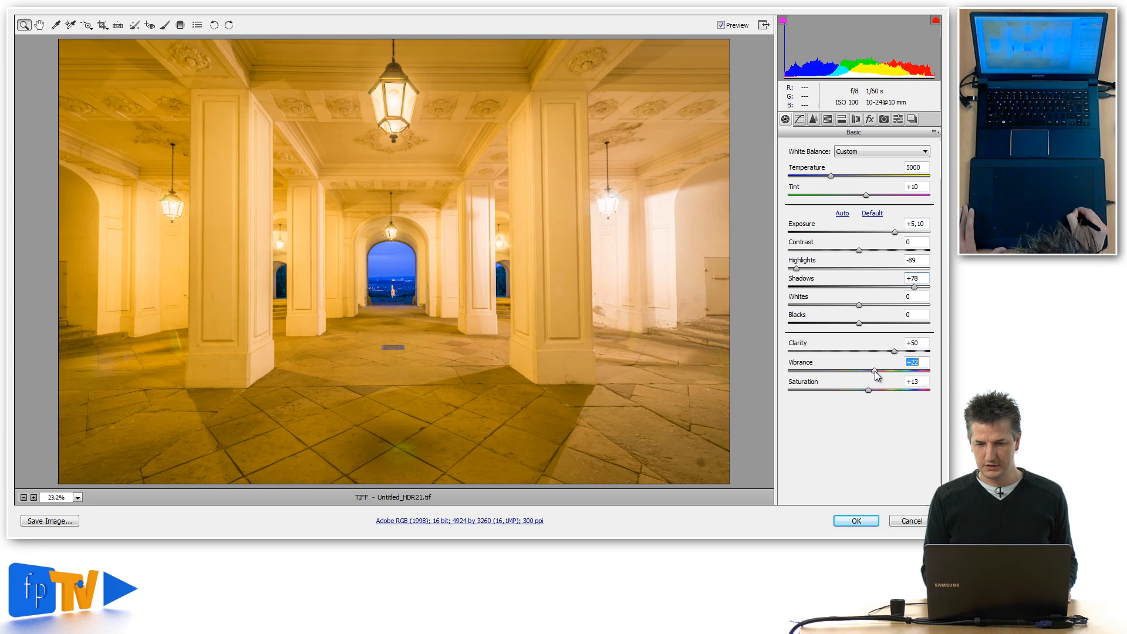
drag(874, 370, 885, 370)
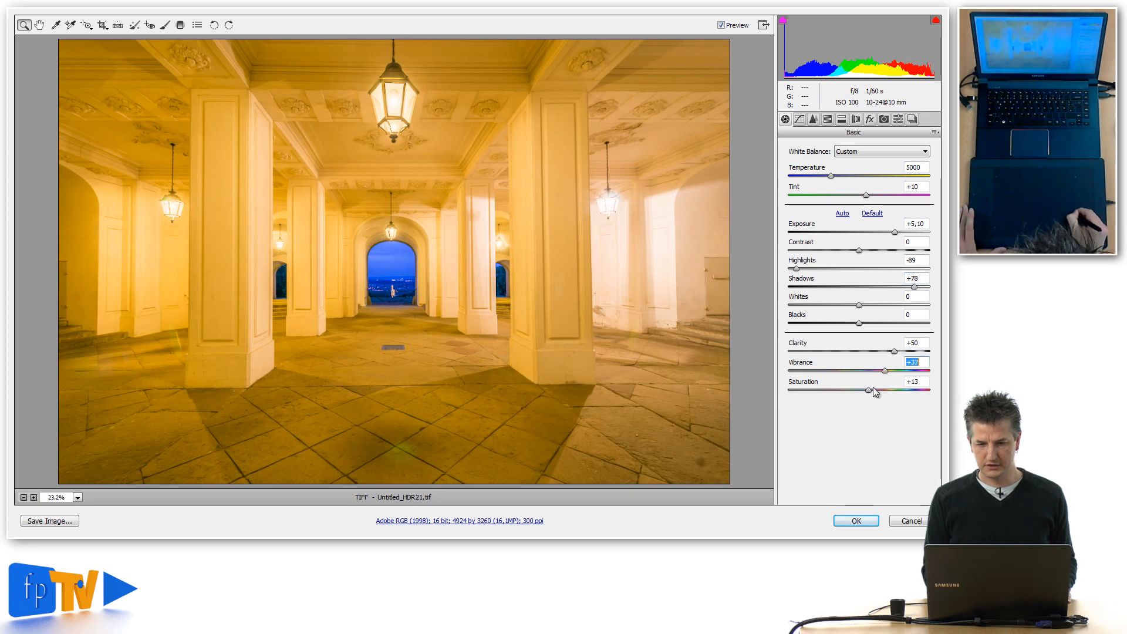
drag(867, 390, 881, 390)
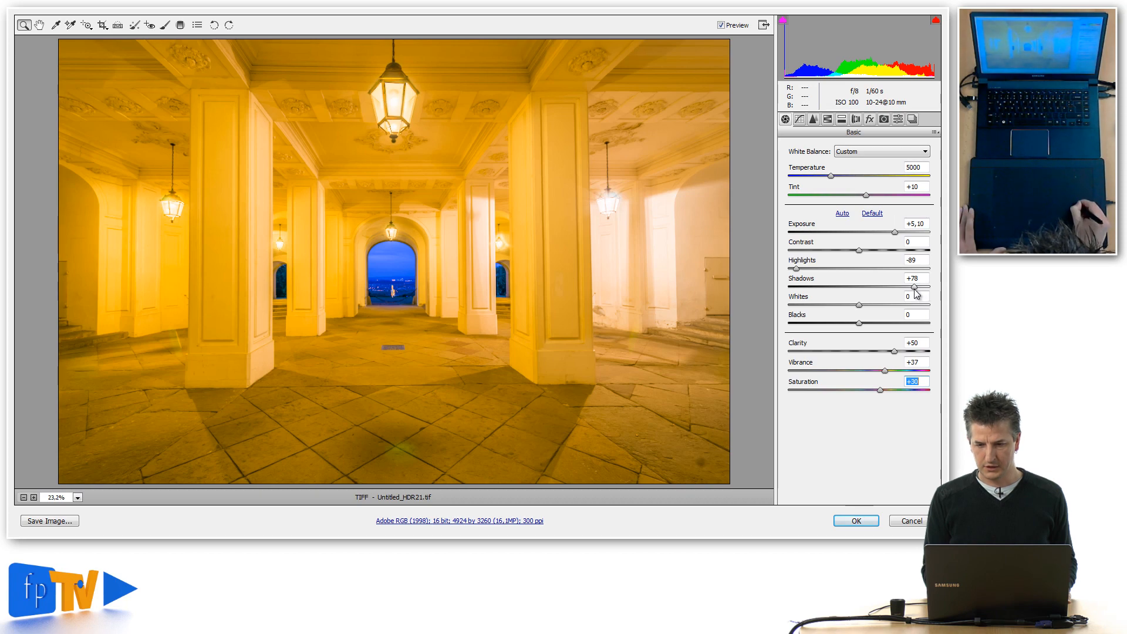
drag(880, 285, 880, 285)
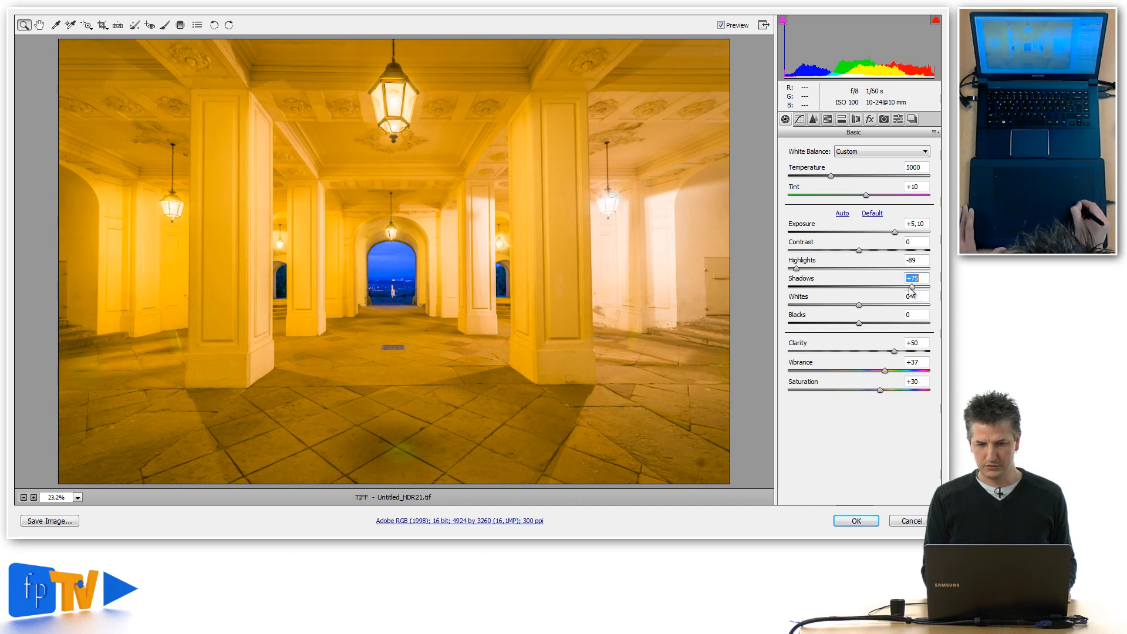
click(854, 520)
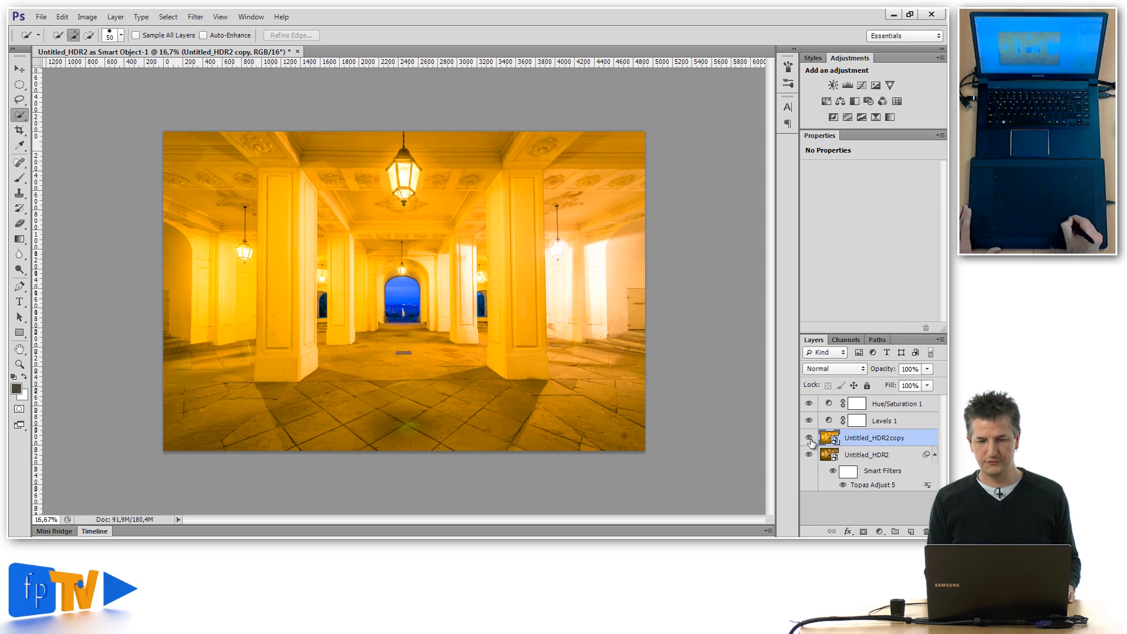
click(809, 438)
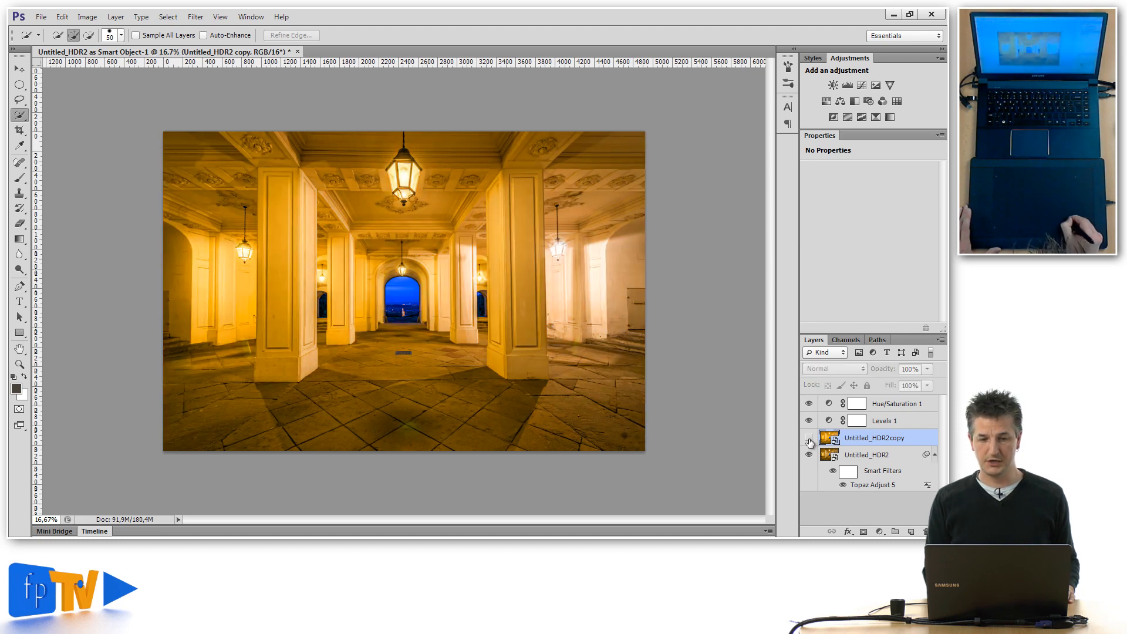
click(809, 438)
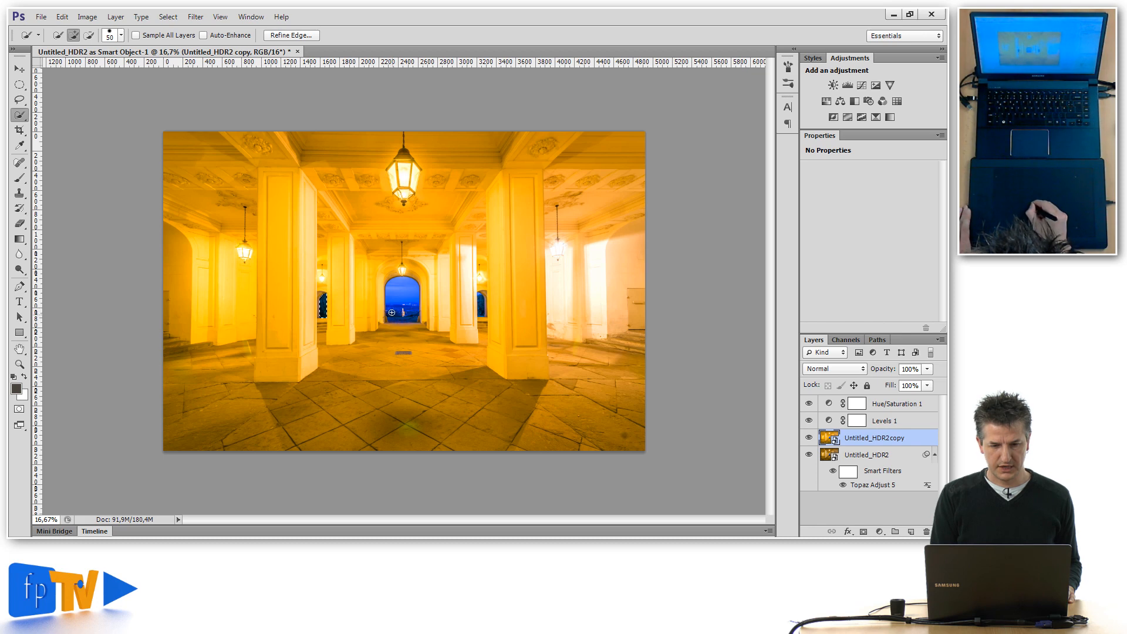
click(403, 301)
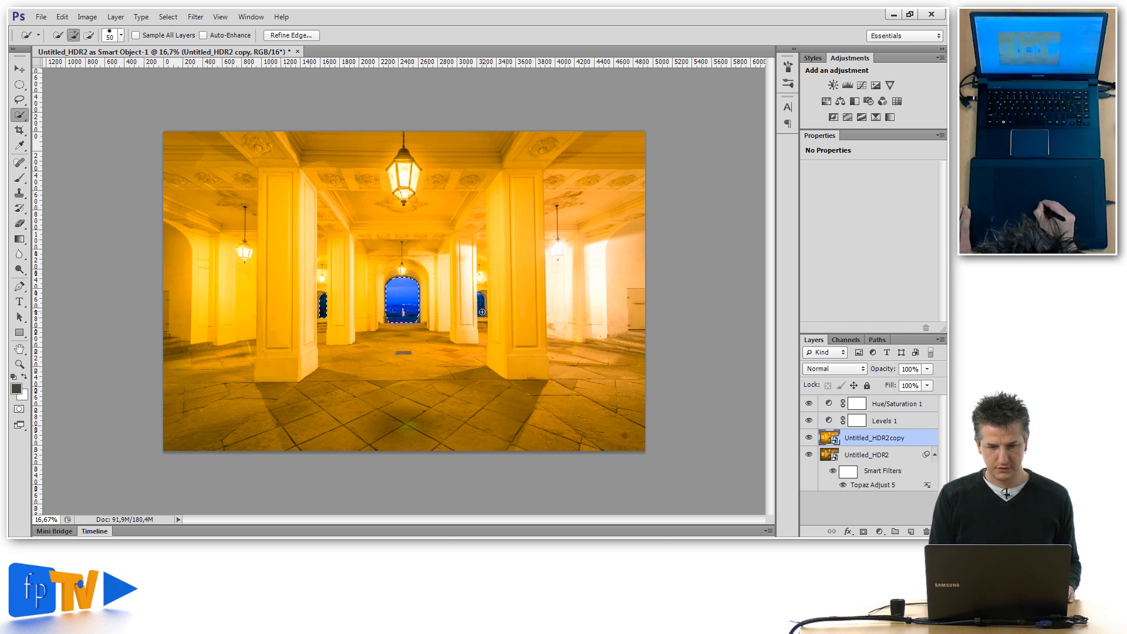